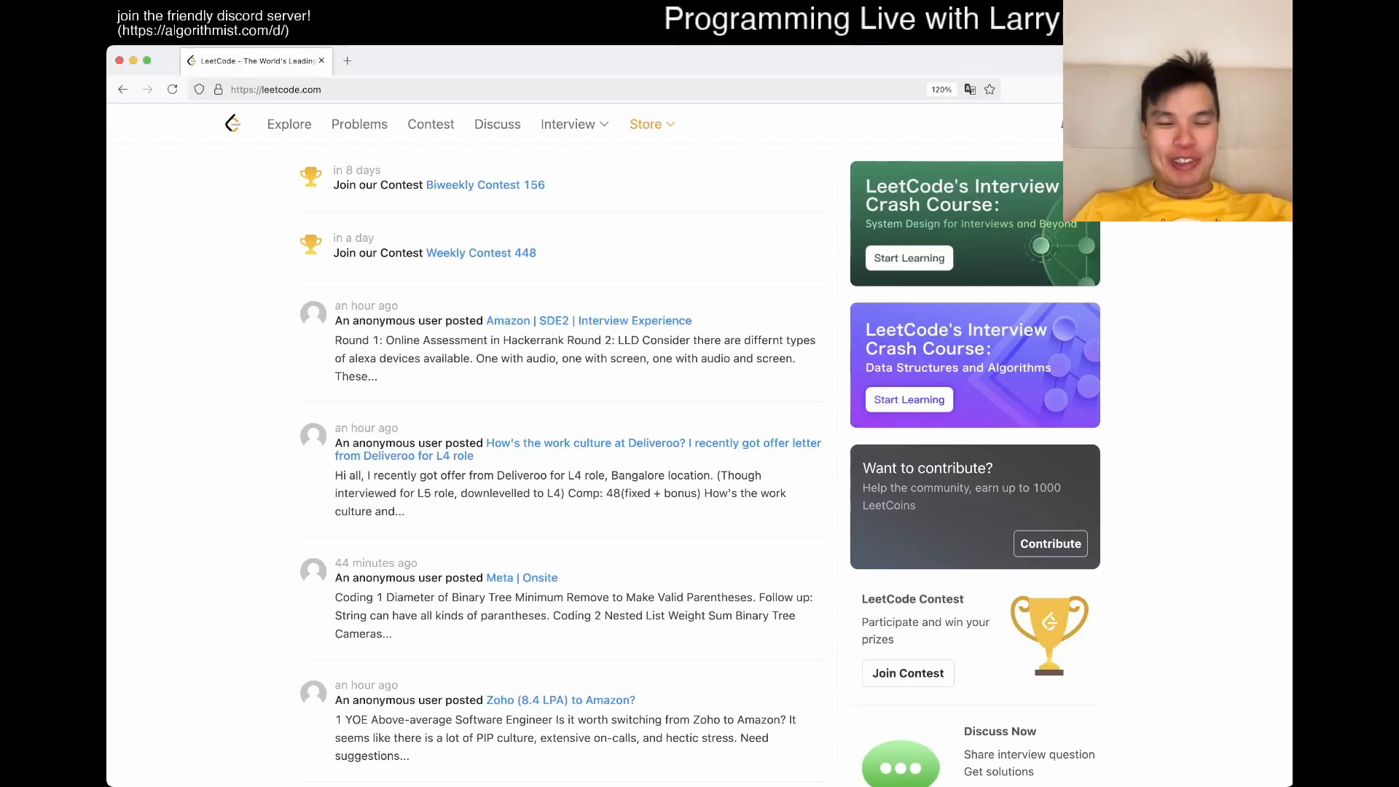
# Open the Problems list showing daily problem 838. Push Dominoes at the top.
pyautogui.click(358, 124)
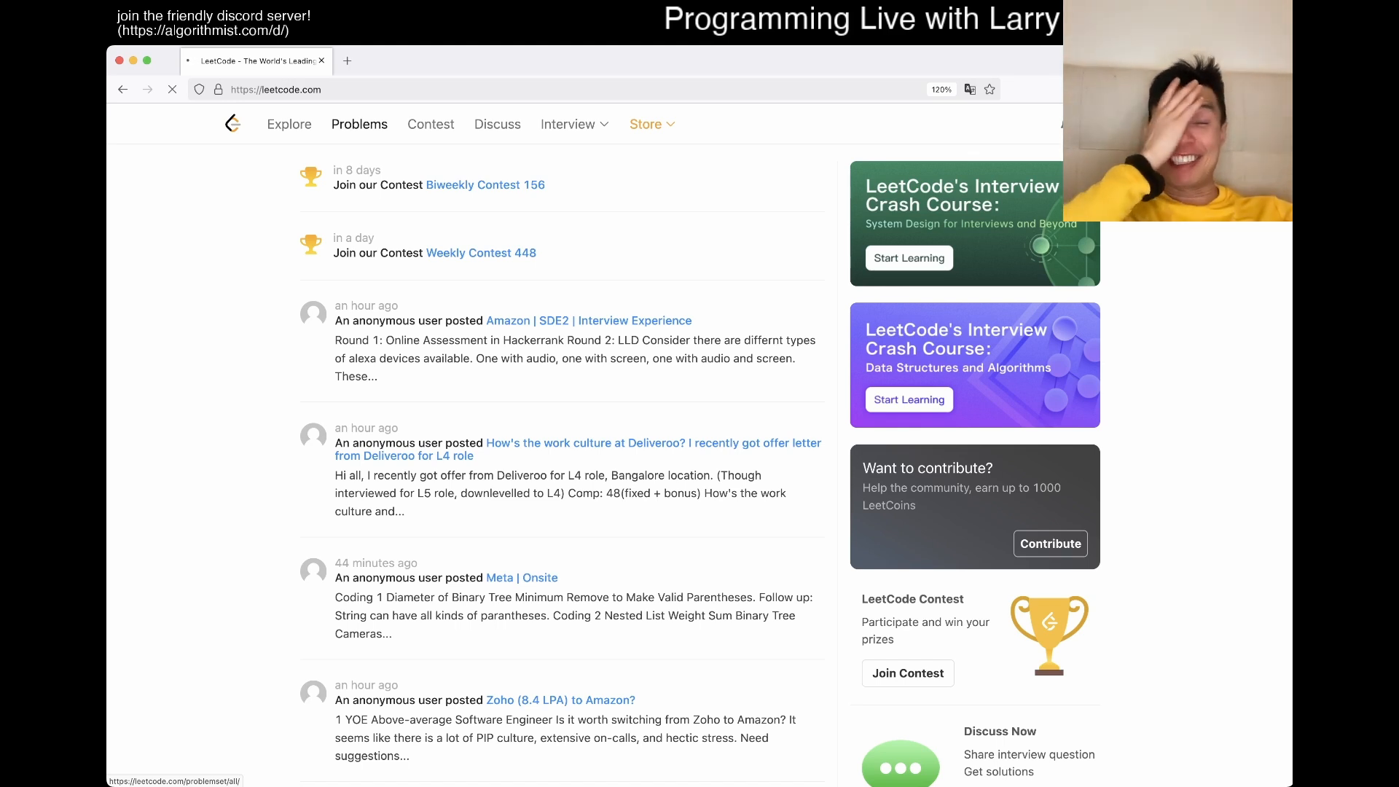
pyautogui.click(359, 123)
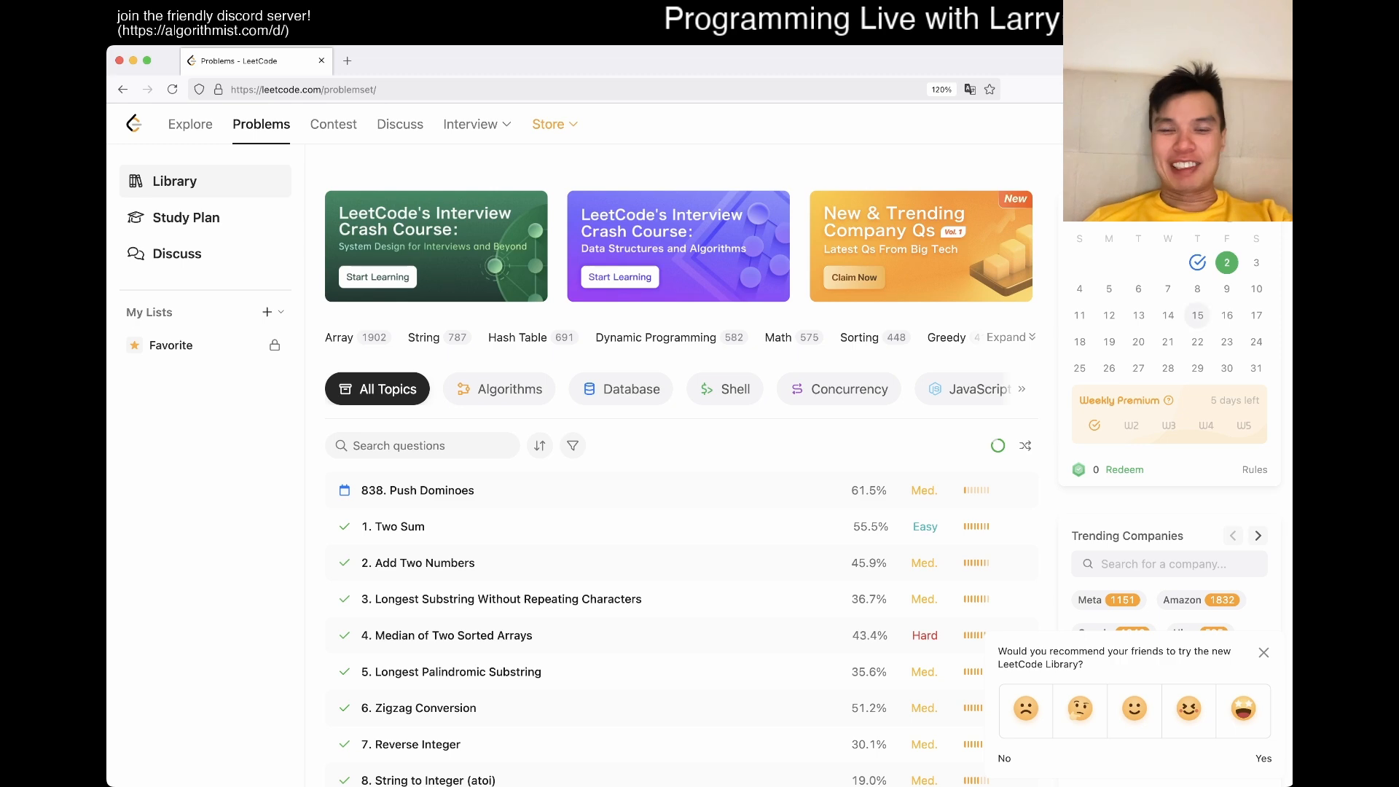
# Open the daily problem 838. Push Dominoes with its empty Python3 template.
pyautogui.click(417, 489)
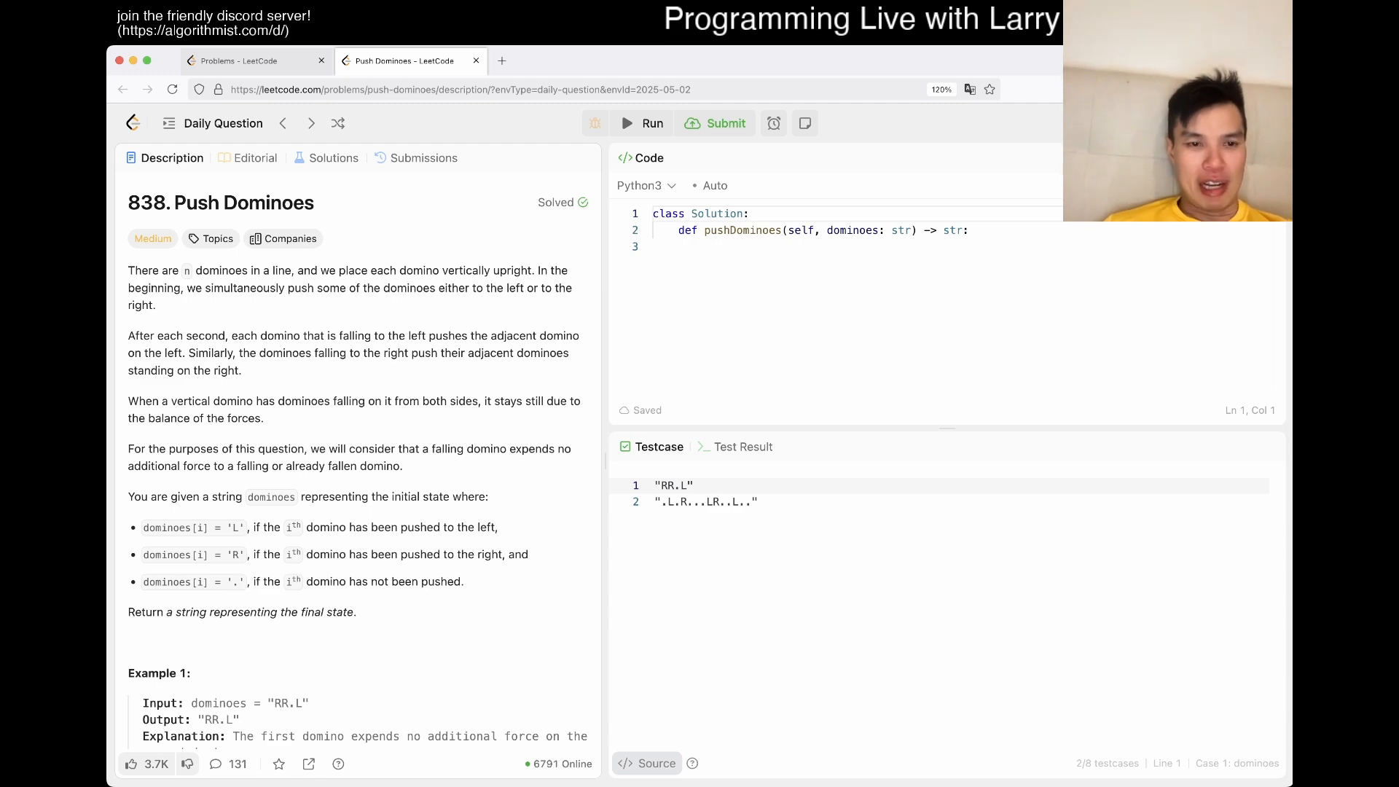
pyautogui.scroll(-3)
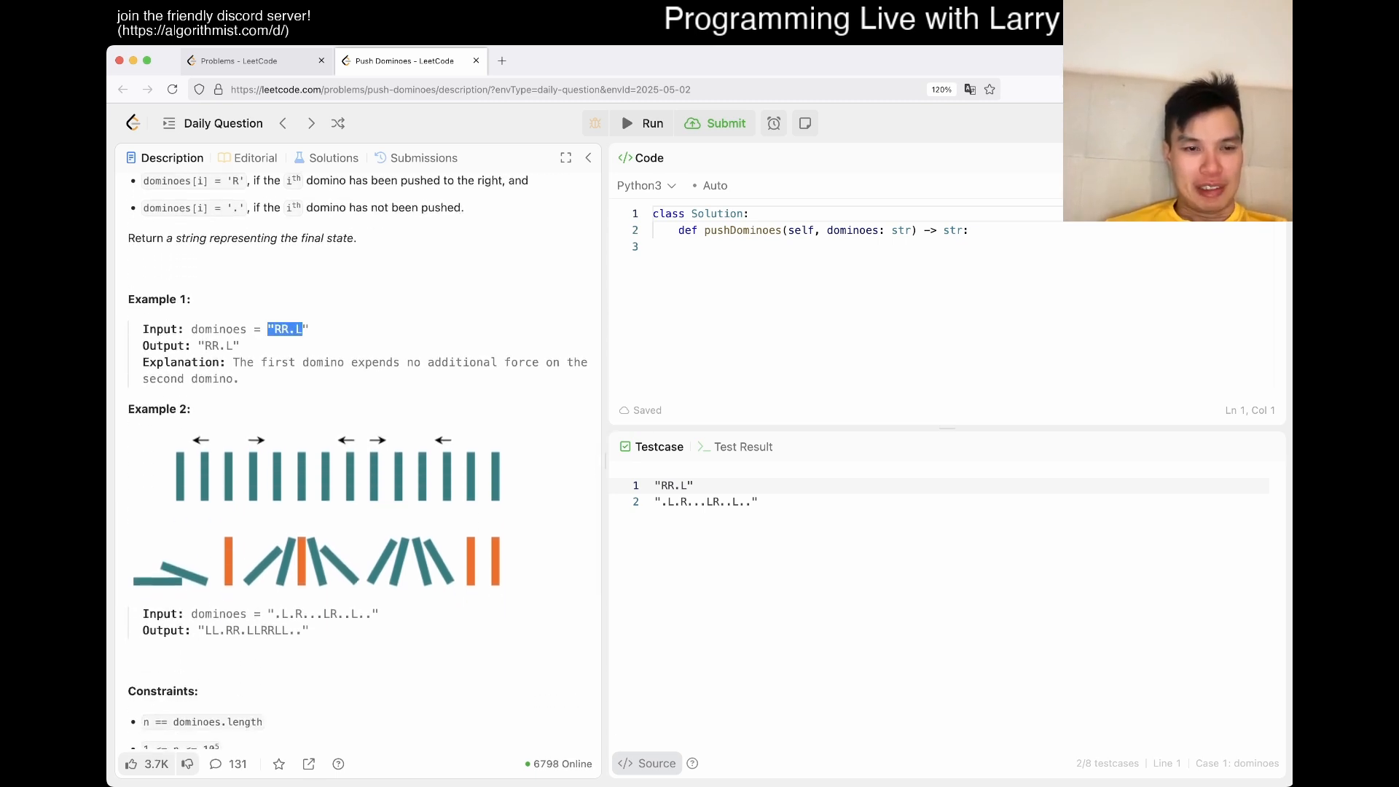
pyautogui.scroll(-3)
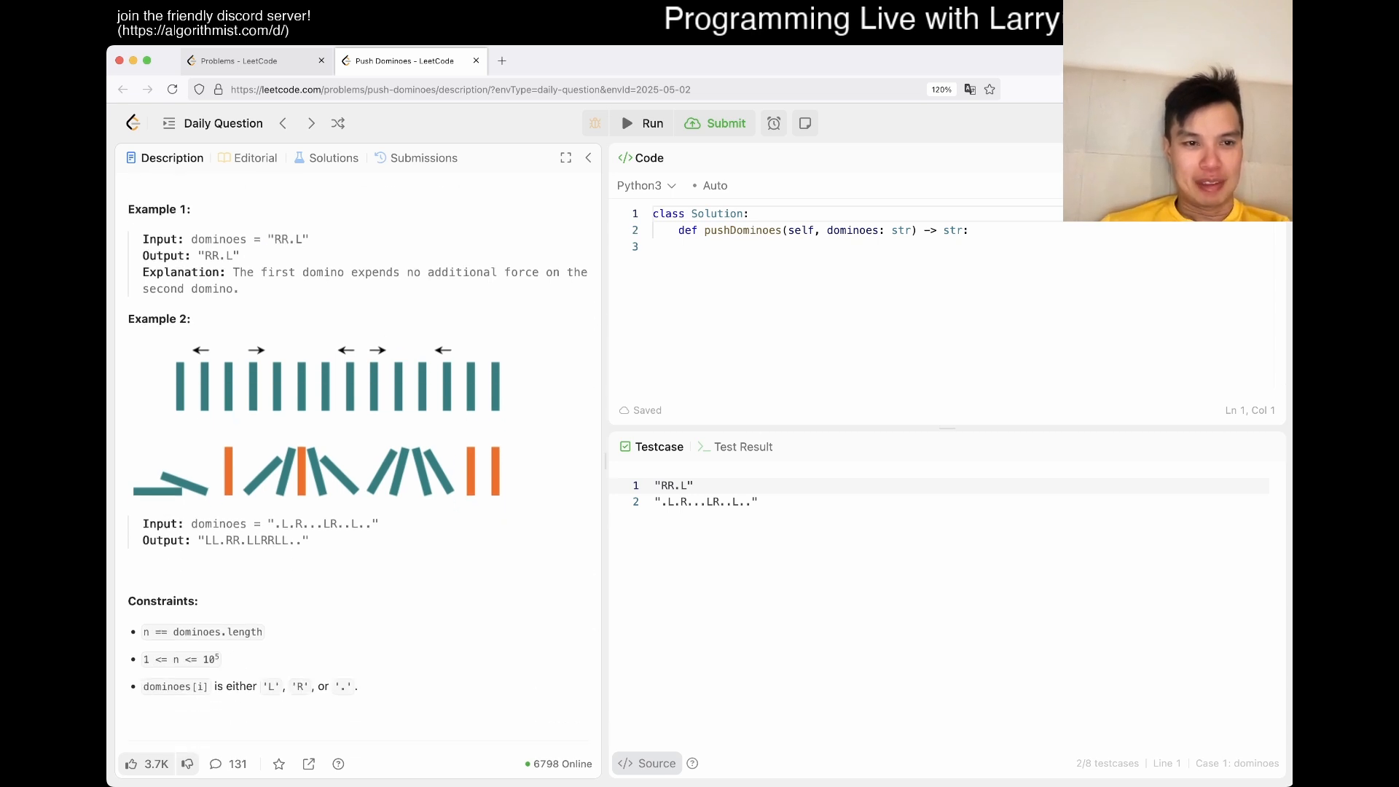
pyautogui.scroll(-3)
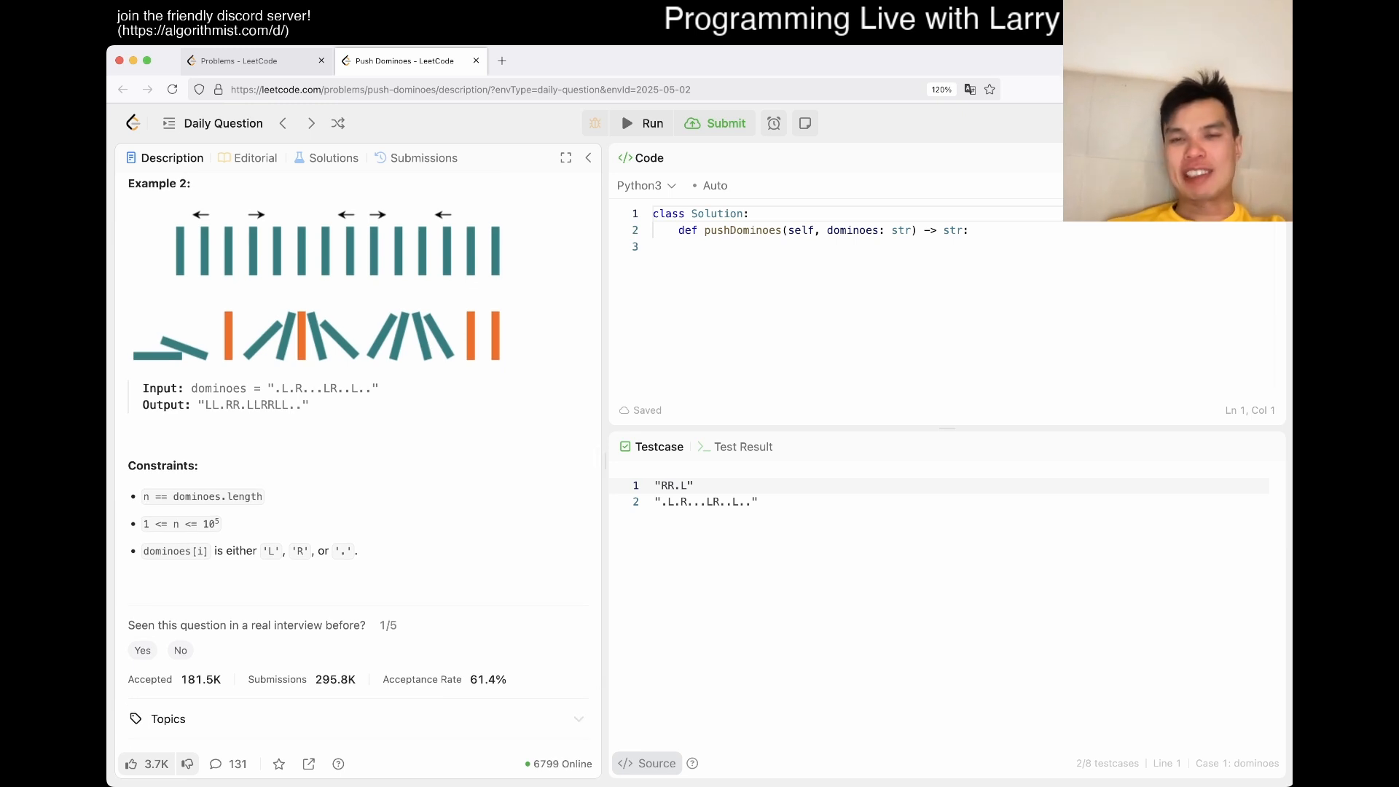
pyautogui.moveTo(153, 523); pyautogui.dragTo(221, 523)
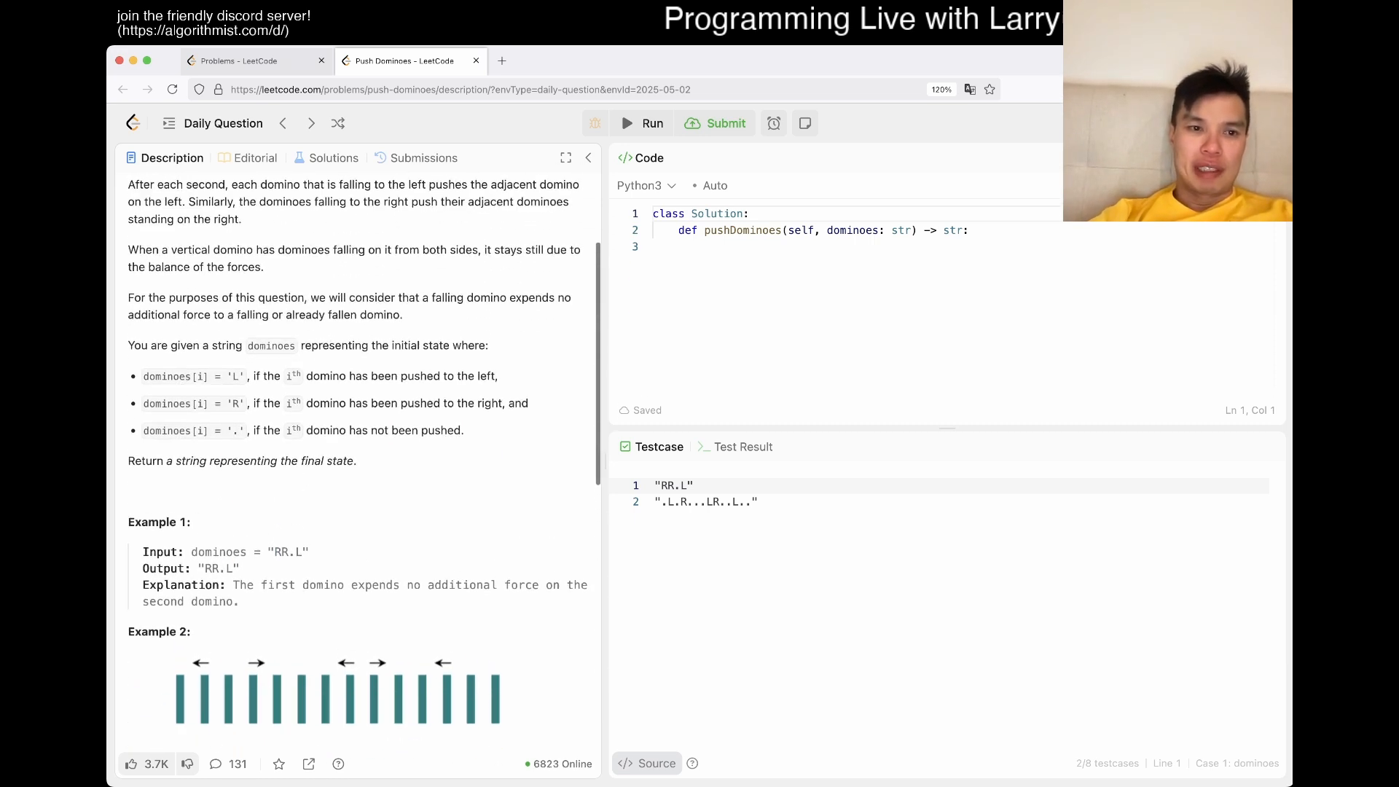
pyautogui.scroll(-3)
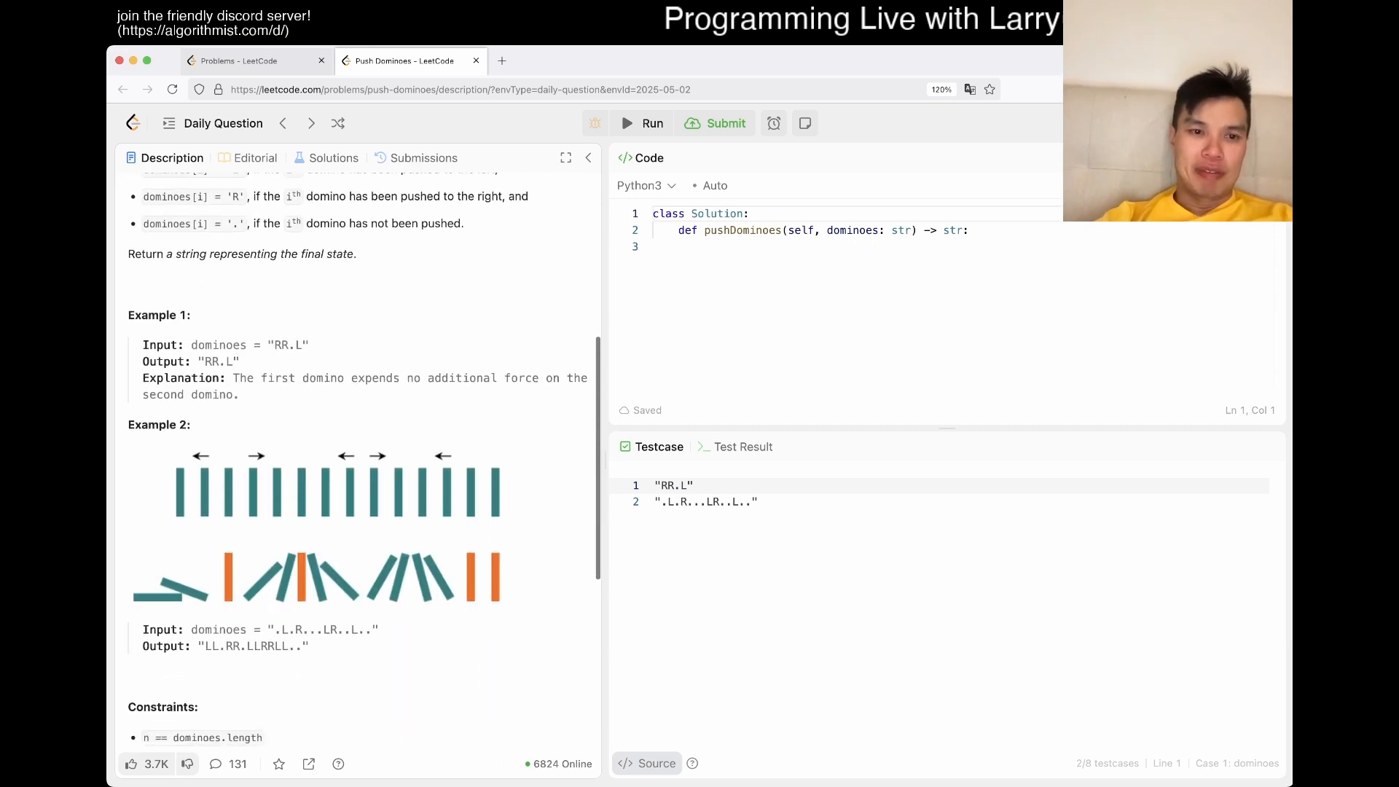
pyautogui.doubleClick(159, 424)
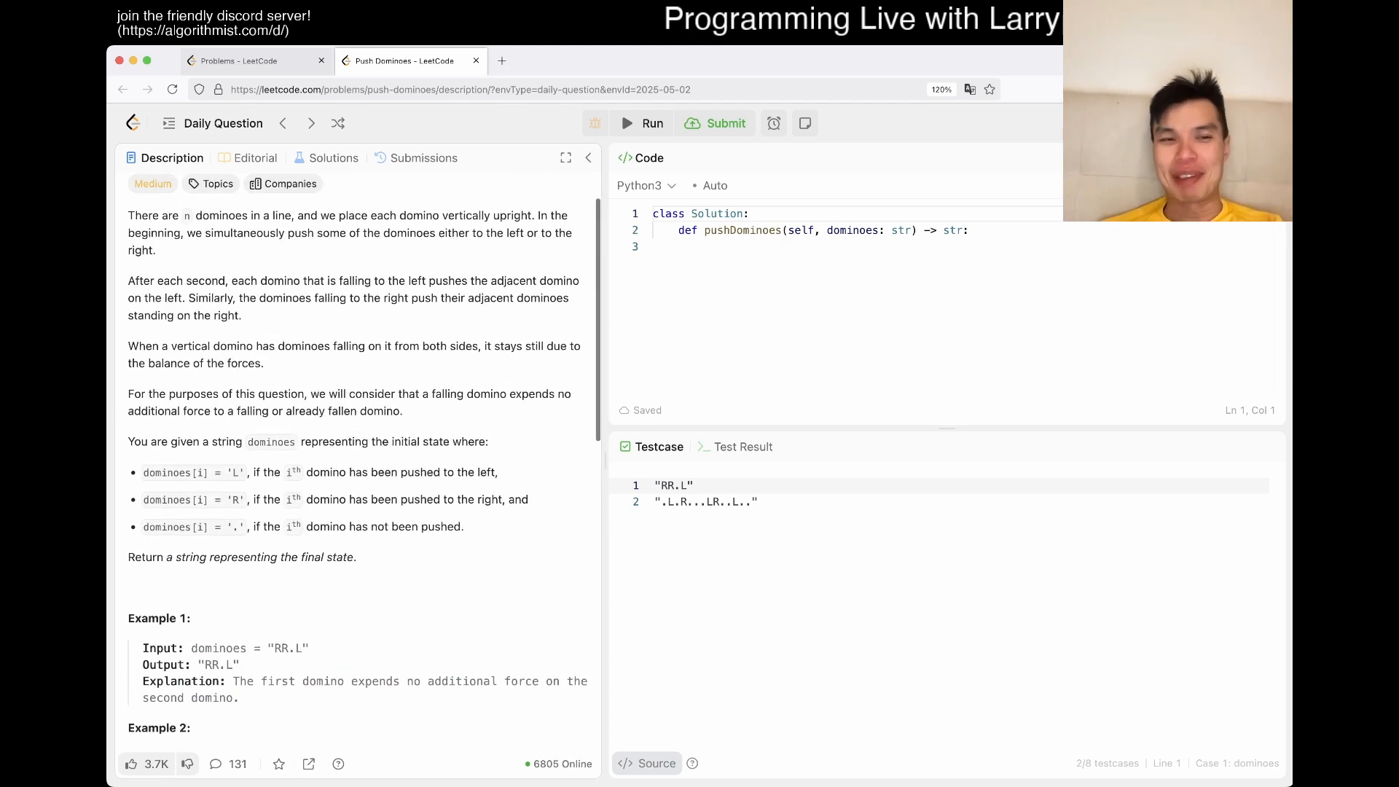
pyautogui.moveTo(129, 279); pyautogui.dragTo(243, 315)
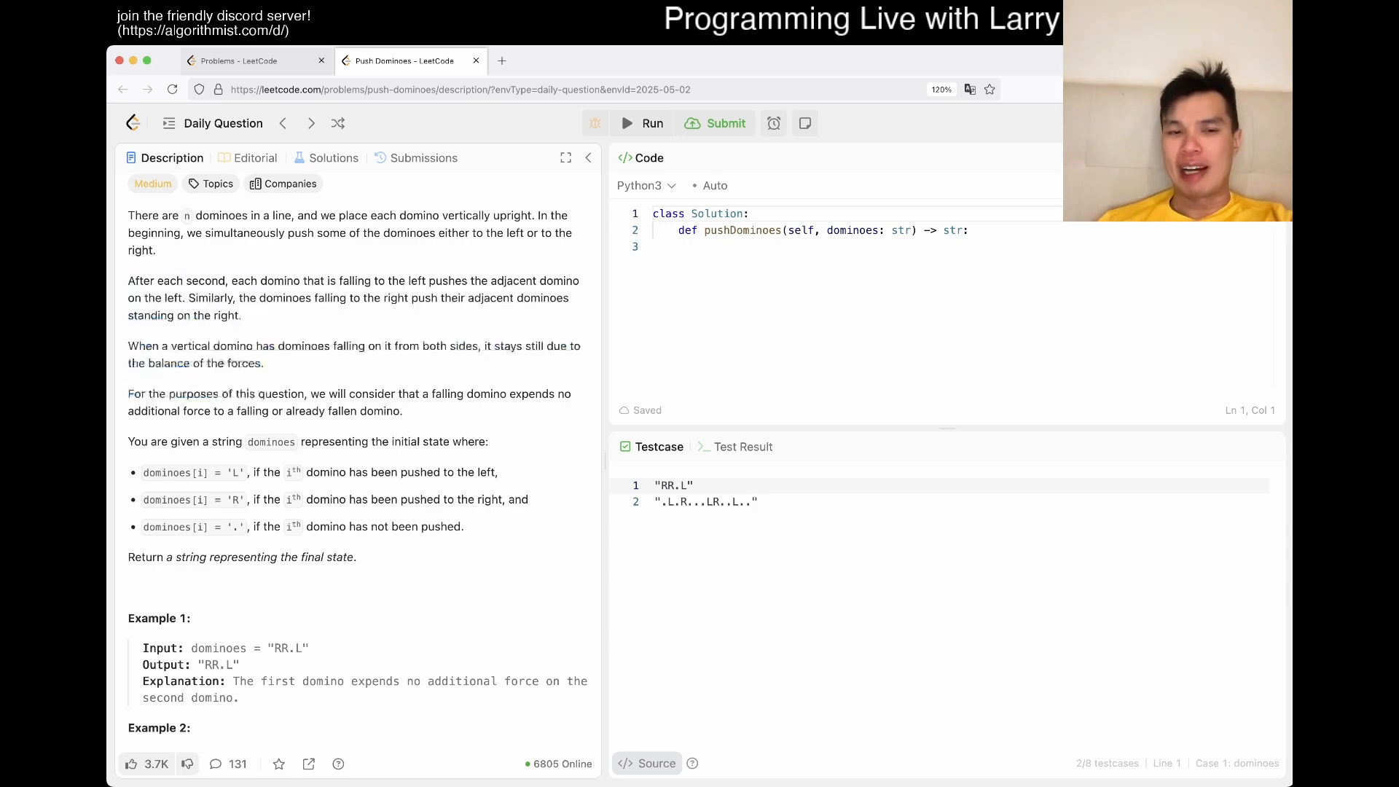
pyautogui.scroll(-3)
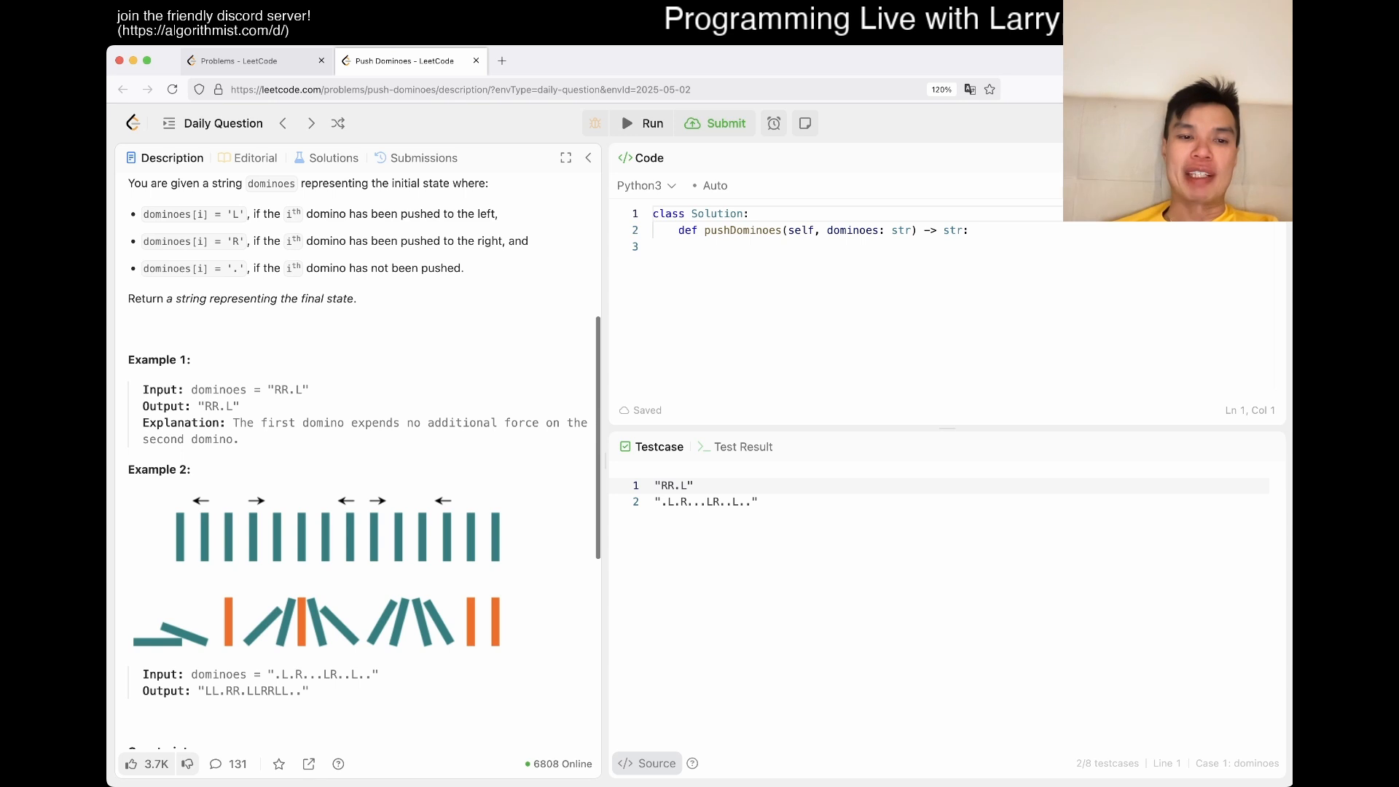
pyautogui.doubleClick(159, 469)
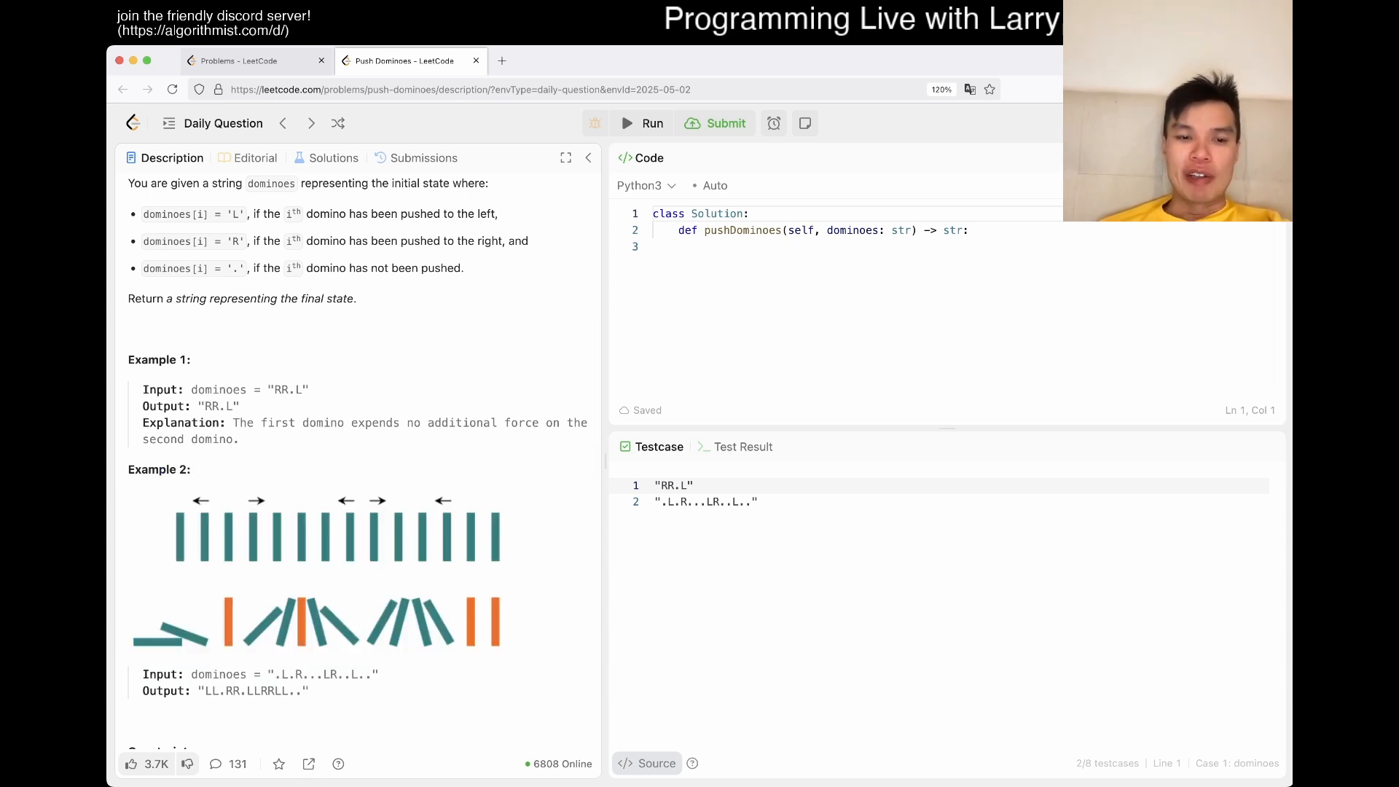
pyautogui.doubleClick(309, 673)
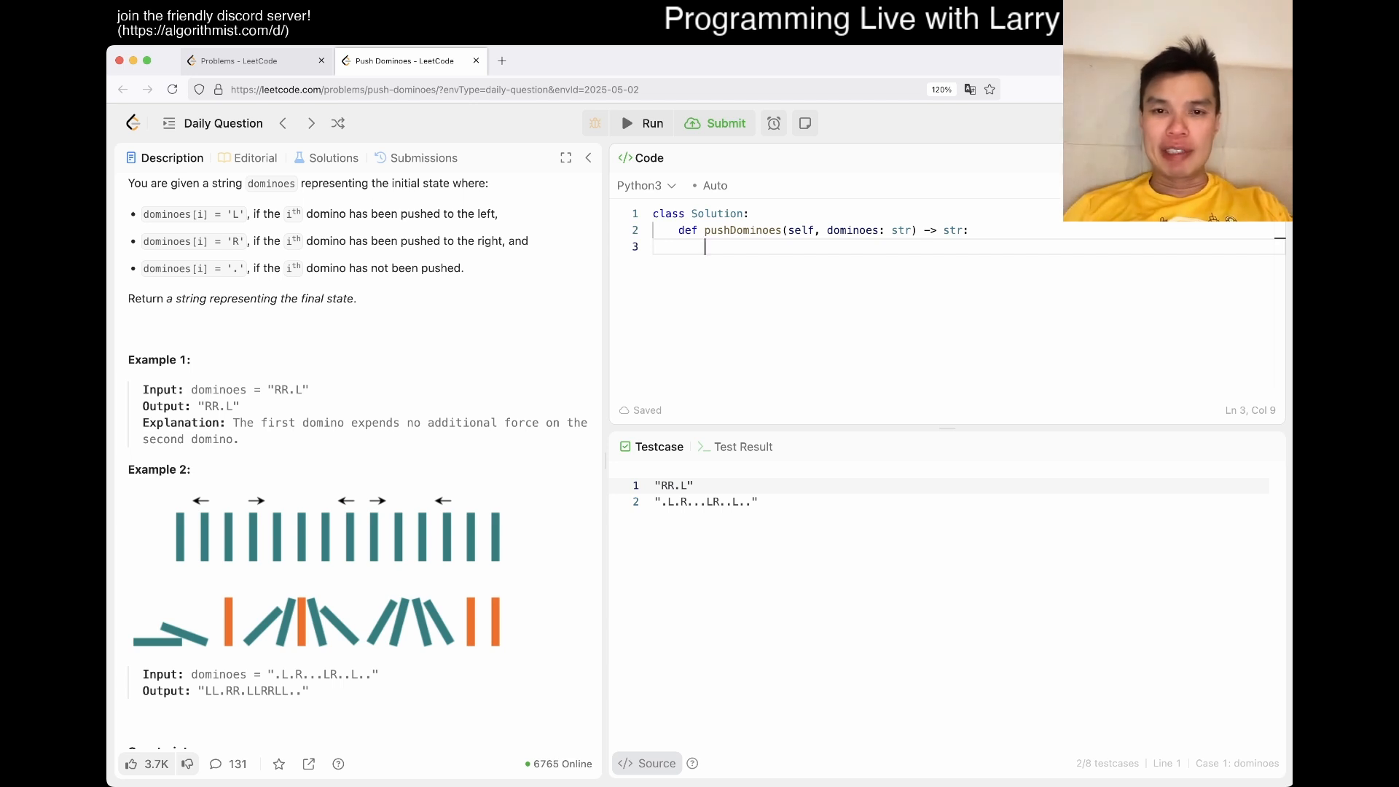
# Declare empty left and right force lists with explanatory comments.
pyautogui.write('left = []')
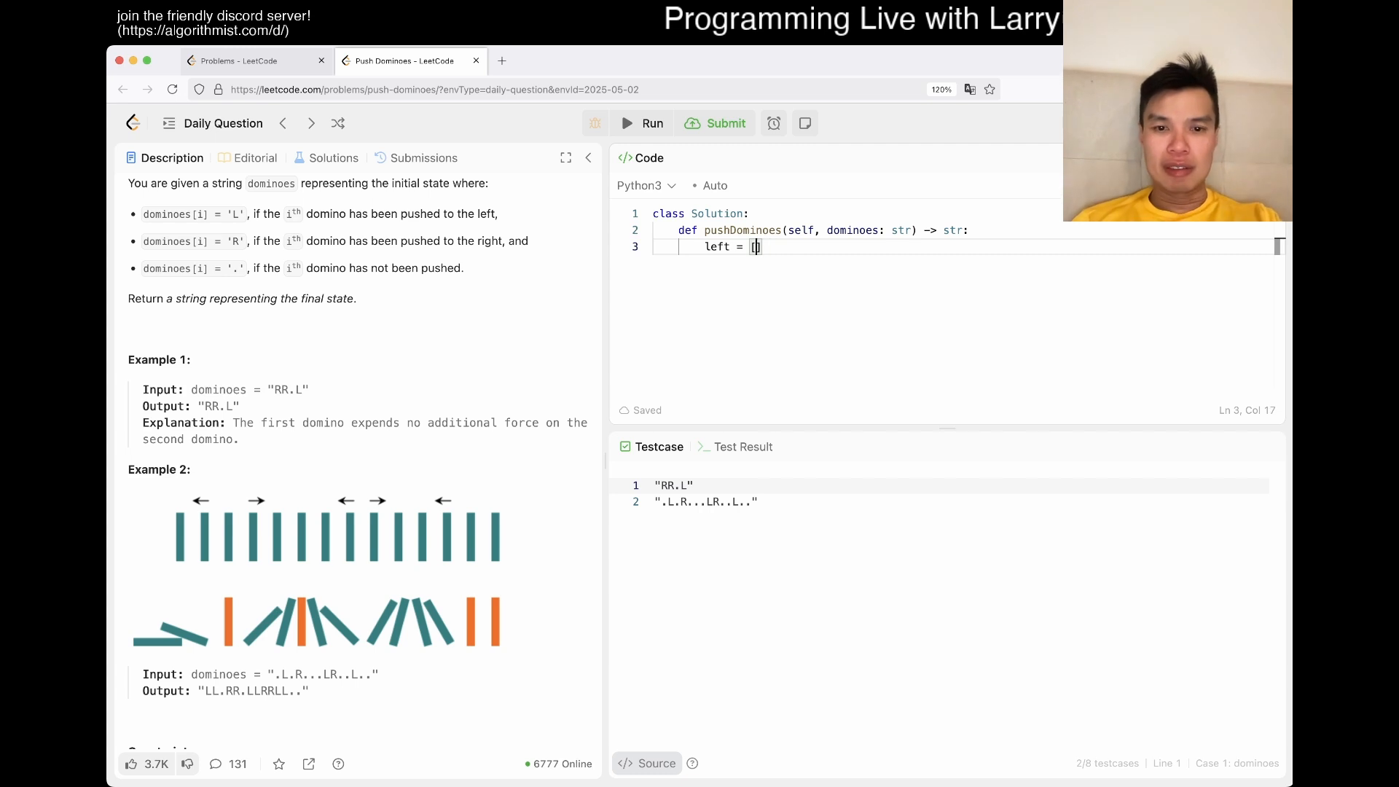
pyautogui.write(']')
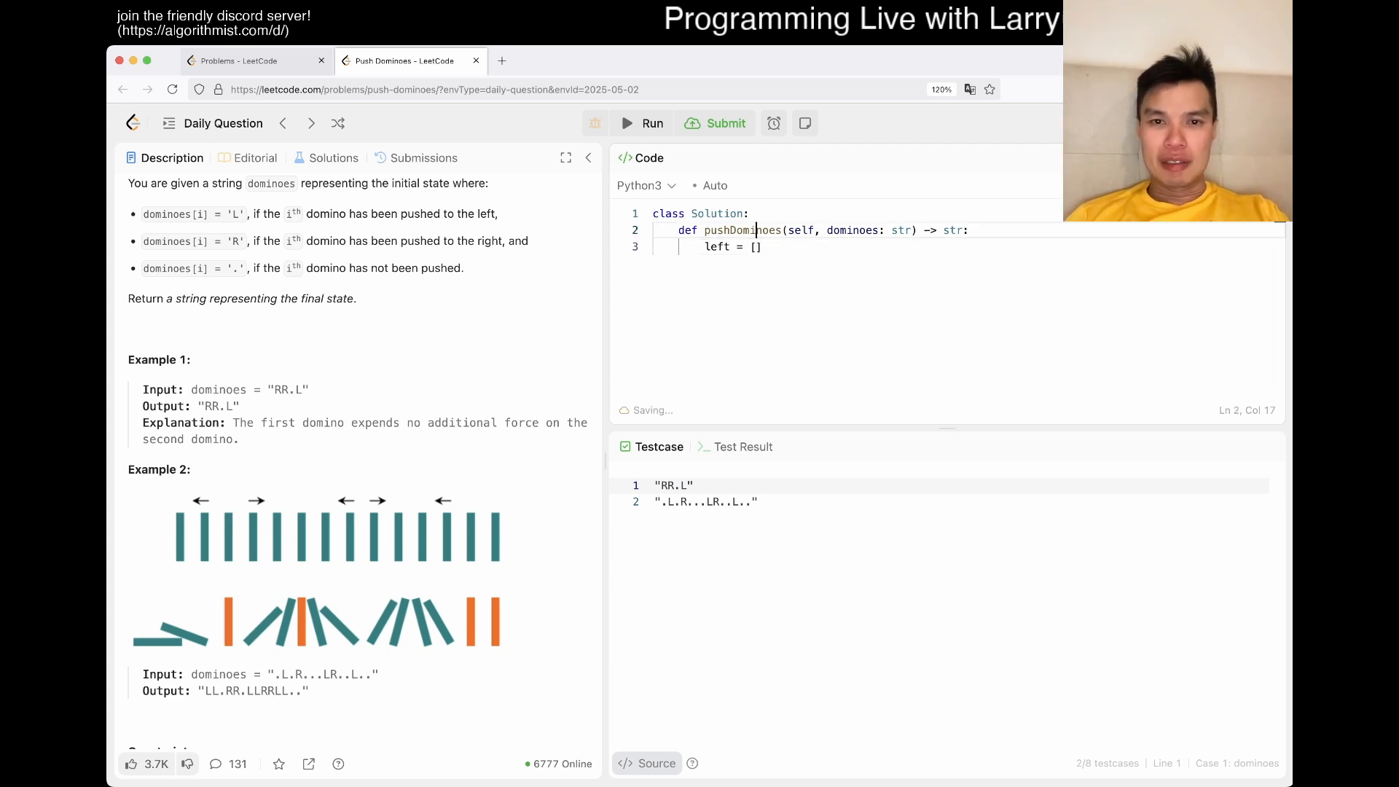
pyautogui.write('#')
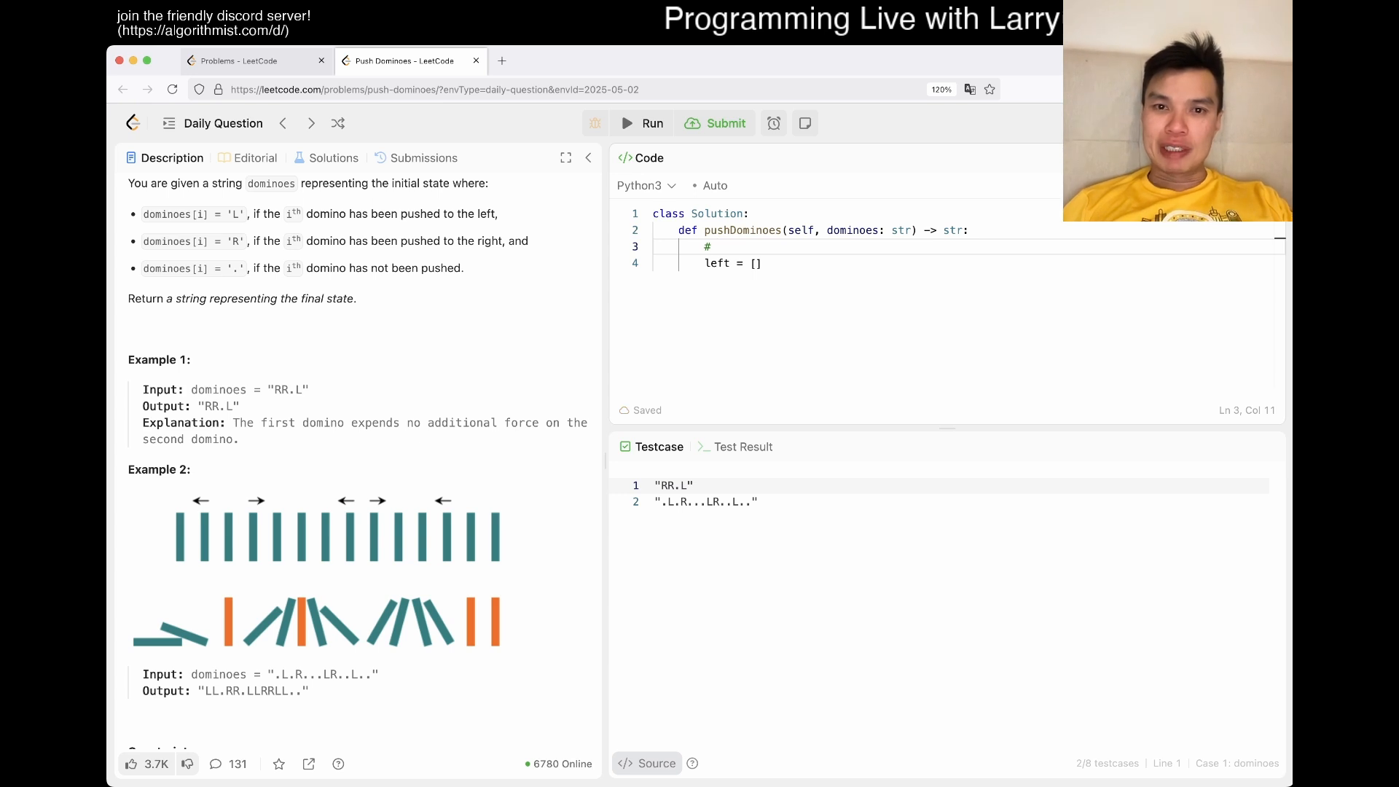
pyautogui.write('experiencing a force from the left')
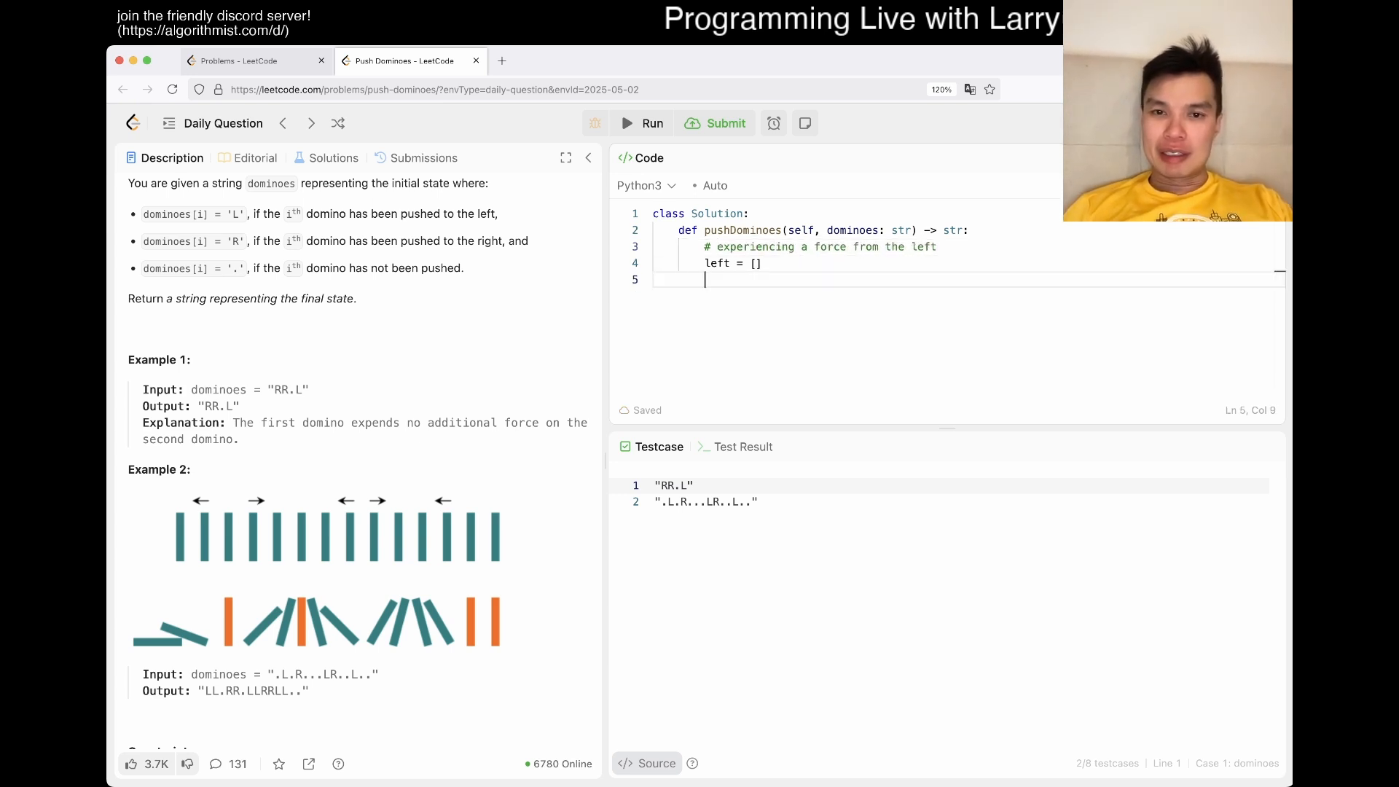
pyautogui.write('# experiencing a force from the right')
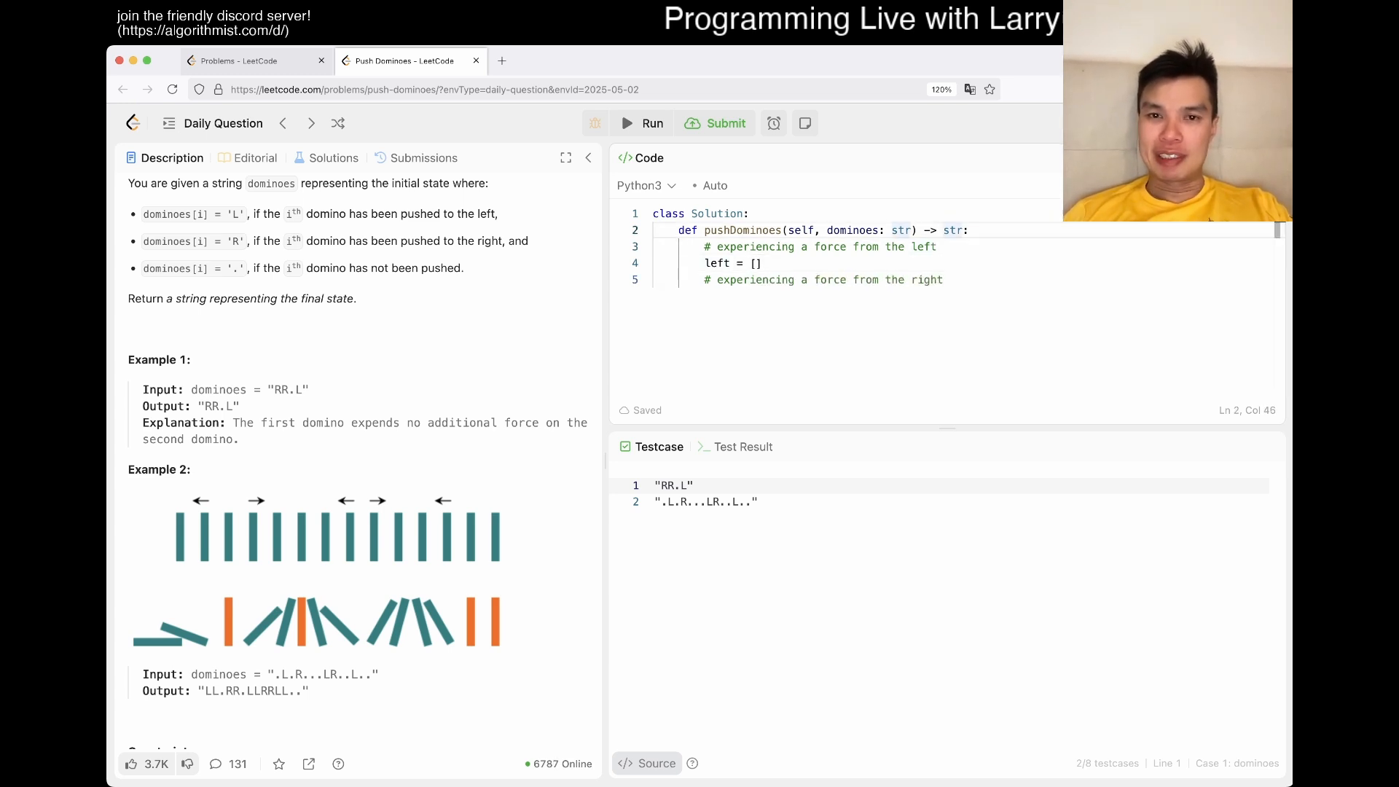
# Define the constant INF = 10 ** 20 for unreached distances.
pyautogui.write('INF = 1')
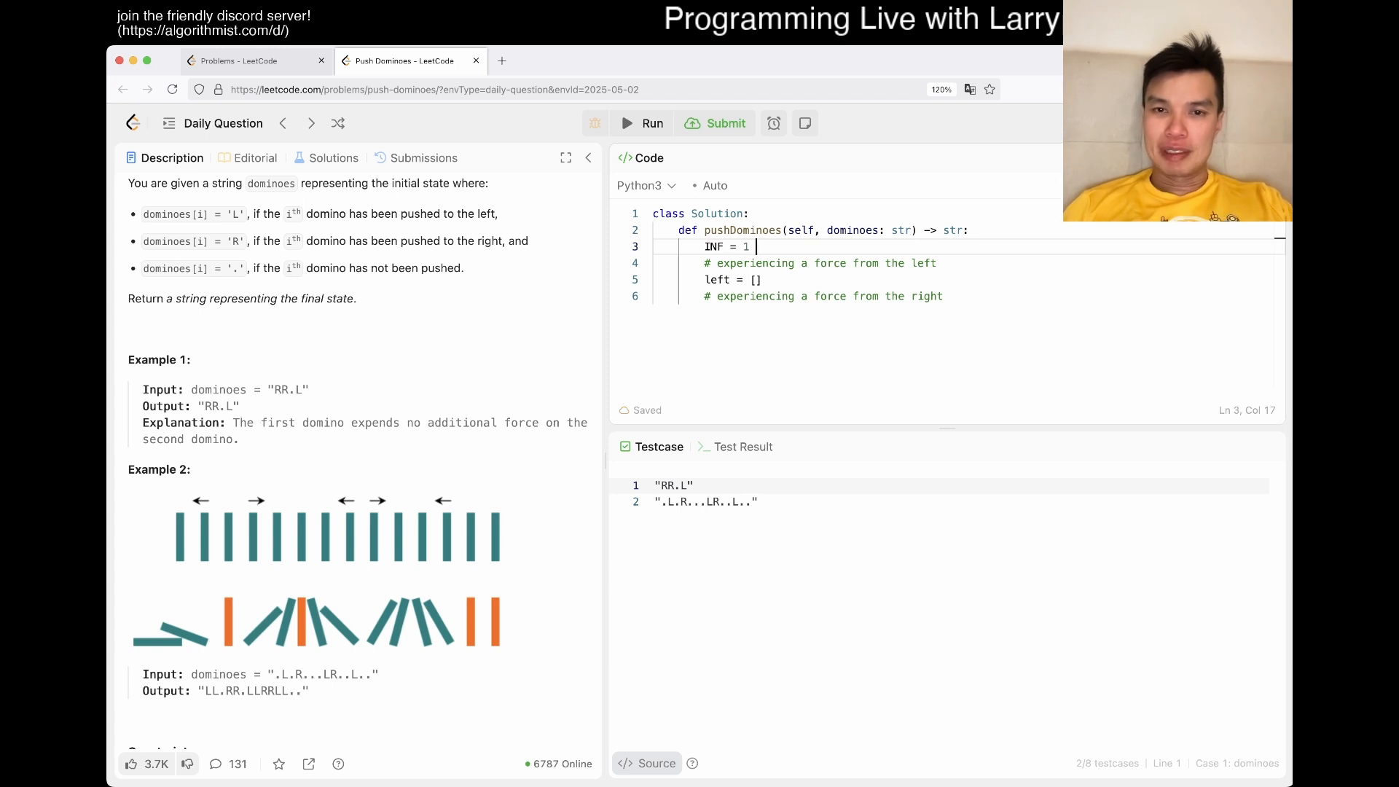
pyautogui.write('0 ** 20')
pyautogui.write('for')
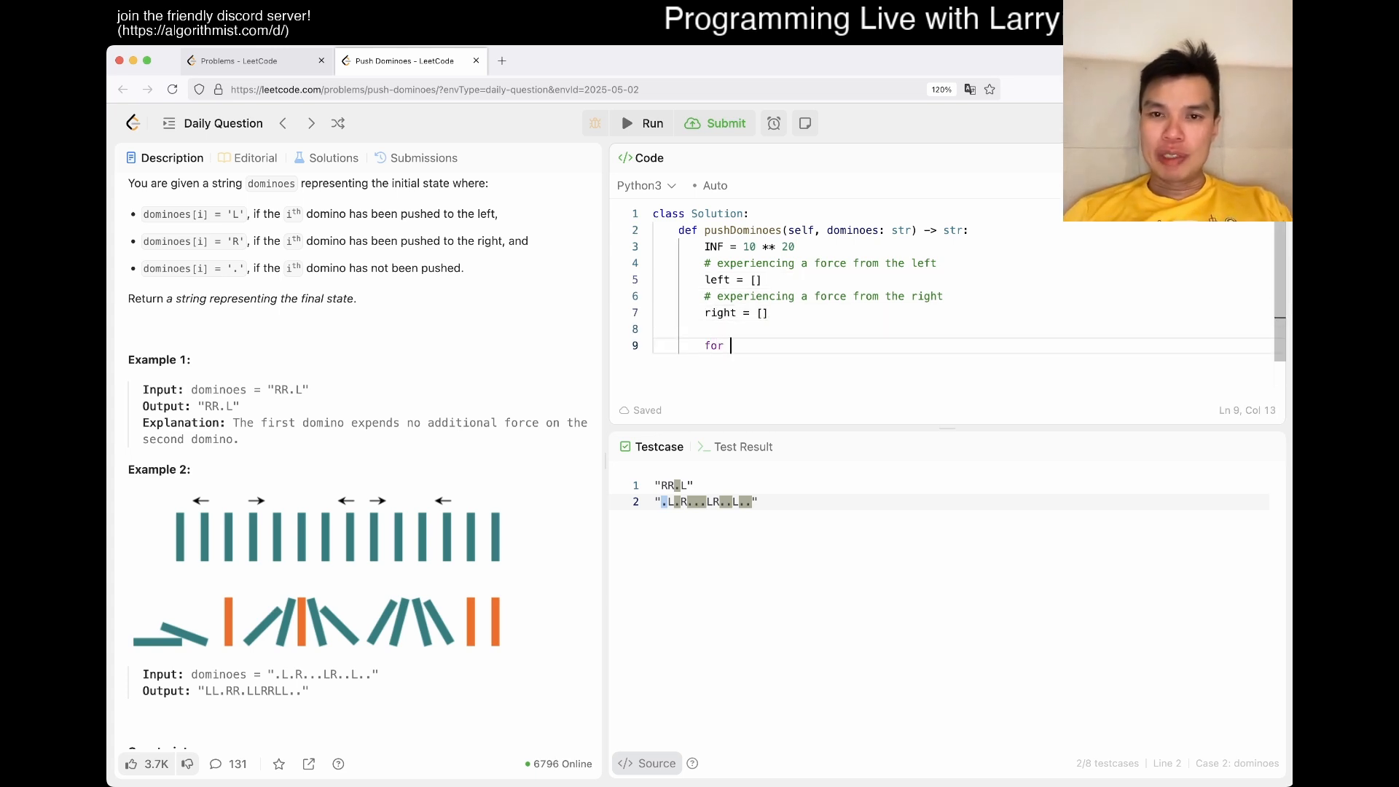
# Set N = len(dominoes) and start a for loop over range(N).
pyautogui.write('i in ran')
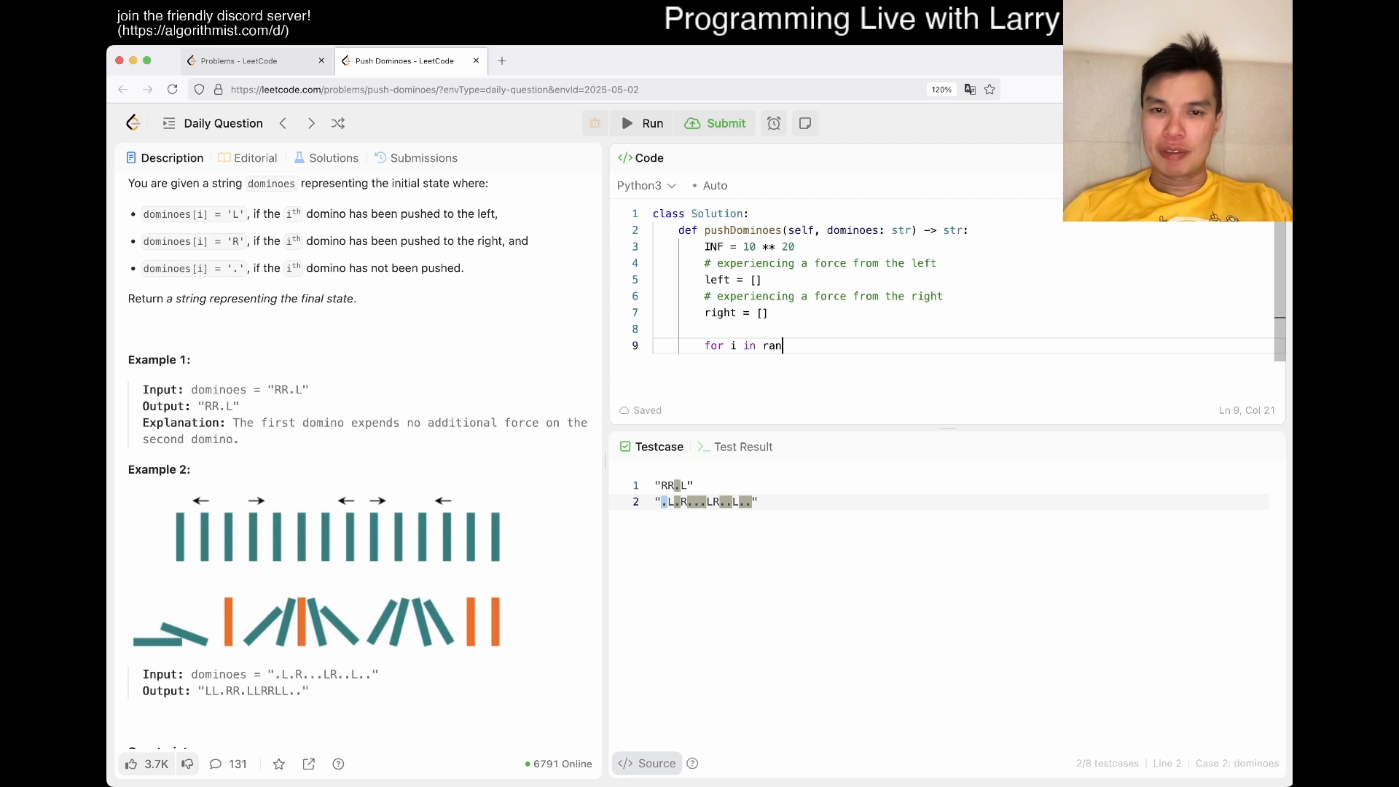
pyautogui.write('ge(N):')
pyautogui.write('N = len(')
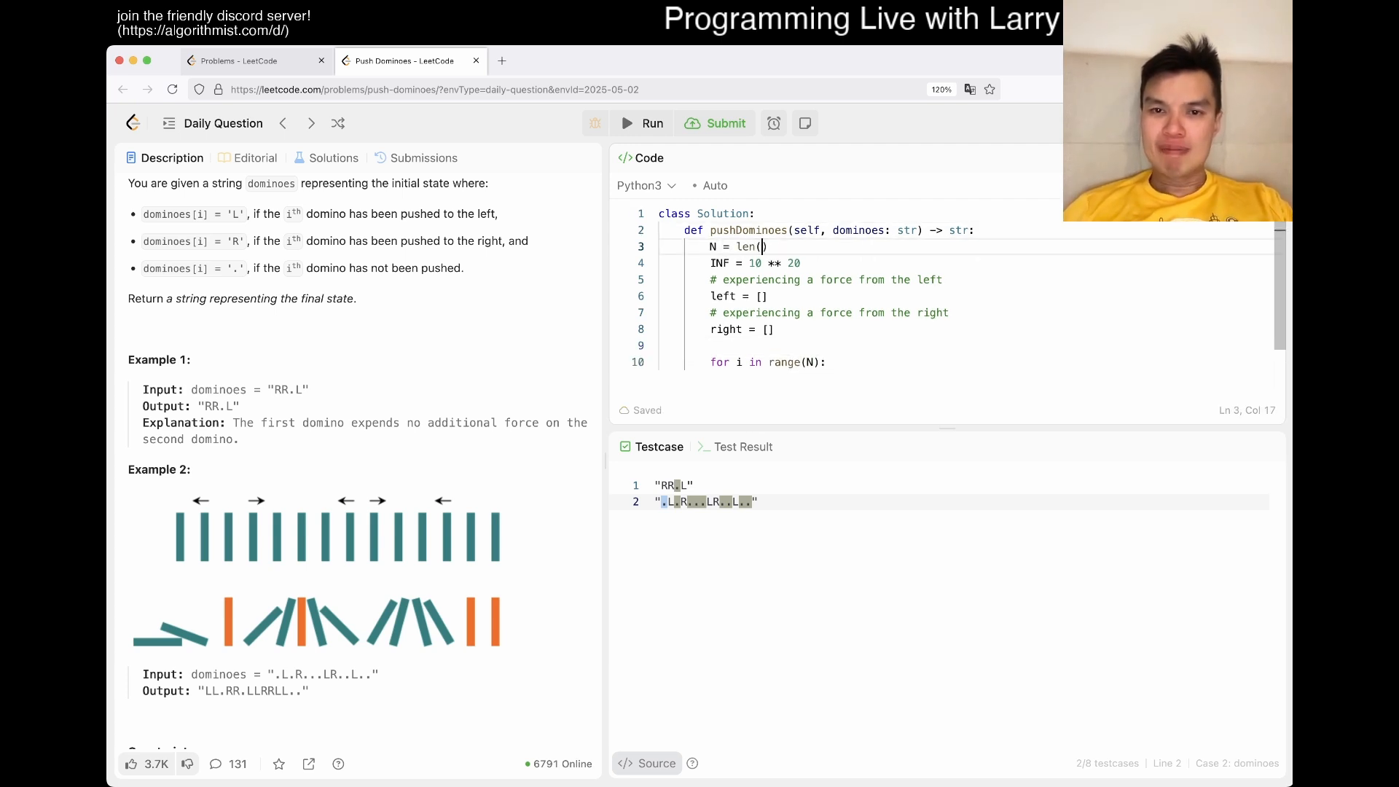
pyautogui.write('dominoes')
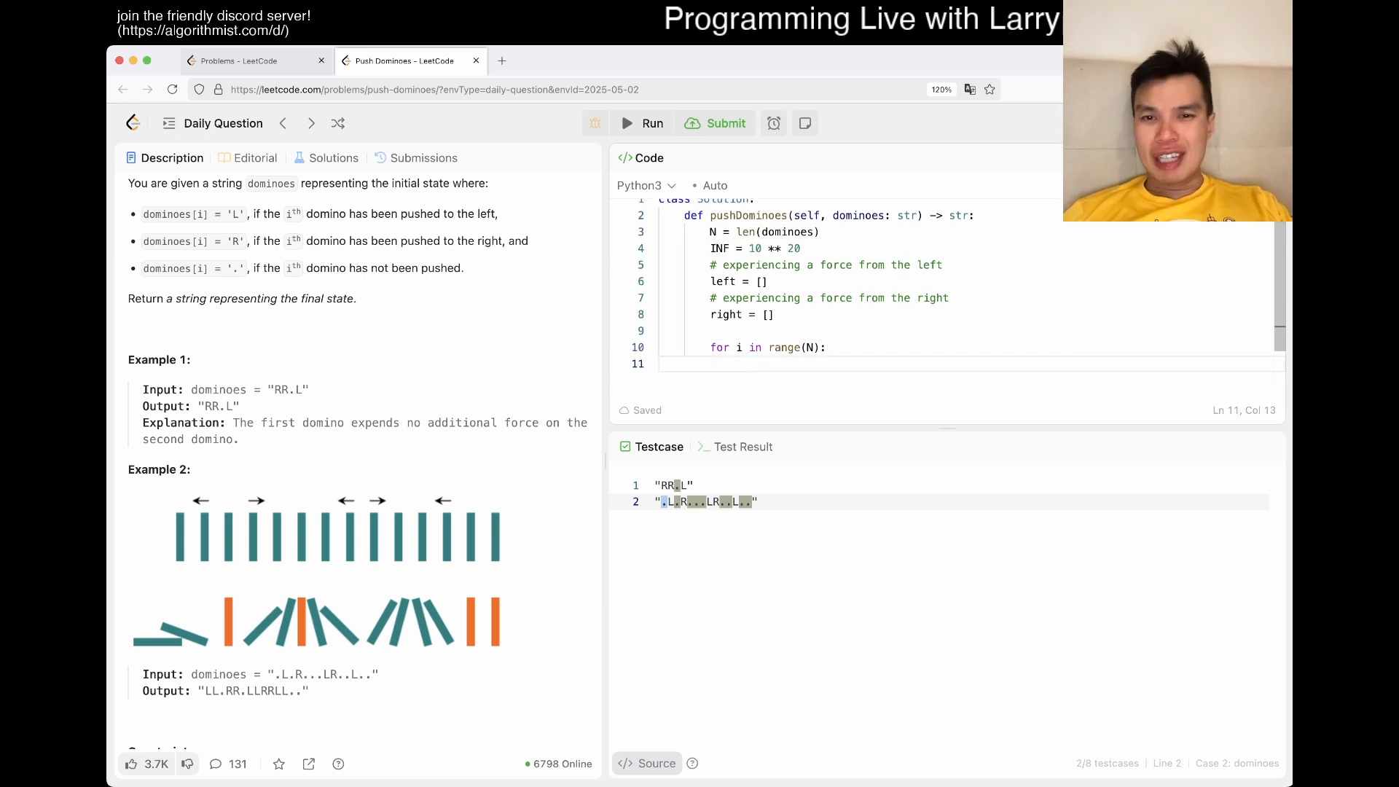
pyautogui.write('d')
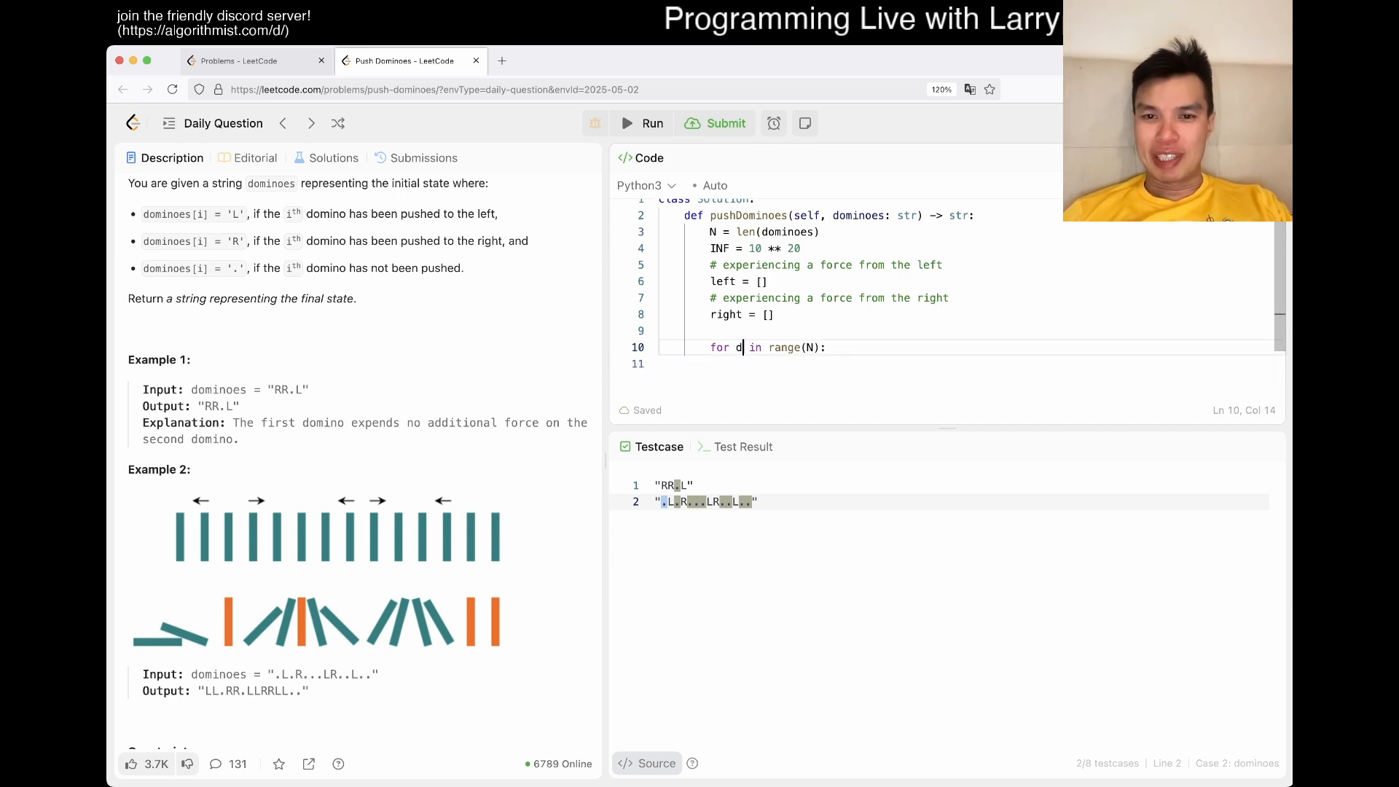
# Loop directly over dominoes as d and check if d == "R":.
pyautogui.doubleClick(789, 347)
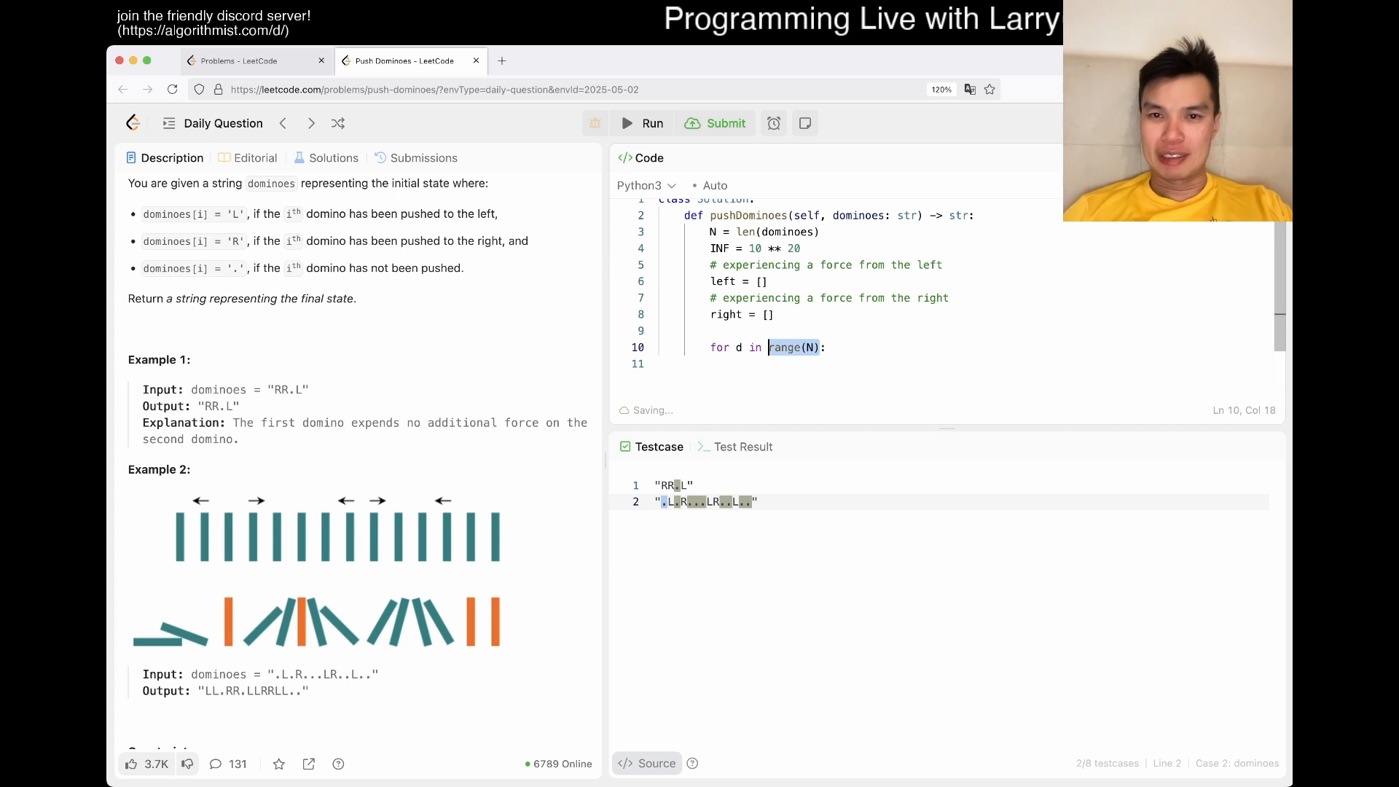
pyautogui.write('dominoes')
pyautogui.click(965, 363)
pyautogui.write('if d')
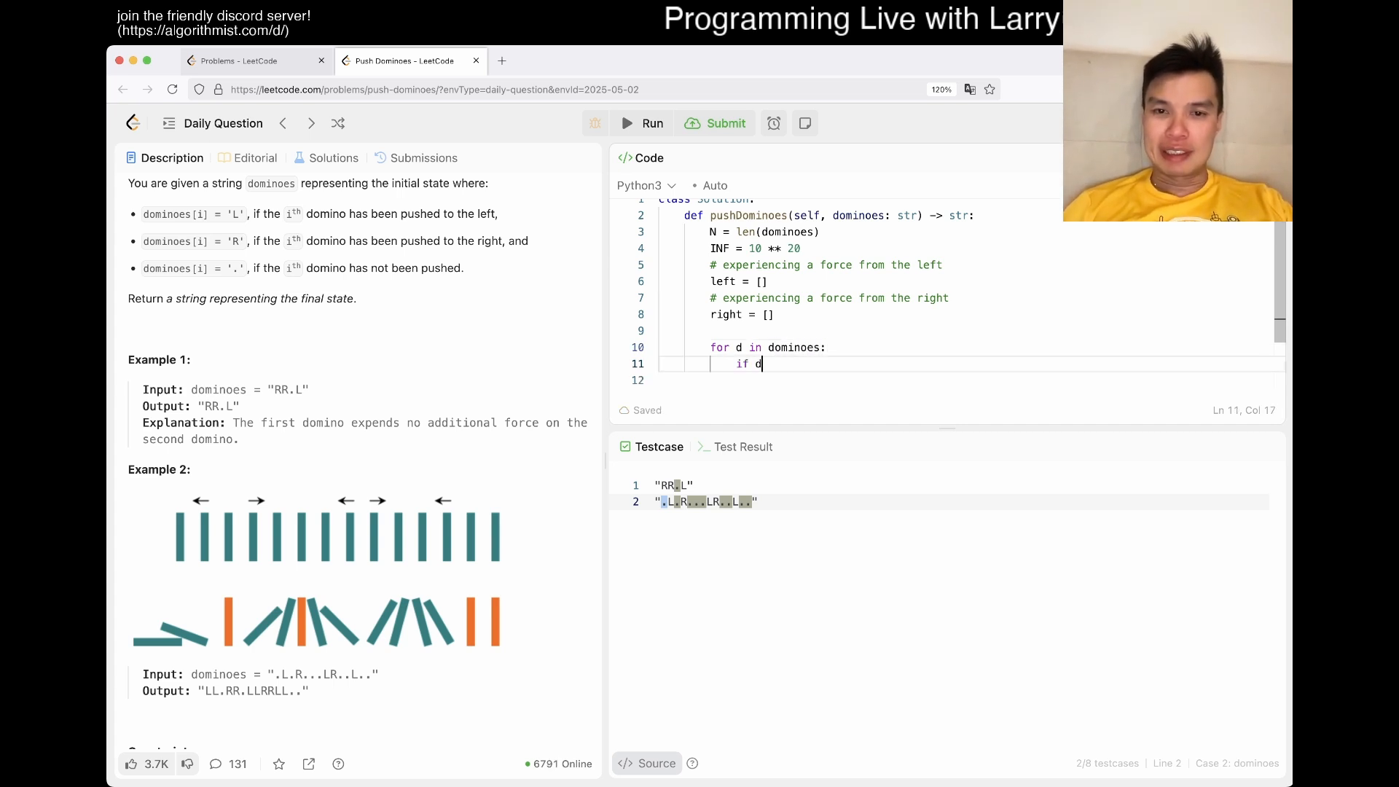
pyautogui.write('== "R"')
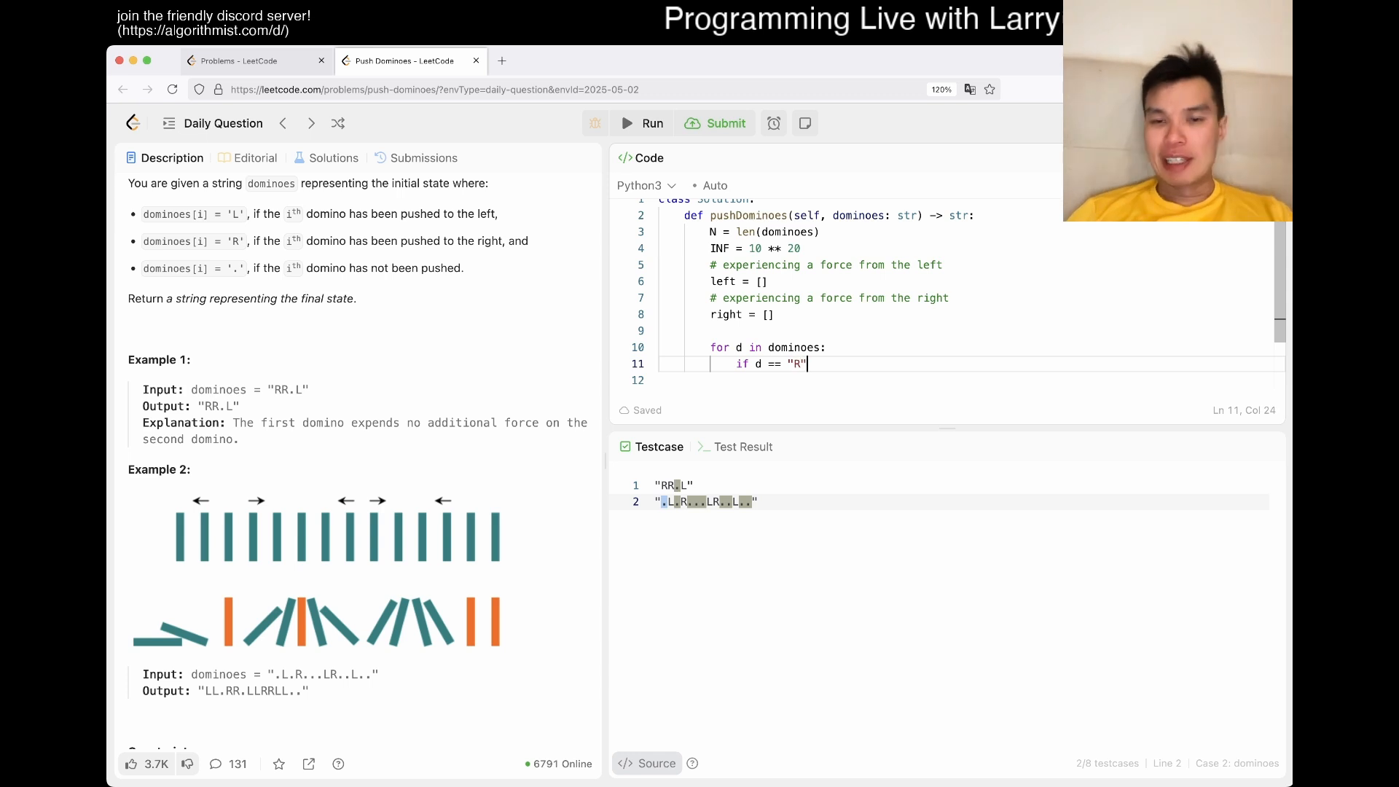
pyautogui.write(':')
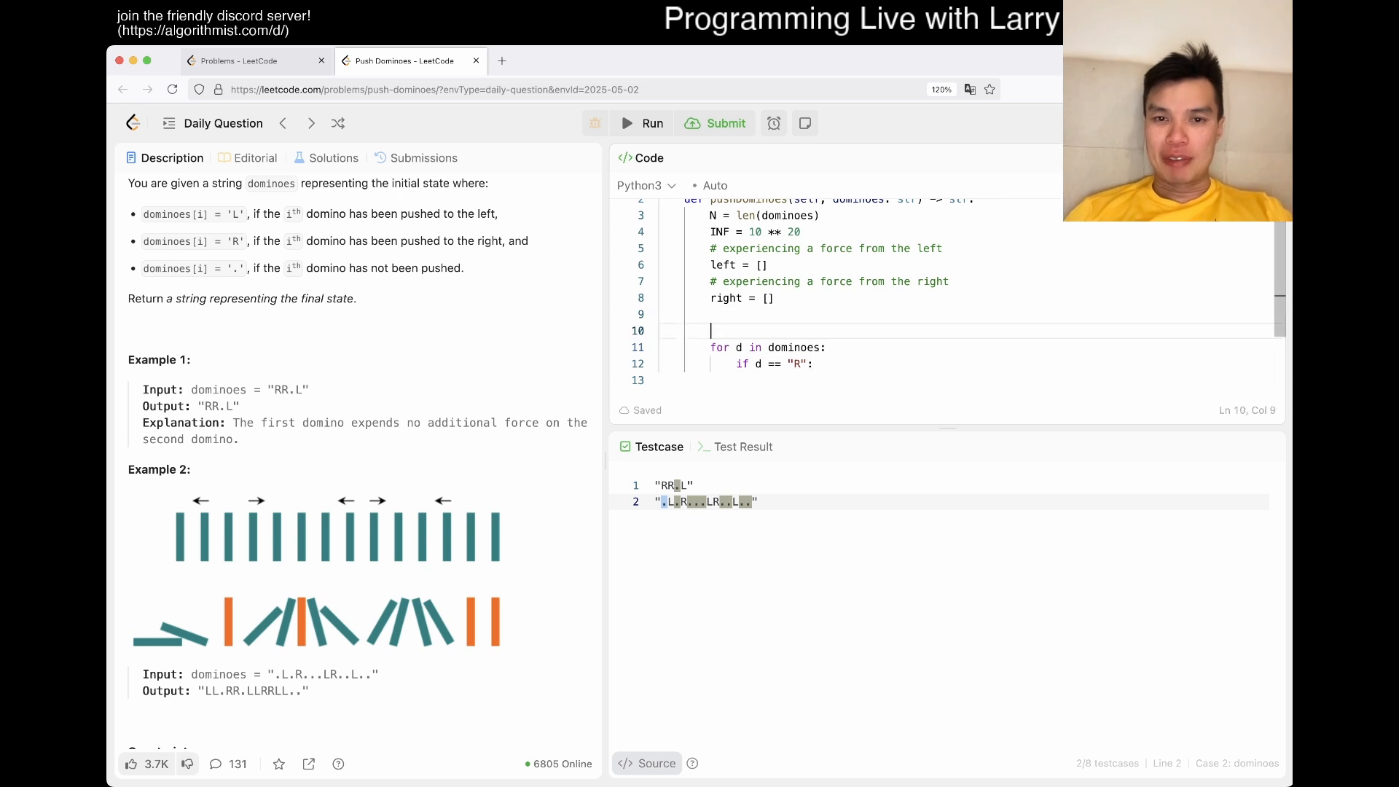
# Write the forward pass: reset current to 0 at "R", else increment, appending to left.
pyautogui.write('current = INF')
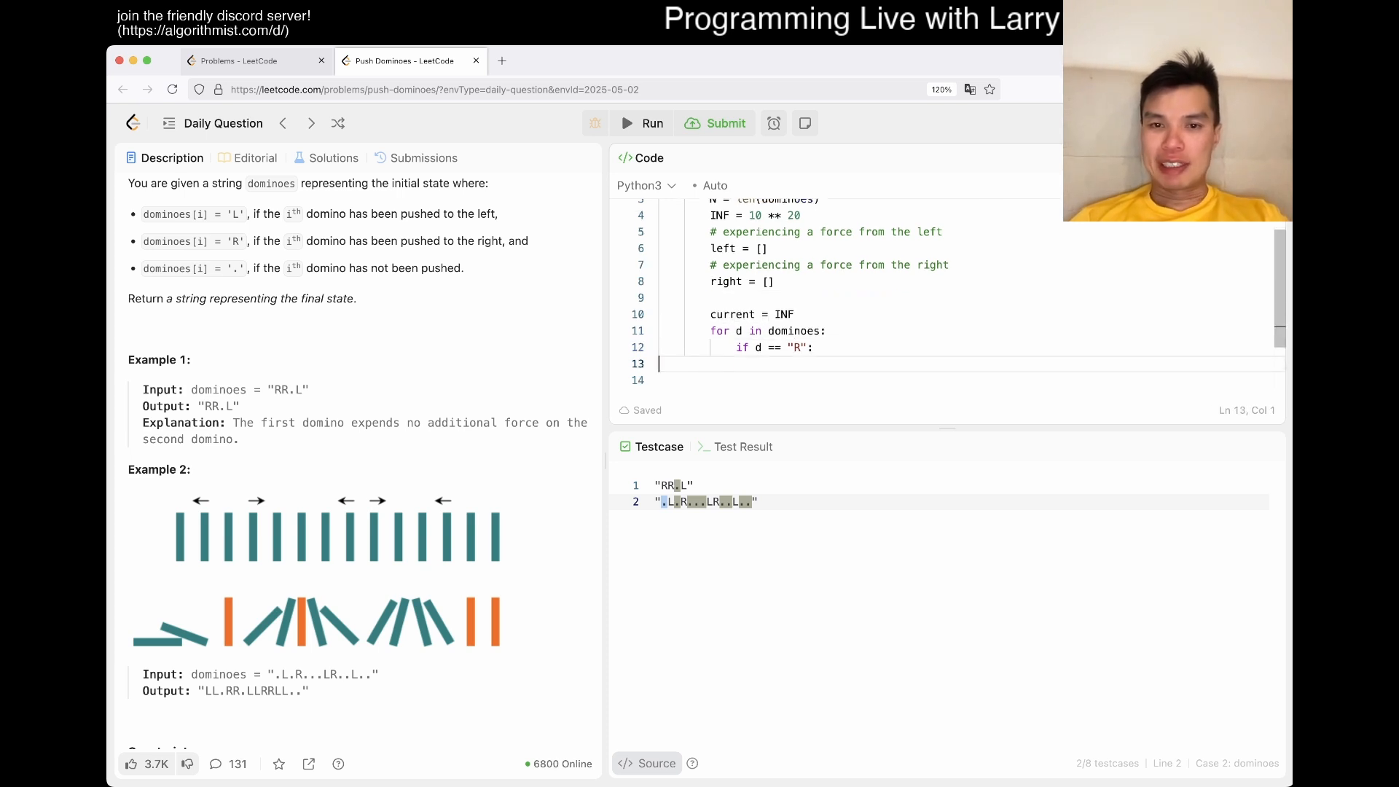
pyautogui.write('c')
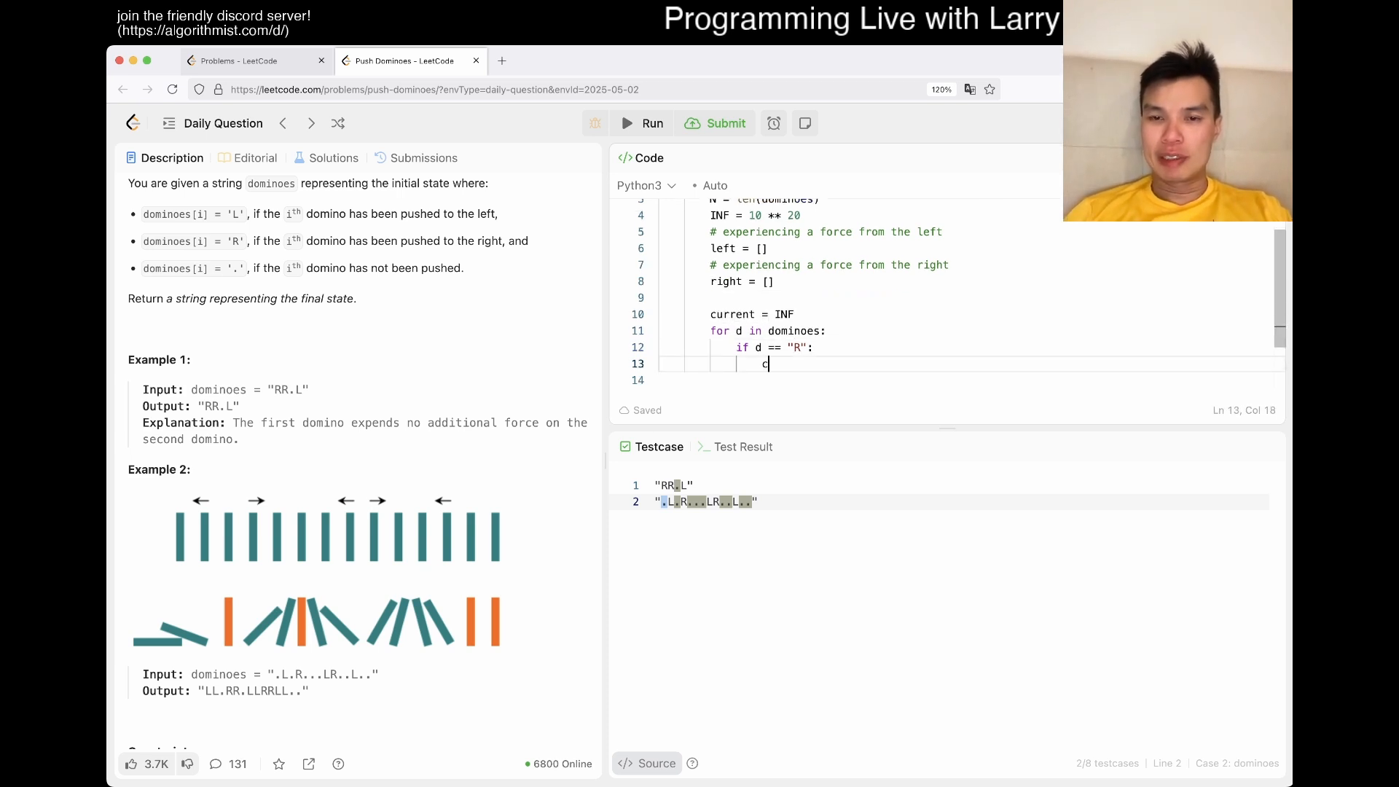
pyautogui.write('urrent = 0')
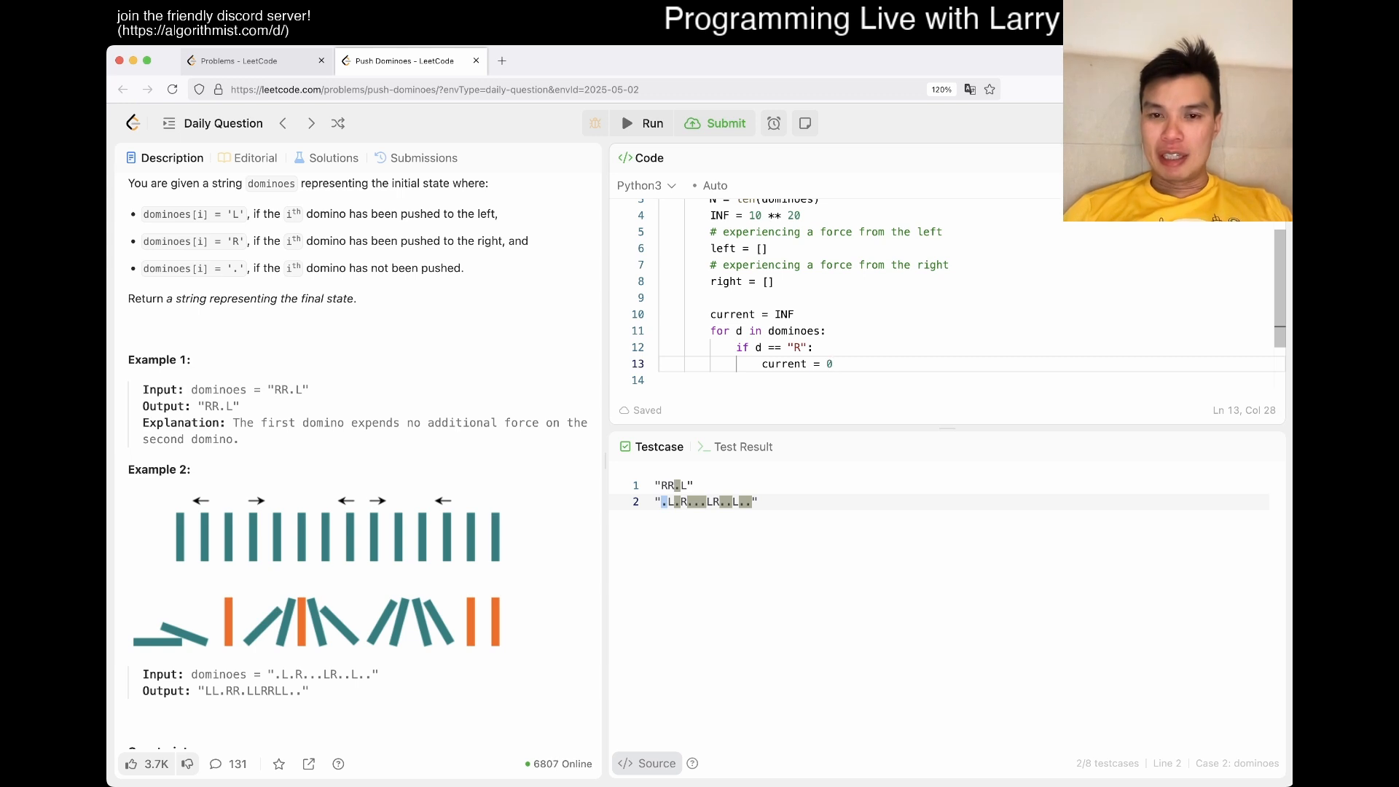
pyautogui.write('e')
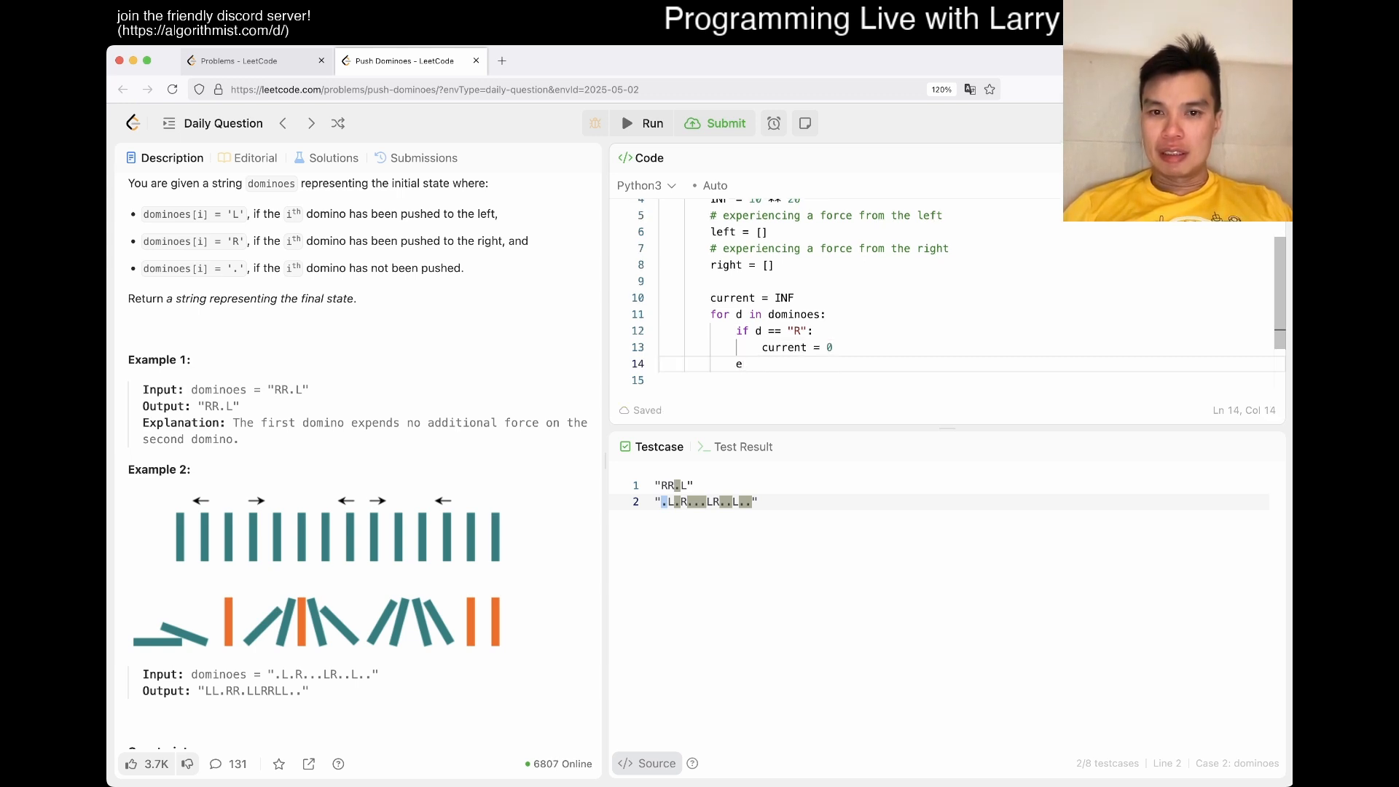
pyautogui.write('lse:')
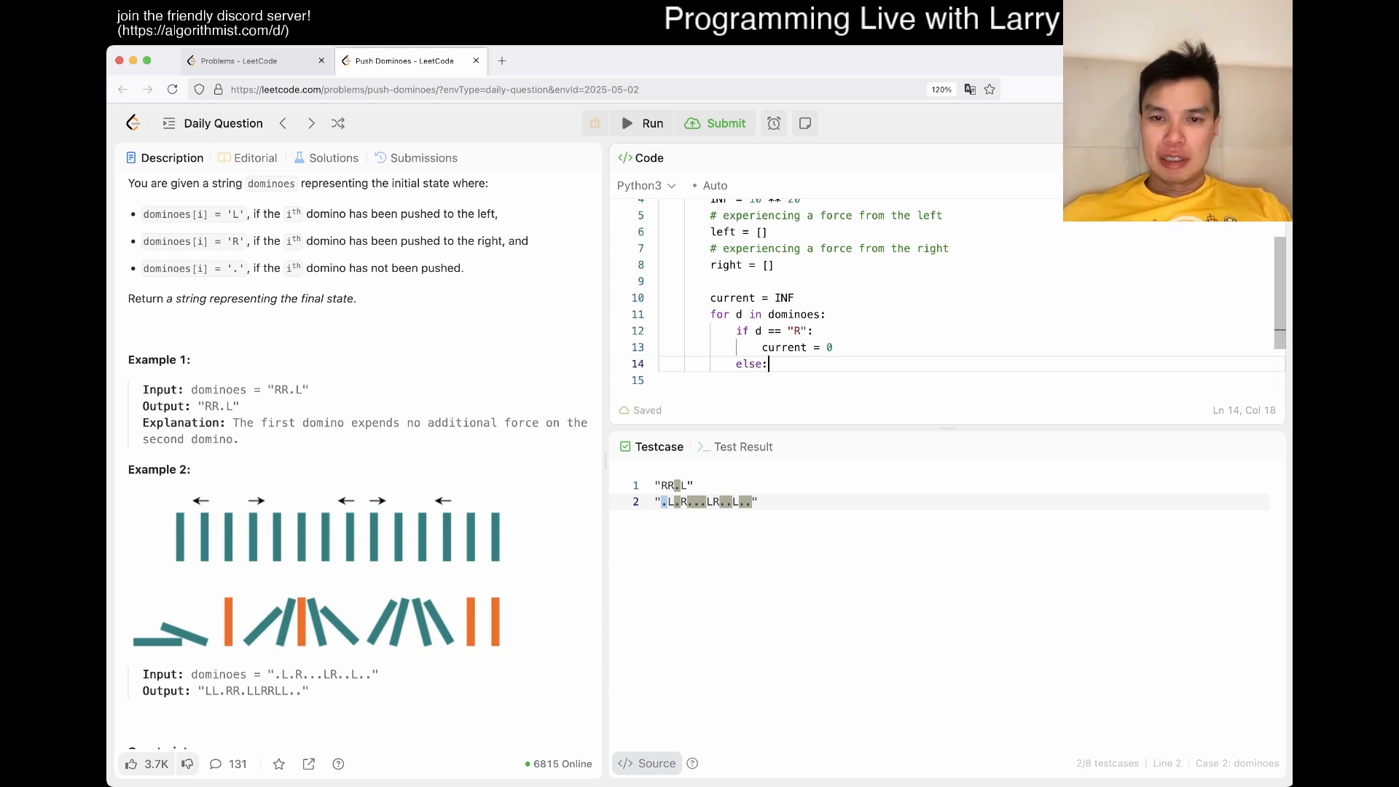
pyautogui.write('current += 1')
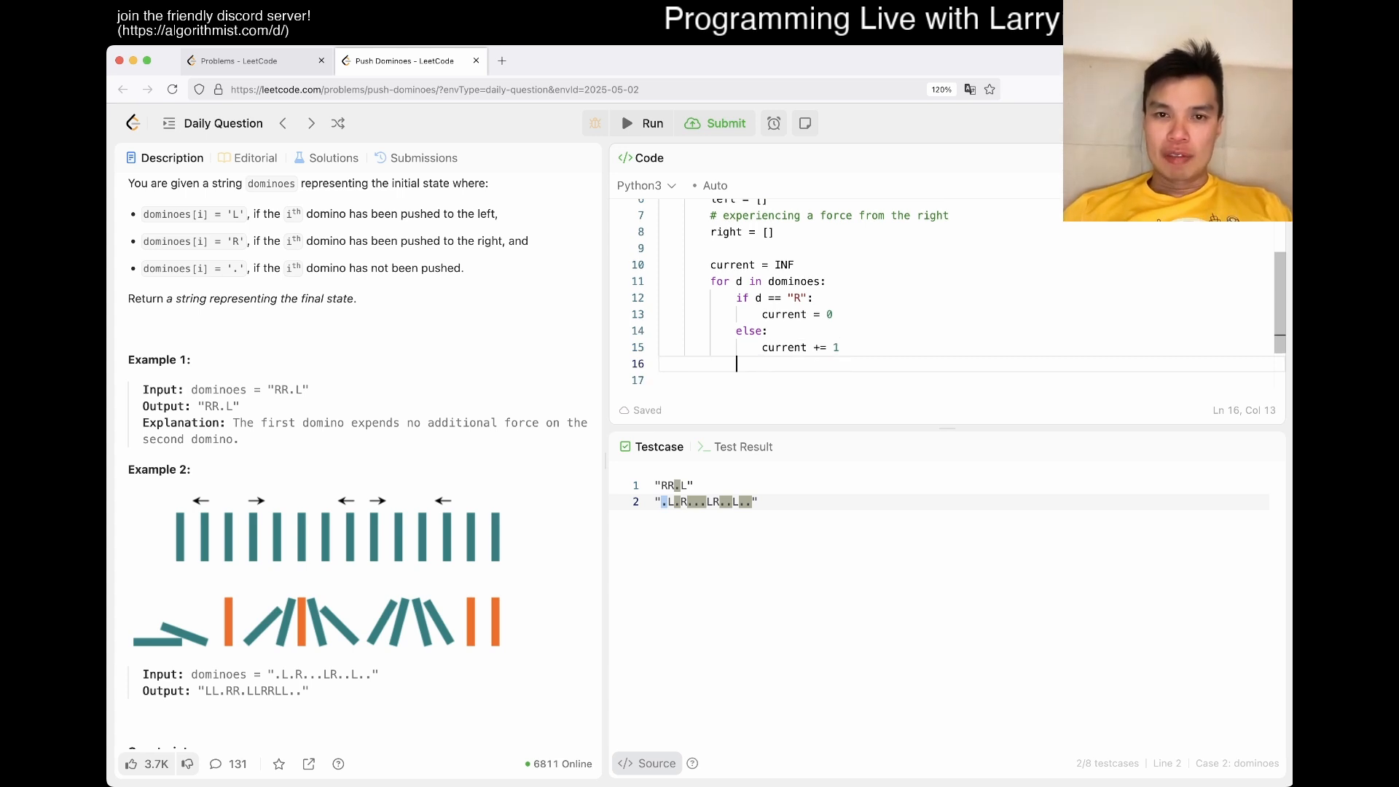
pyautogui.write('left.append(current')
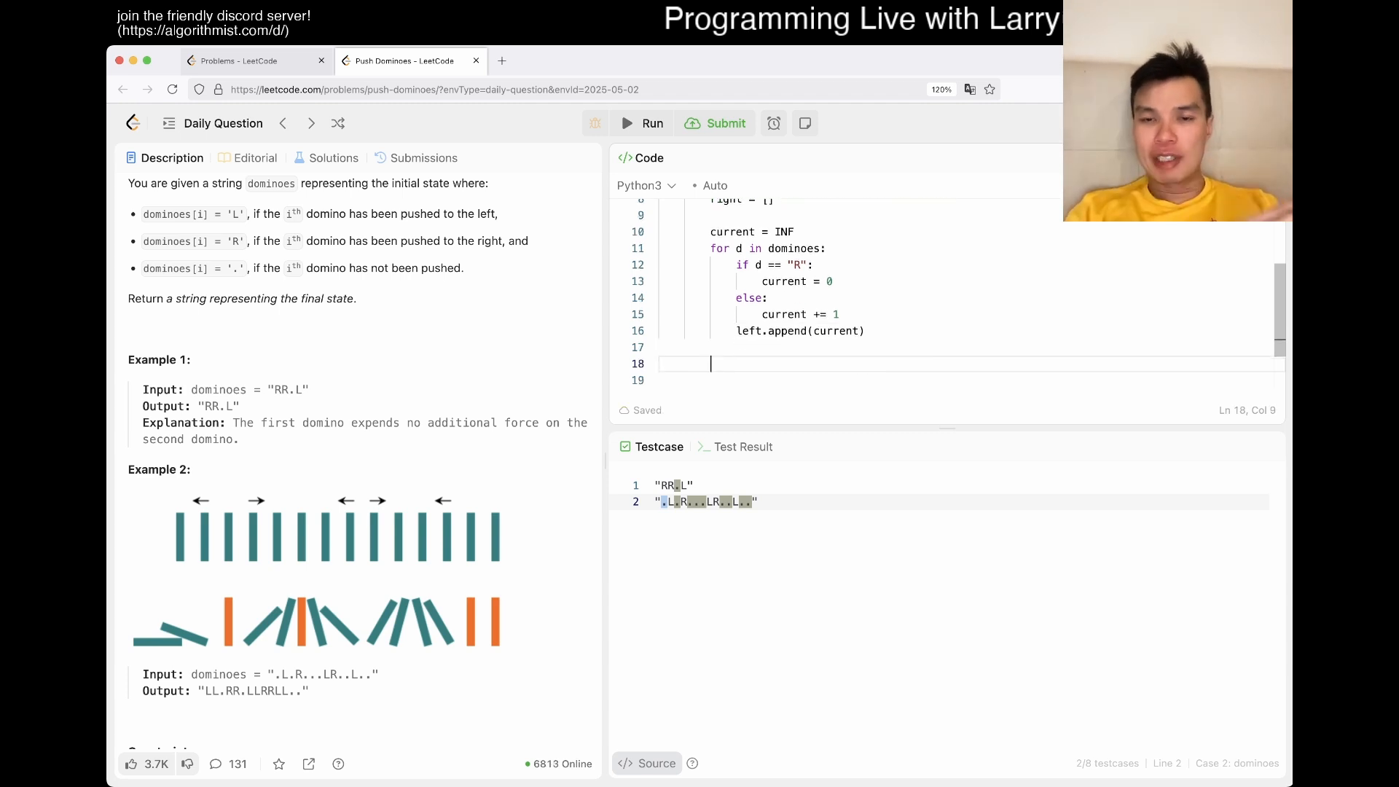
pyautogui.write('current = INF')
pyautogui.click(964, 379)
pyautogui.write('for')
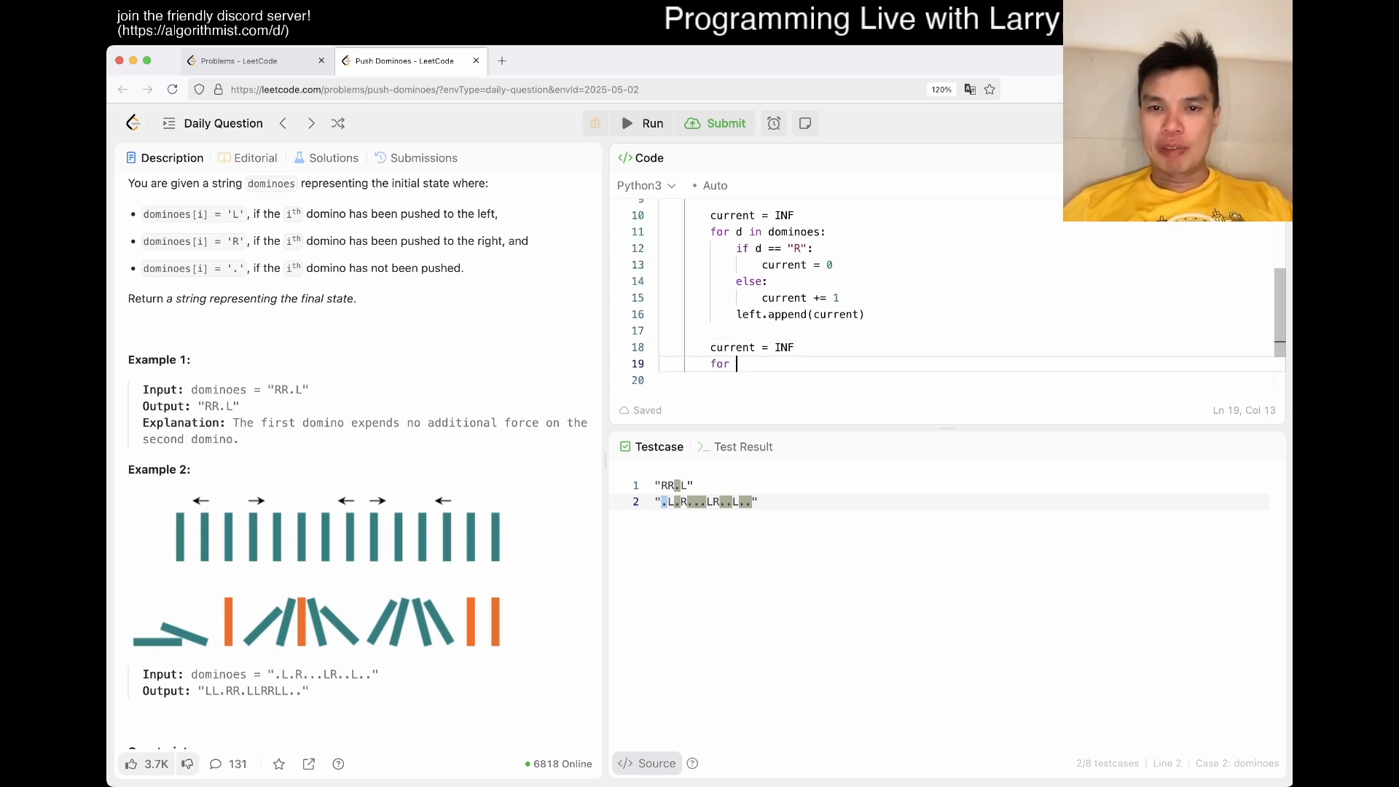
# Write the backward pass over reversed dominoes appending to right, then reverse right.
pyautogui.write('d in dominoes[::-1]:')
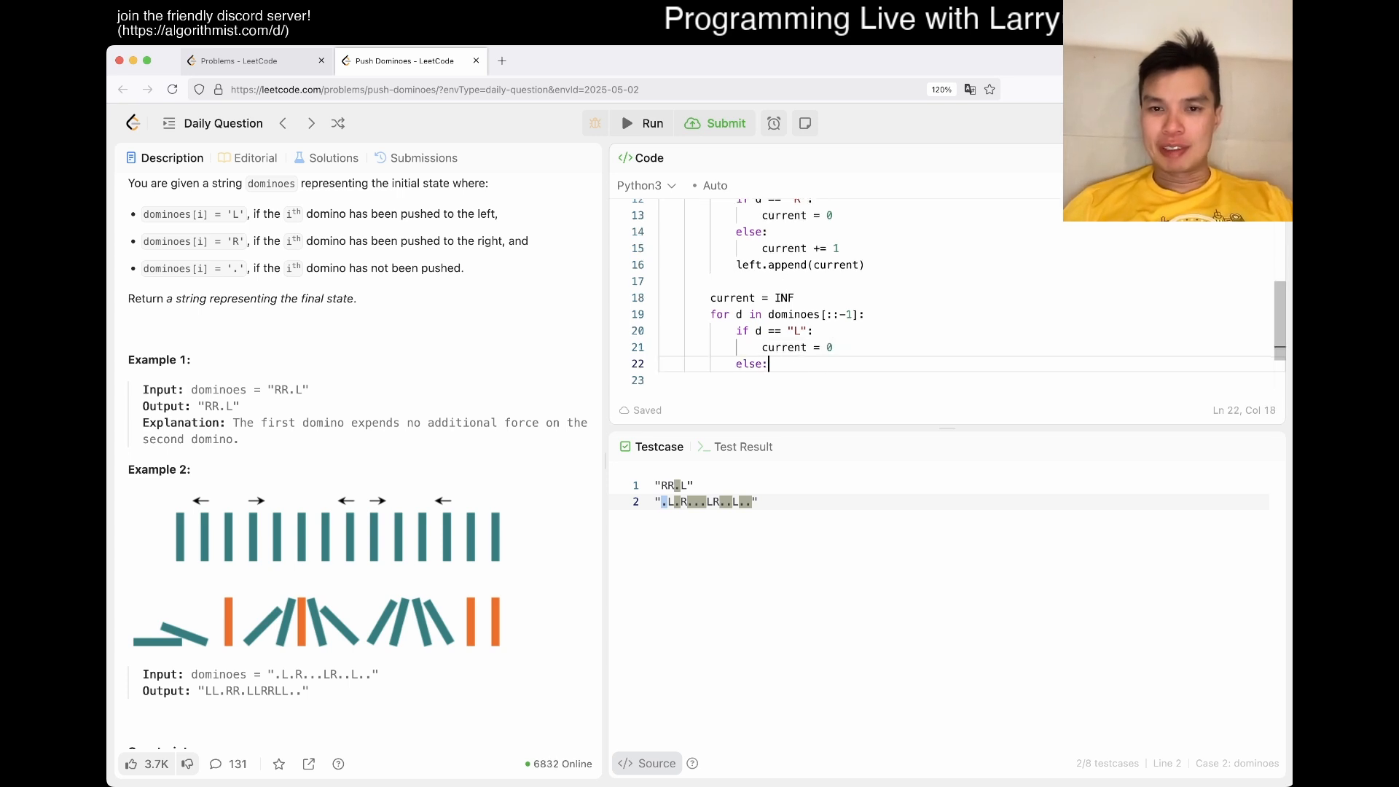
pyautogui.write('current += 1')
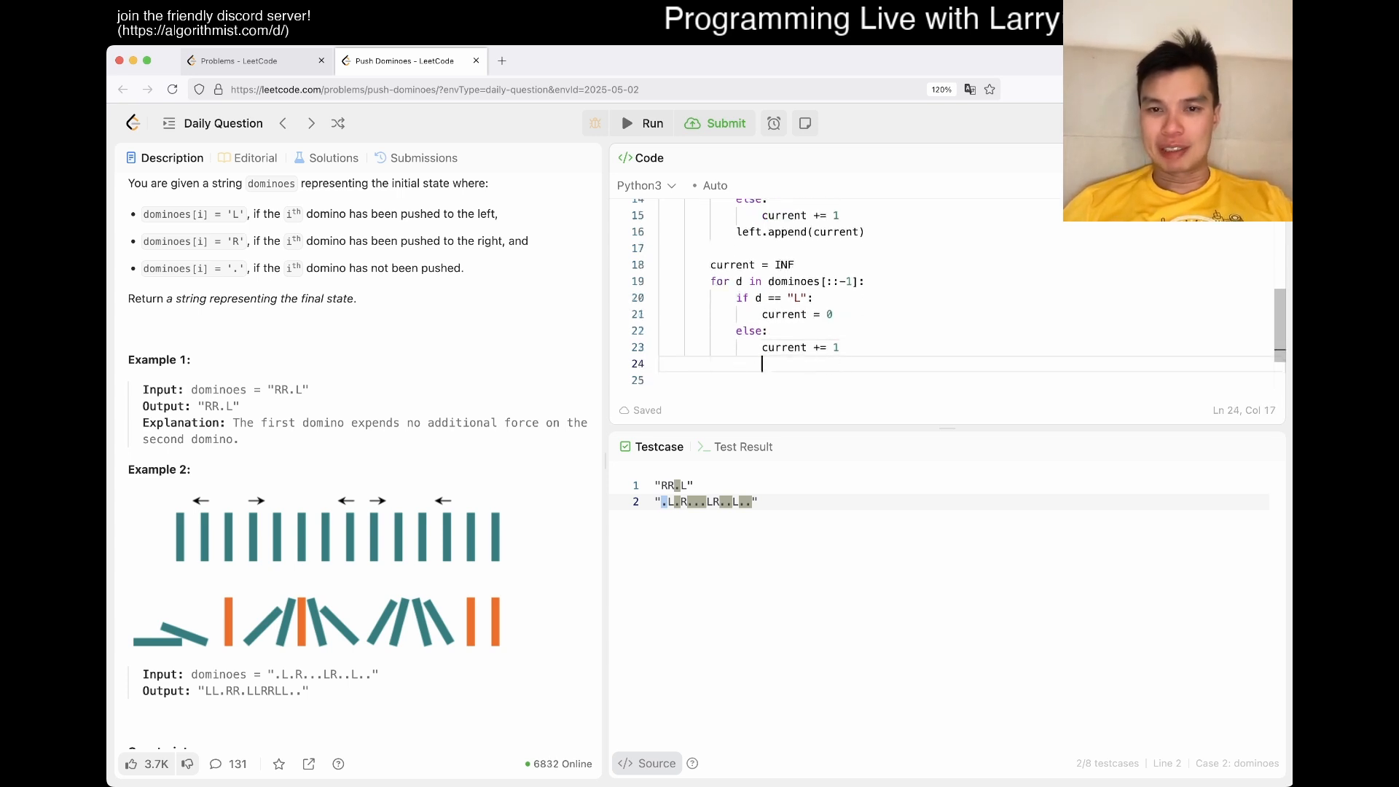
pyautogui.write('right.append(c)')
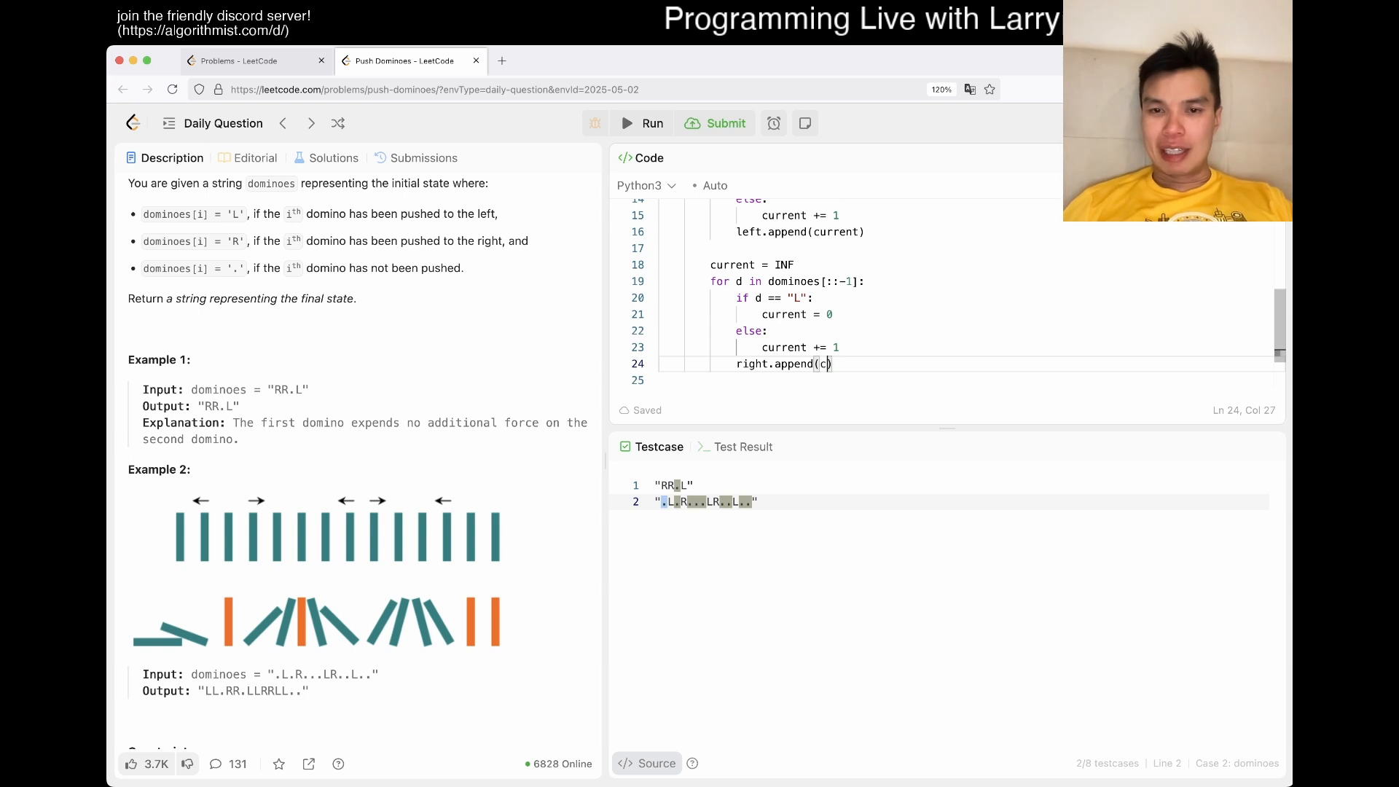
pyautogui.write('r')
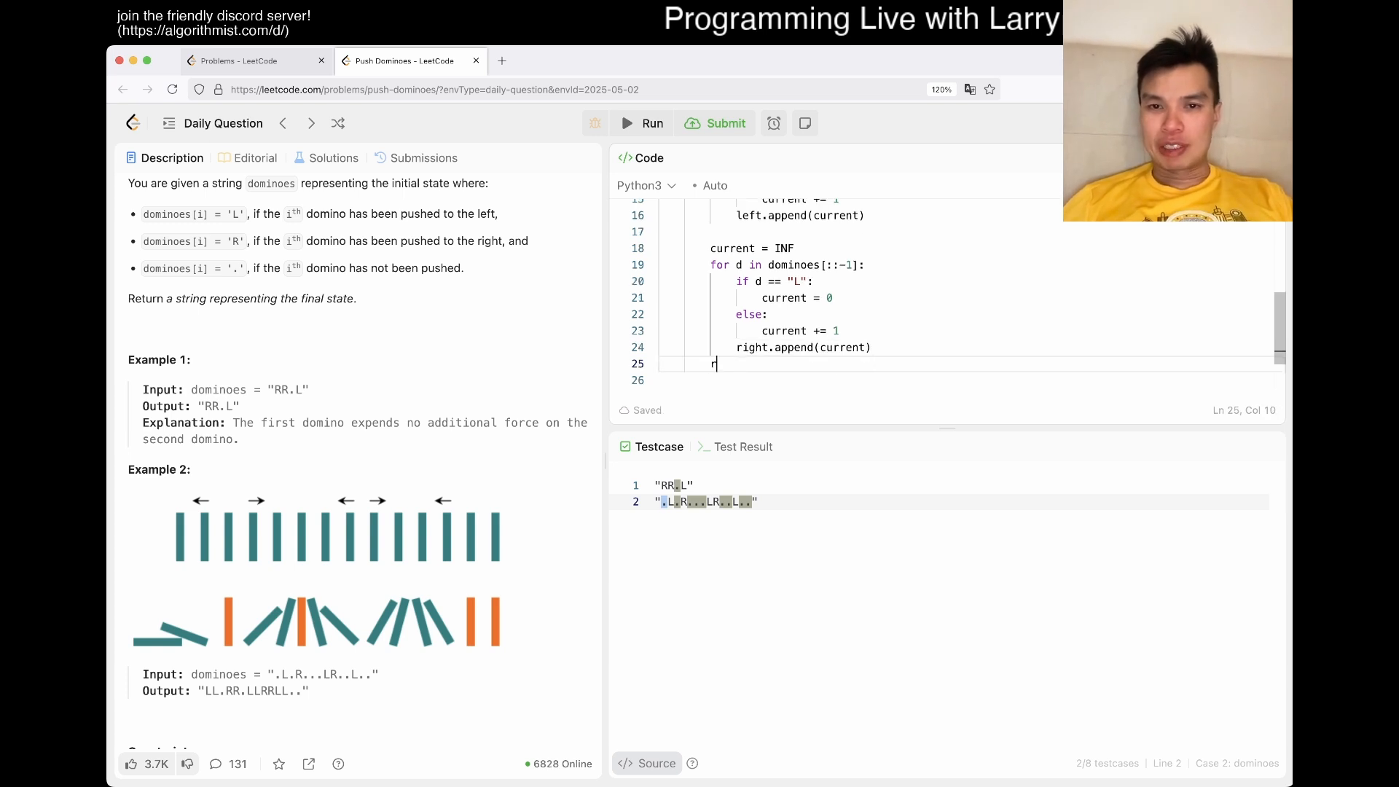
pyautogui.write('ight.reverse()')
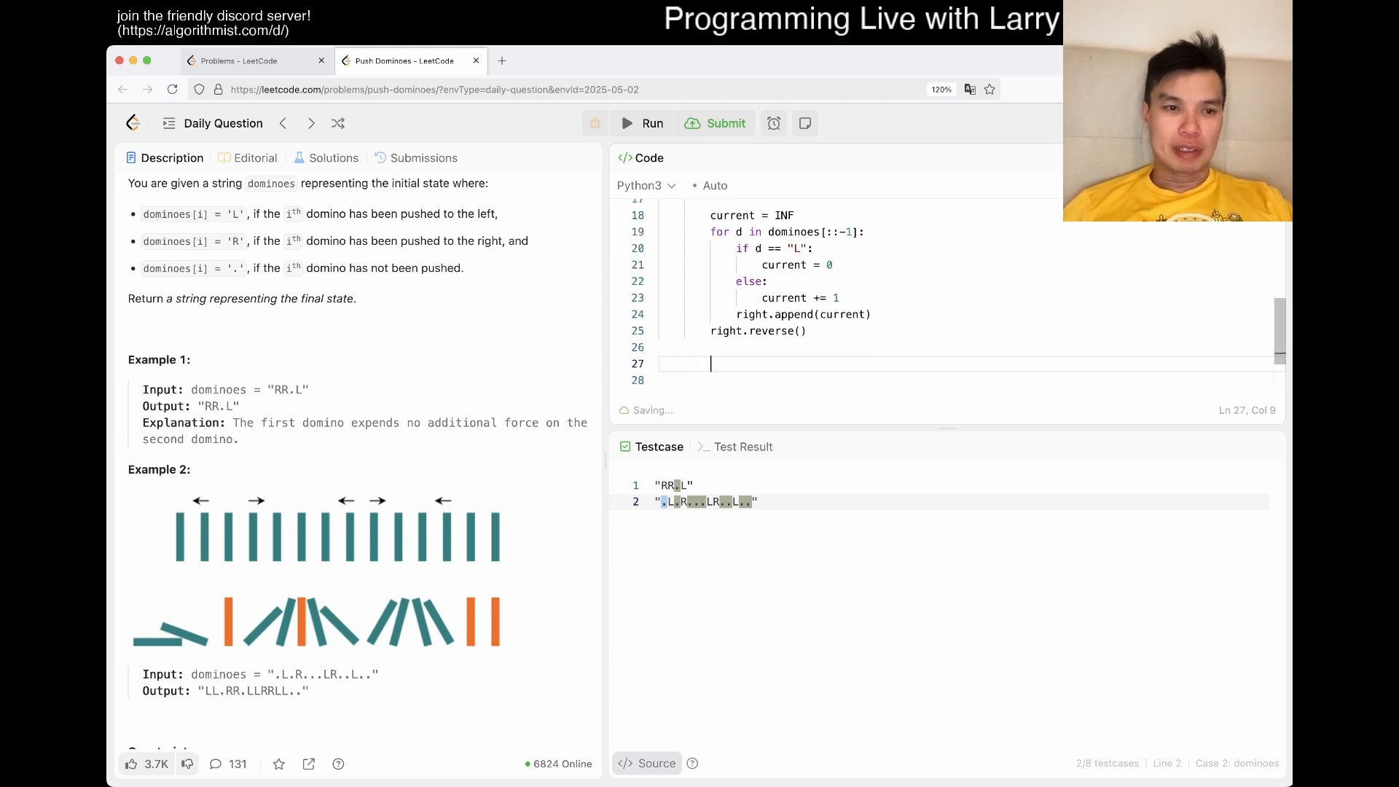
# Start ans = [] and a loop over range(N) appending "." when left equals right.
pyautogui.write('ans')
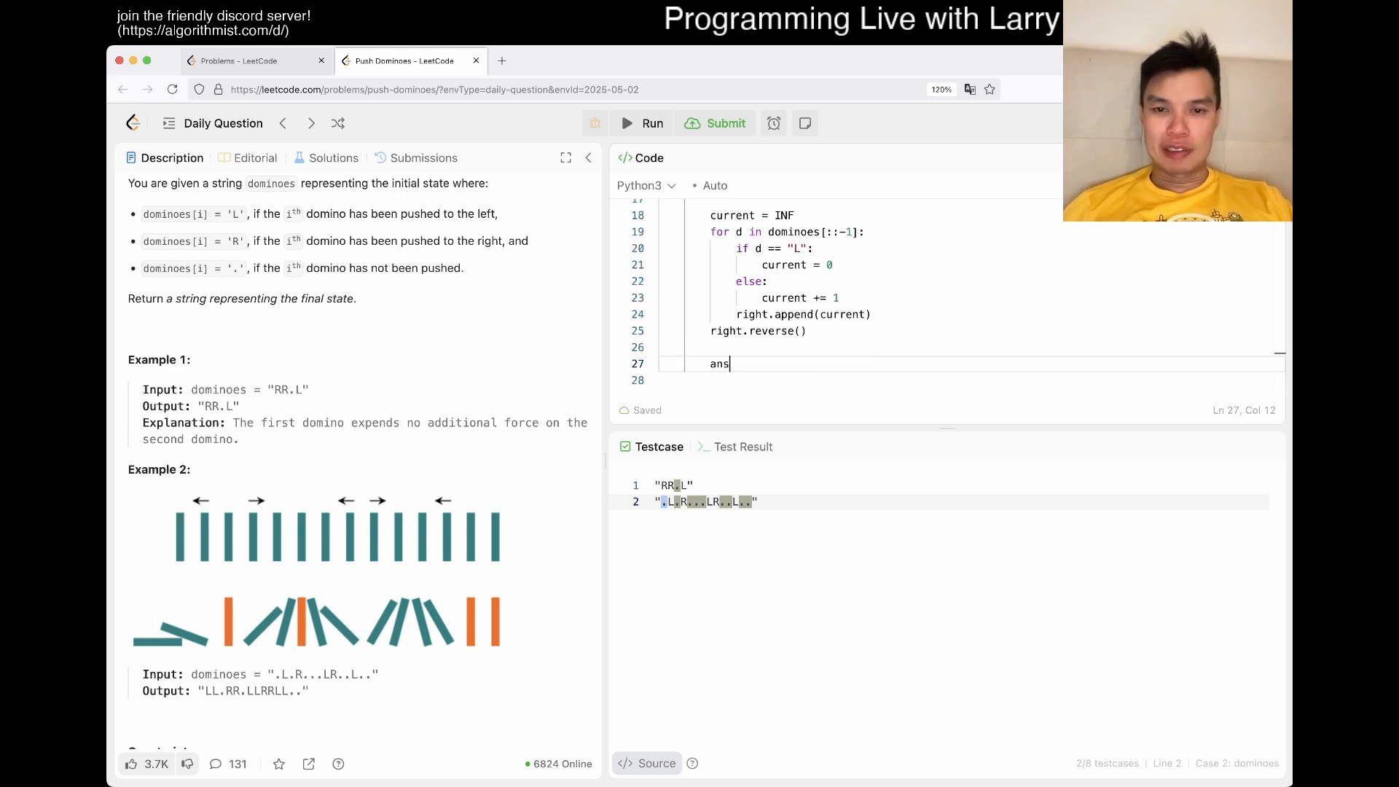
pyautogui.write('= []')
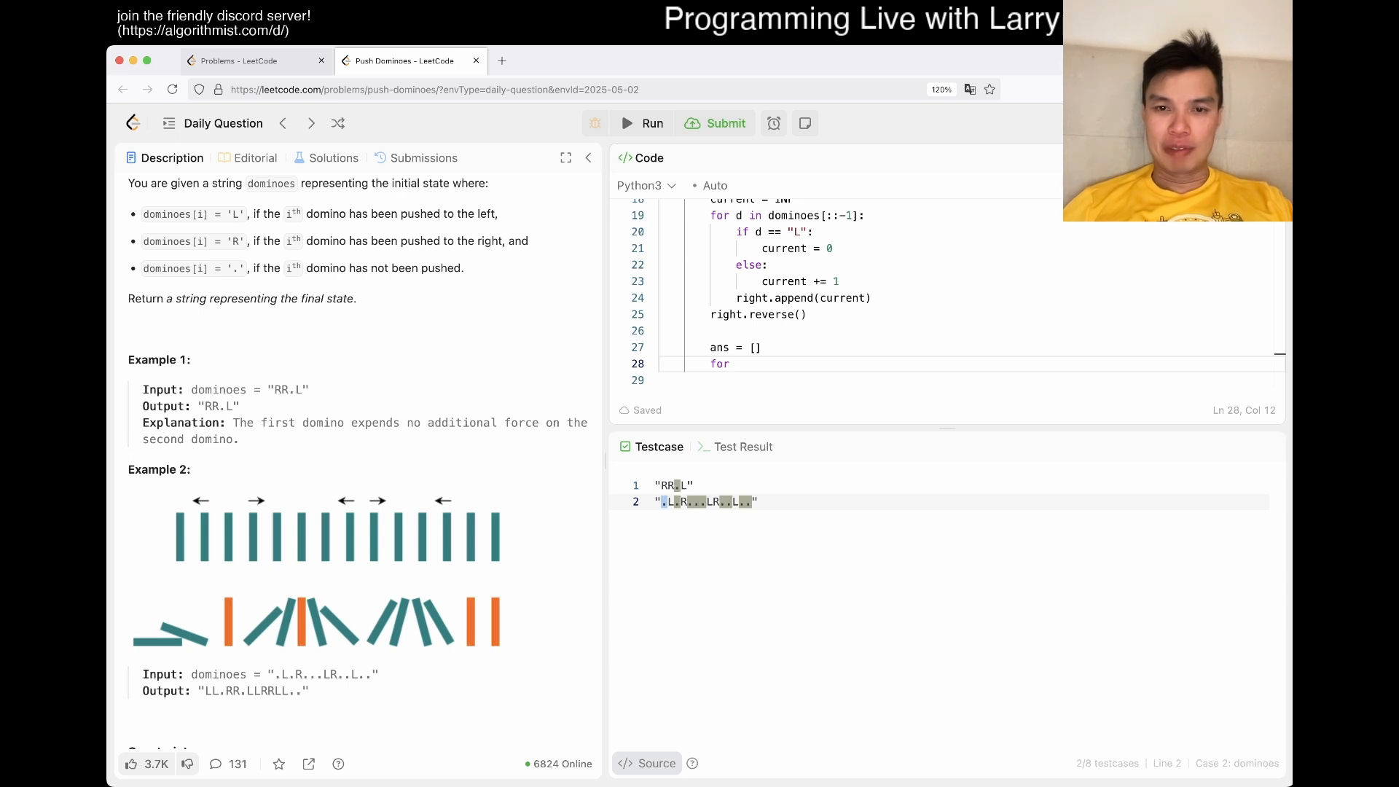
pyautogui.write('i in range(N):')
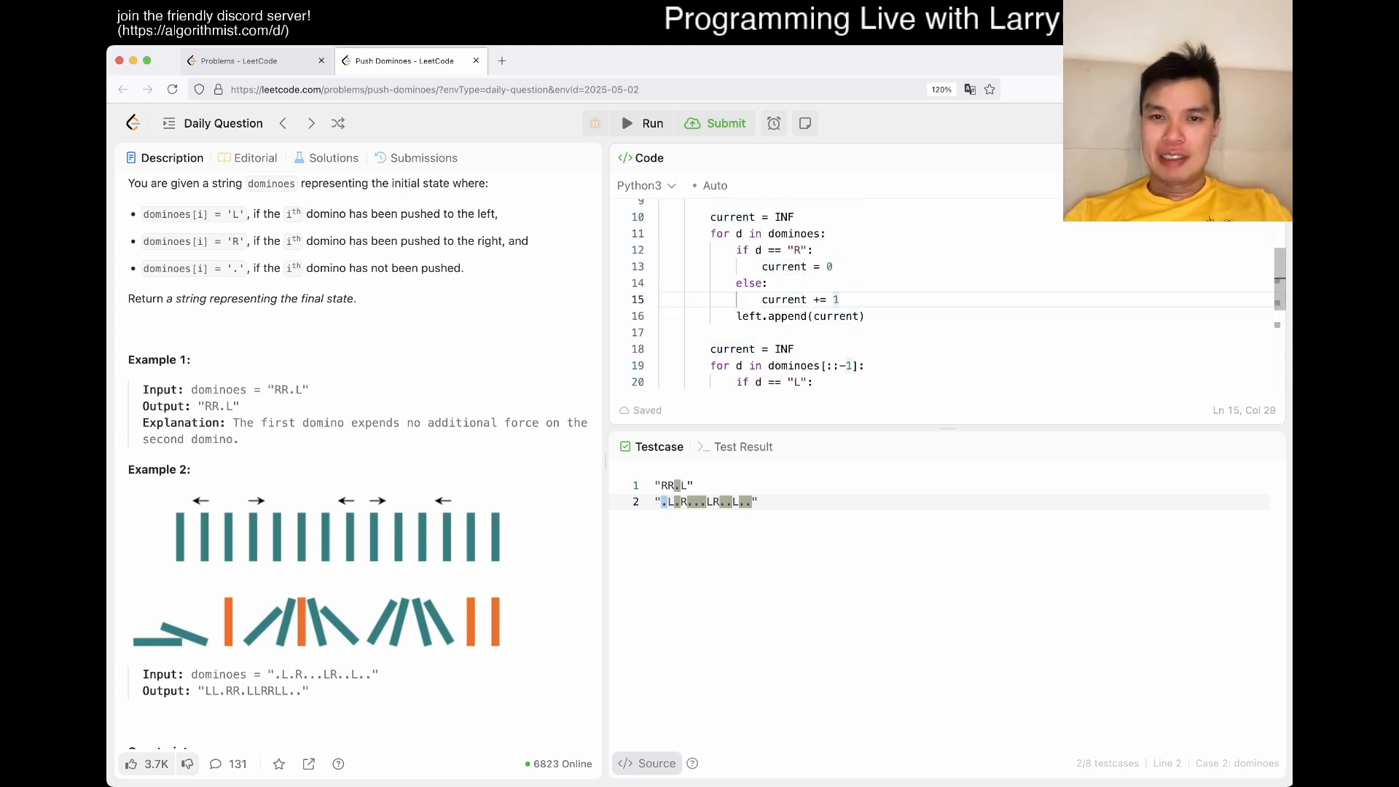
pyautogui.write('current = min(current, INF')
pyautogui.write('if')
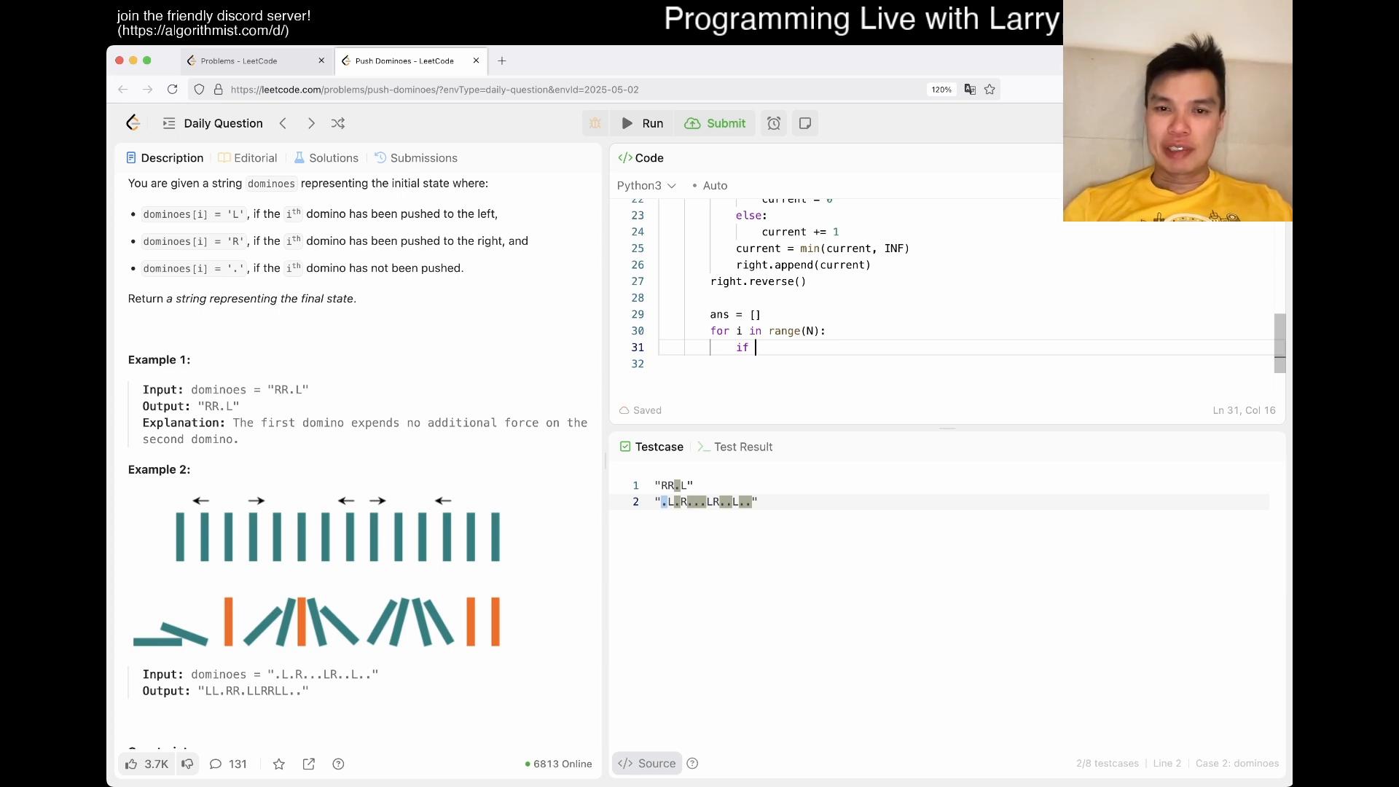
pyautogui.write('left == right:')
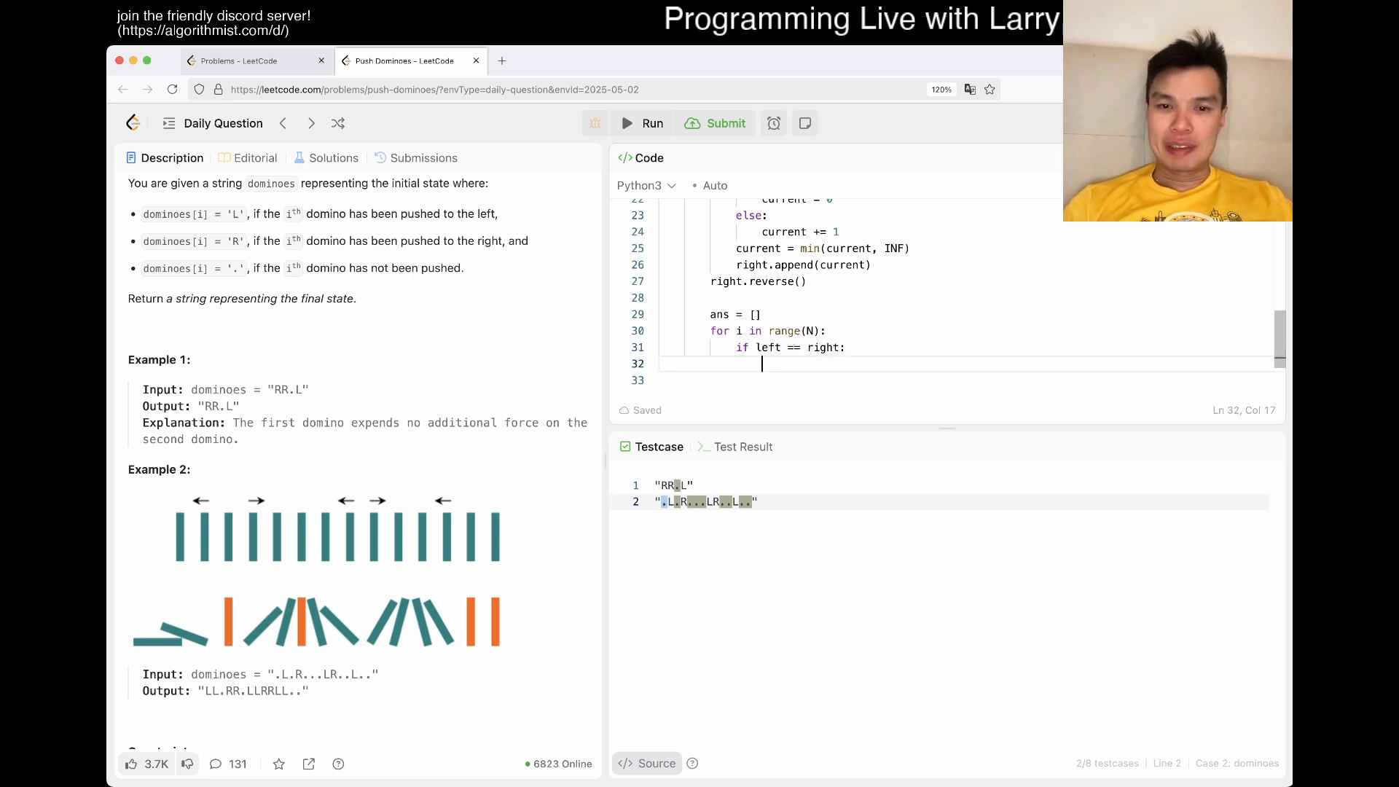
pyautogui.write('ans.ap')
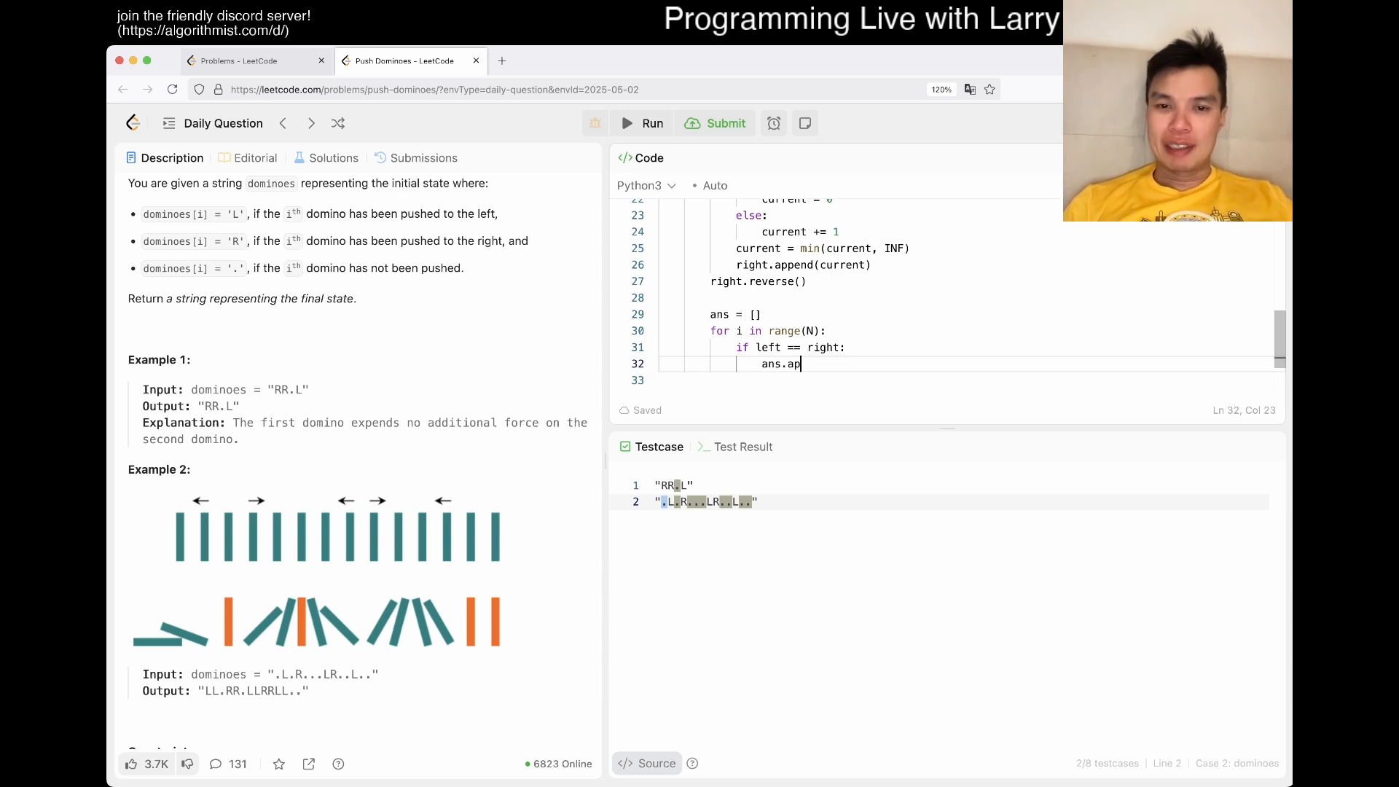
pyautogui.write('pend(".")')
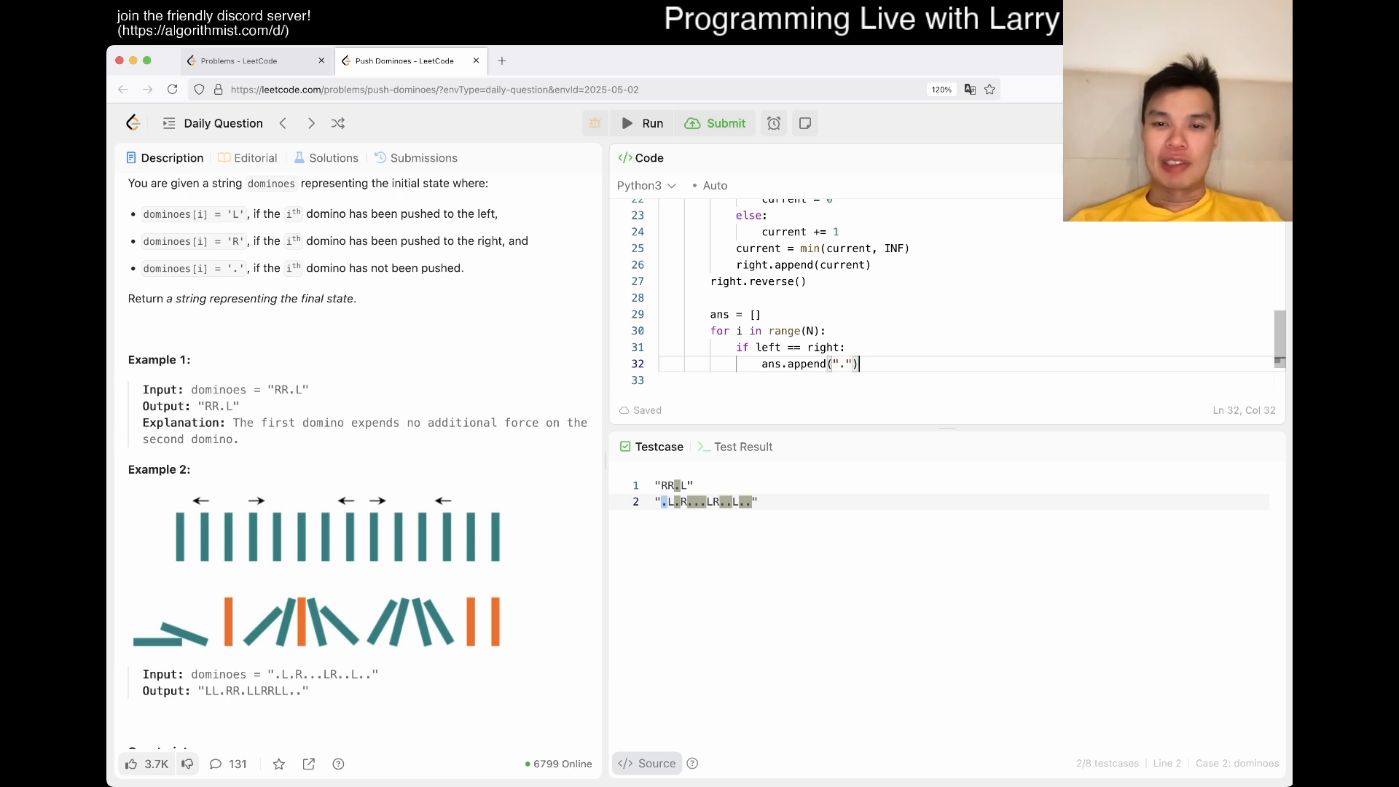
# Add elif and else branches appending "L" and "R", return the joined string, and run.
pyautogui.write('elif left > rig')
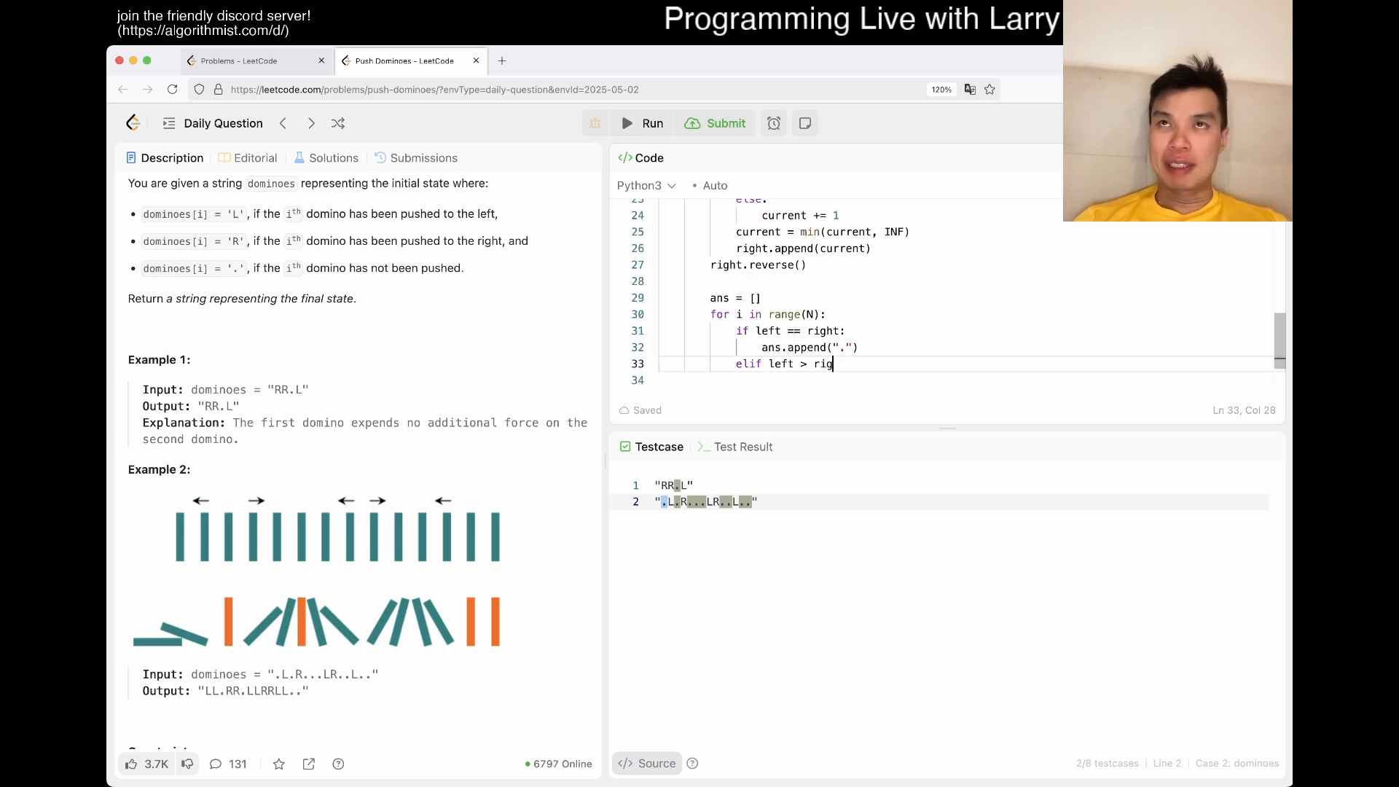
pyautogui.write('ht:')
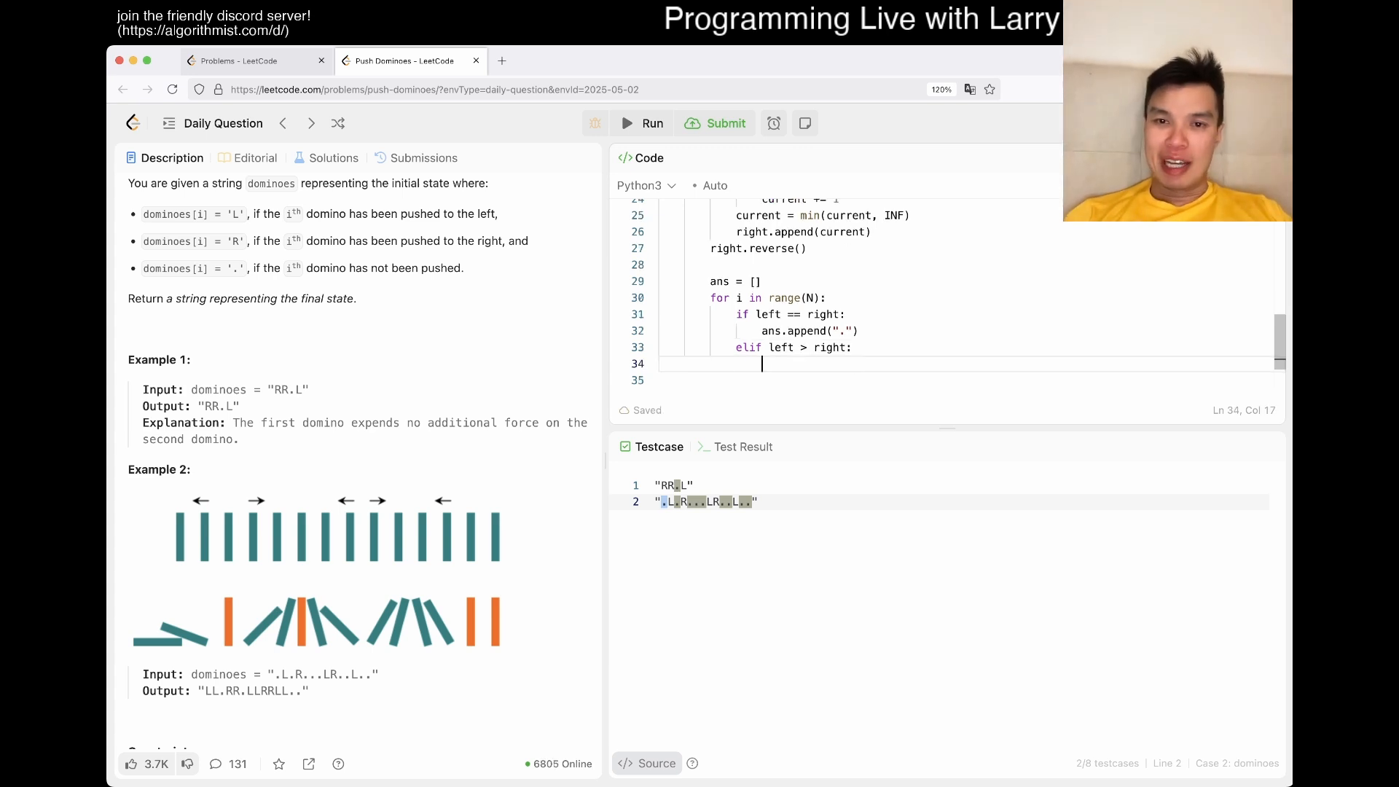
pyautogui.write('ans.append("L")')
pyautogui.click(967, 379)
pyautogui.write('else')
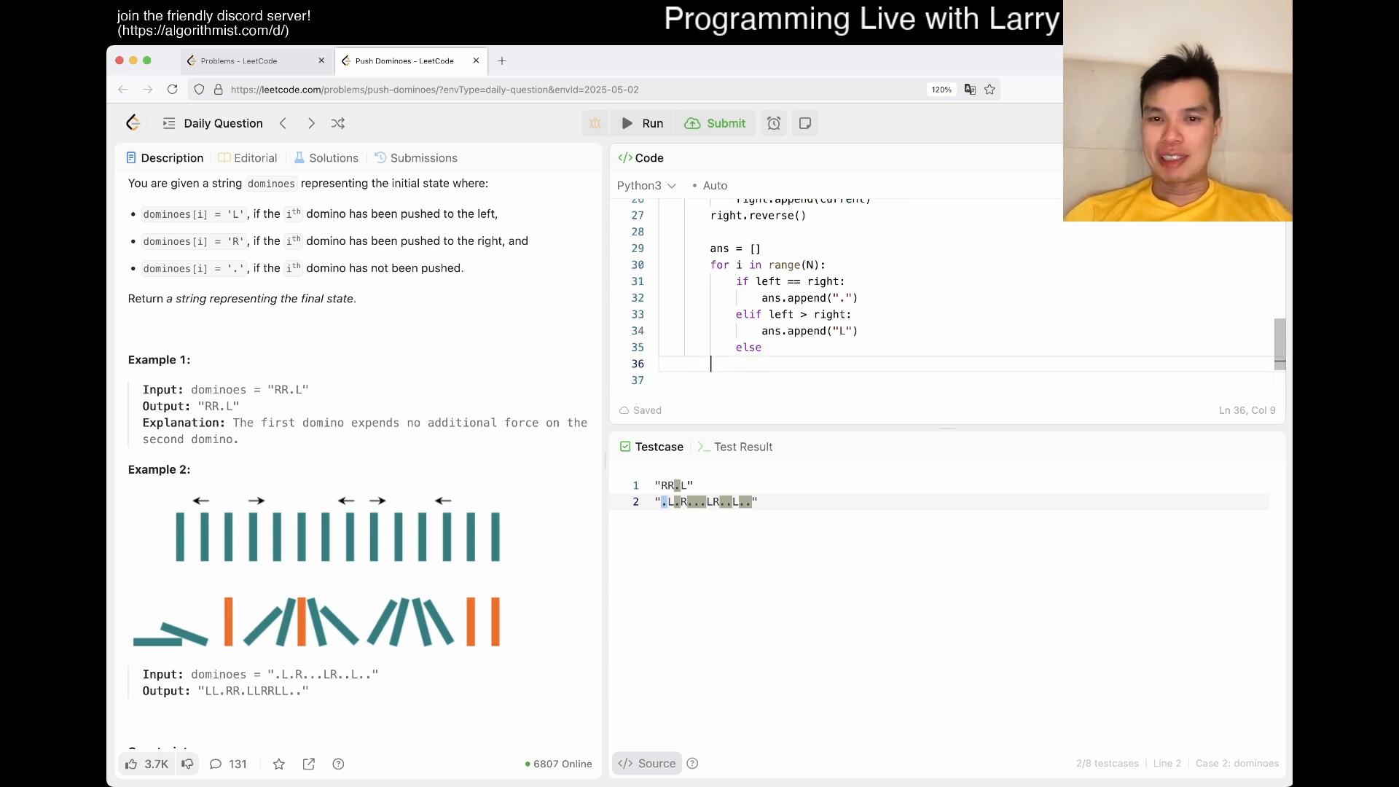
pyautogui.write('ans.append("R')
pyautogui.click(965, 379)
pyautogui.write('return "".join(ans)')
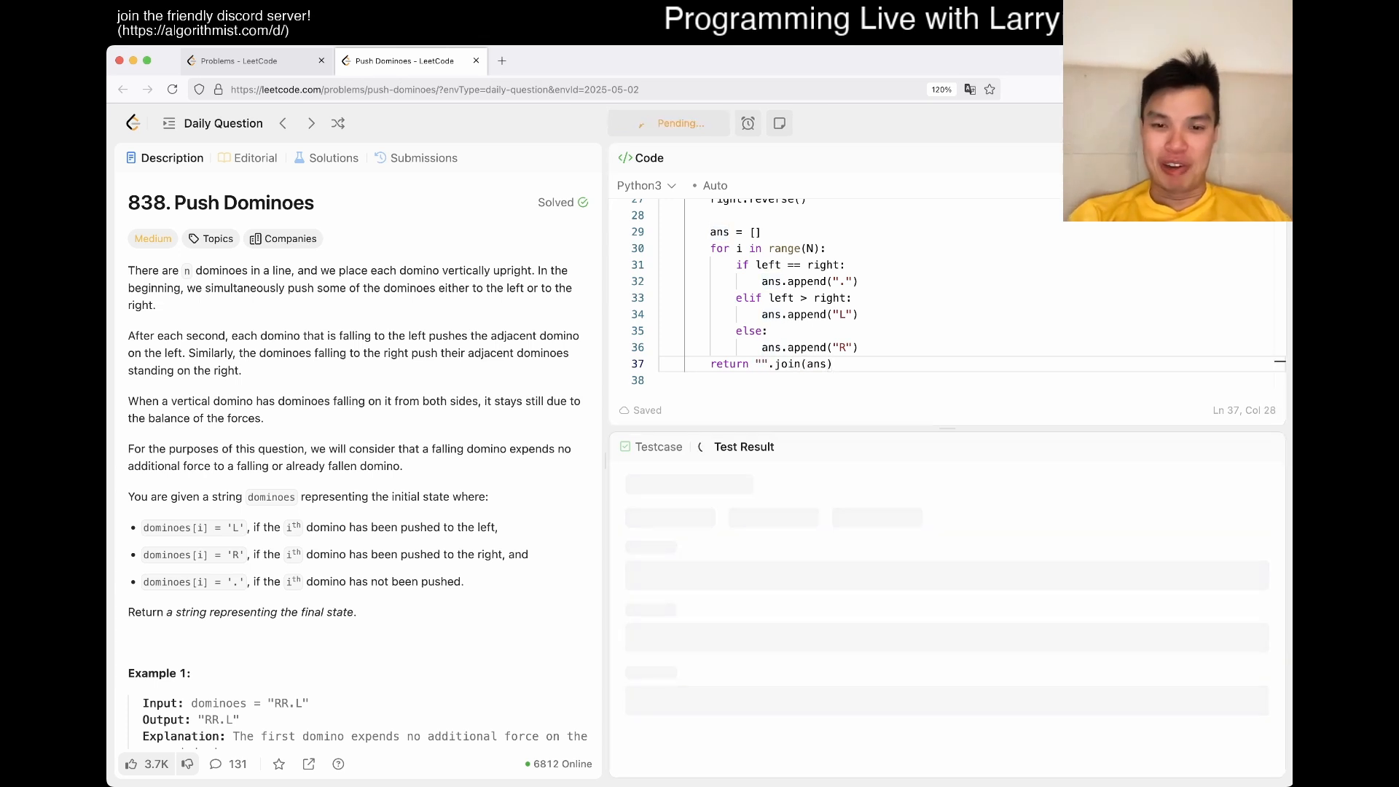
# Print the left and right arrays after right.reverse() and rerun to inspect them.
pyautogui.click(652, 122)
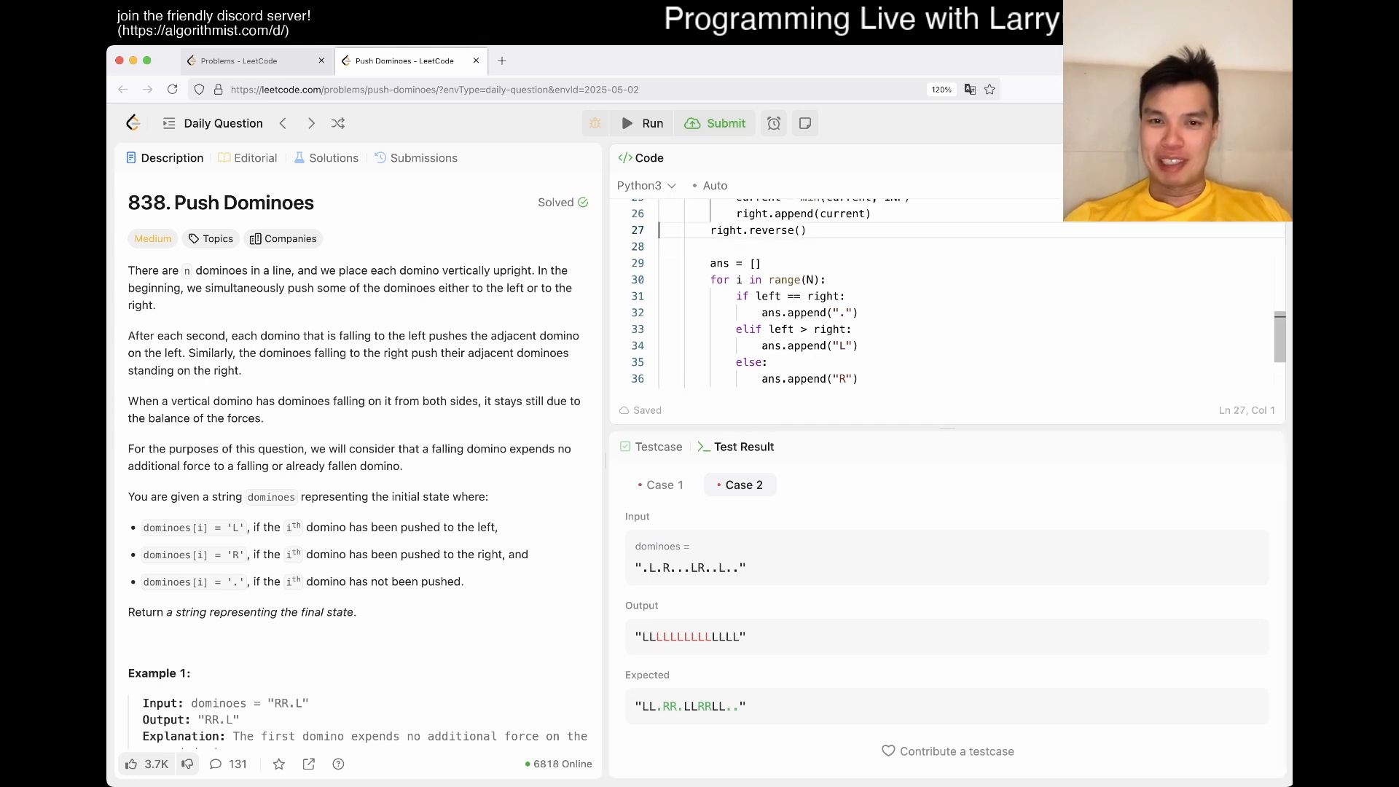
pyautogui.write('print(left)')
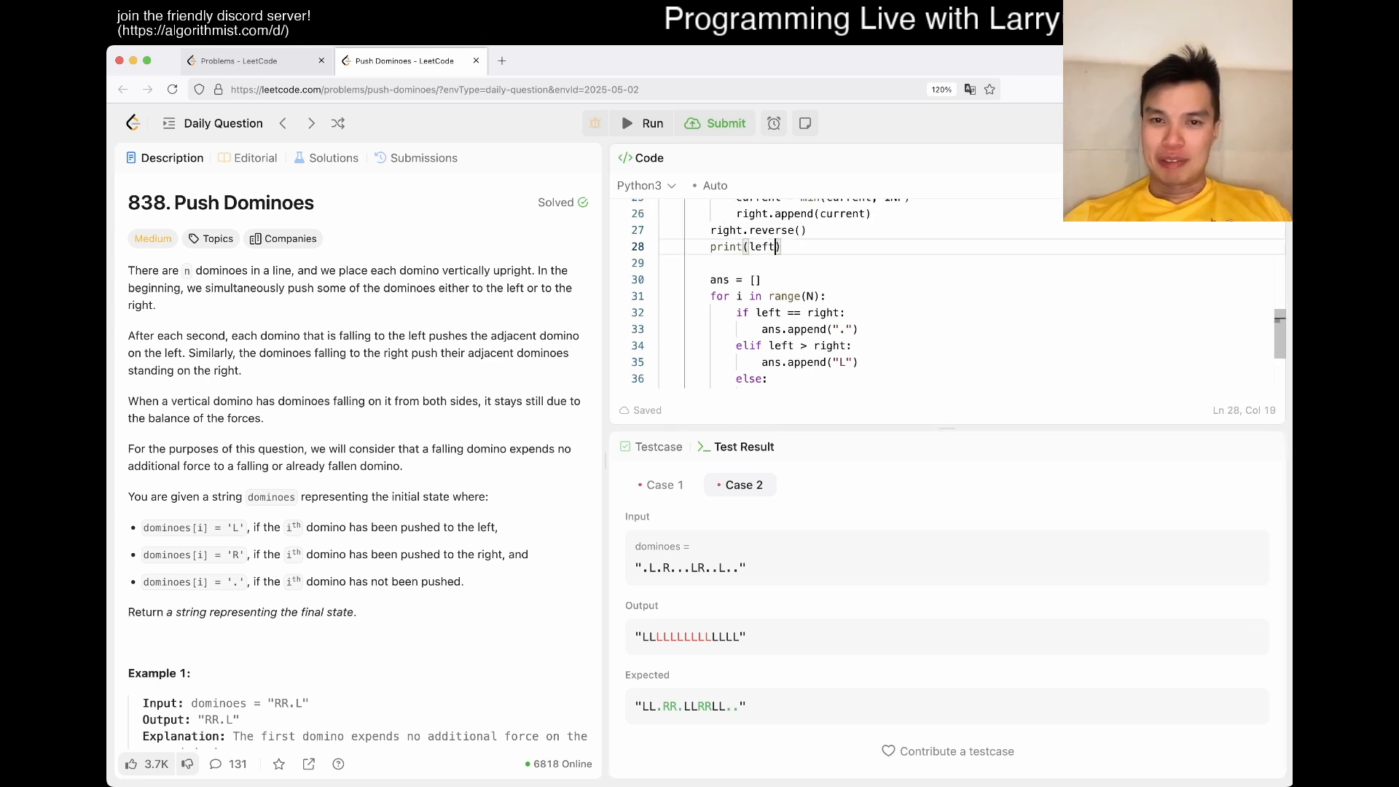
pyautogui.write('print(right)')
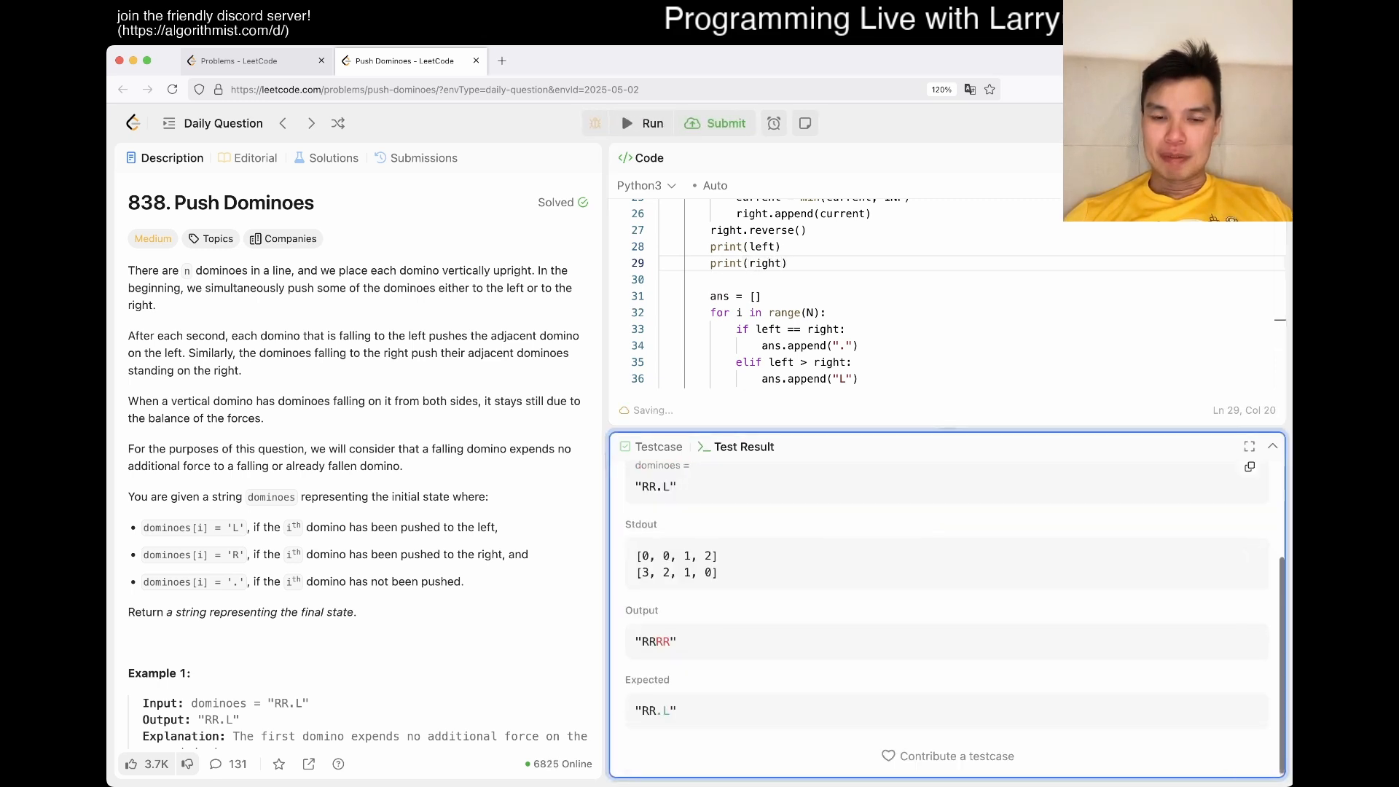
pyautogui.click(652, 122)
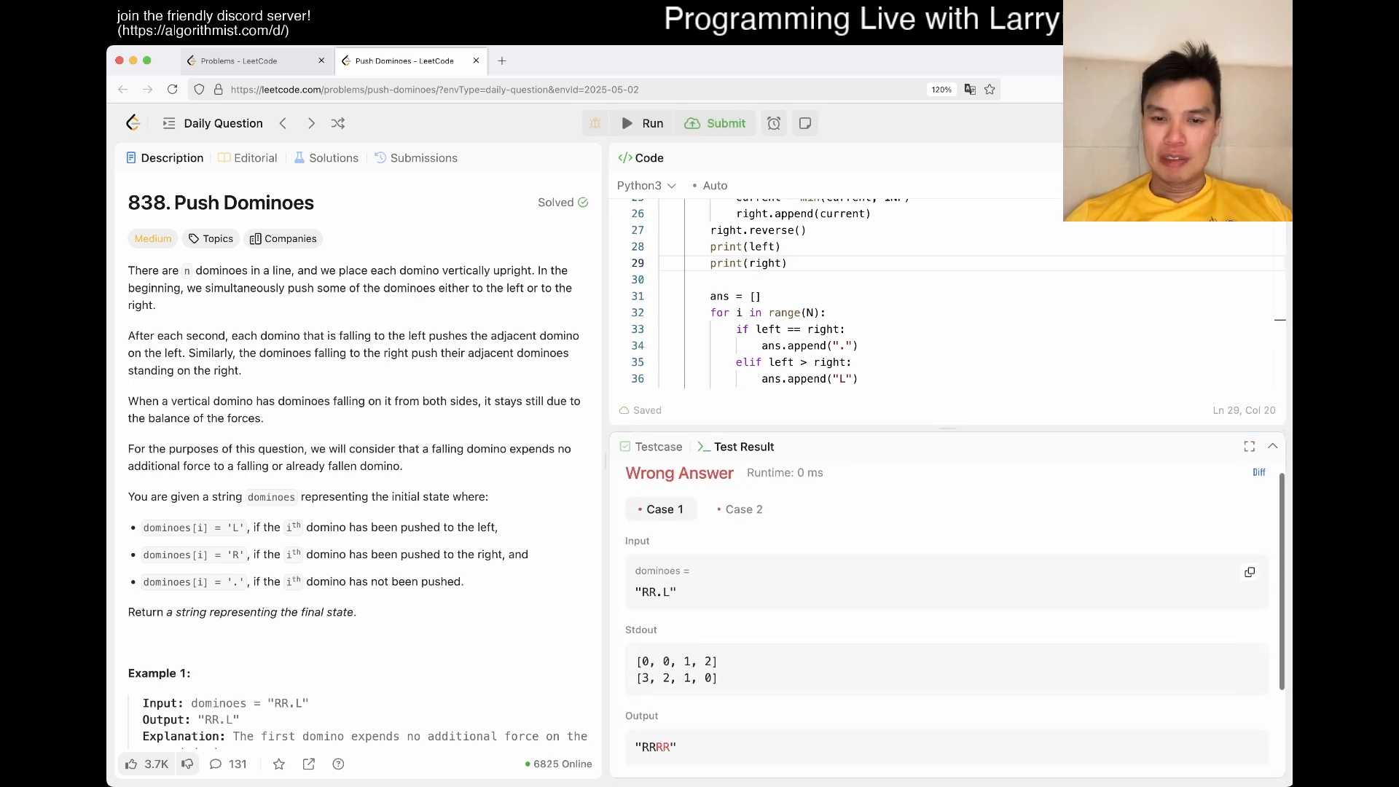
pyautogui.scroll(-3)
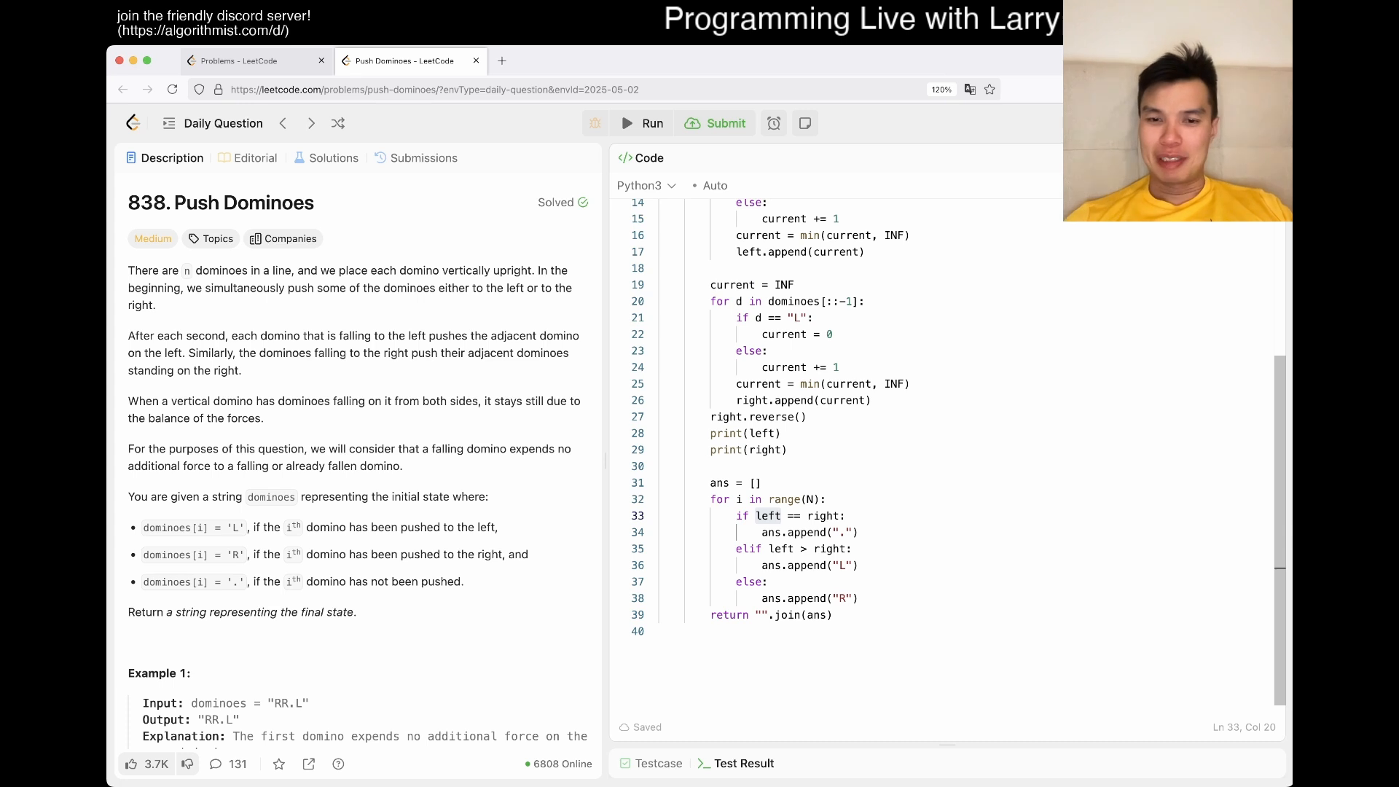
# Index the comparisons as left[i] and right[i], rerun, and check Case 2.
pyautogui.doubleClick(768, 516)
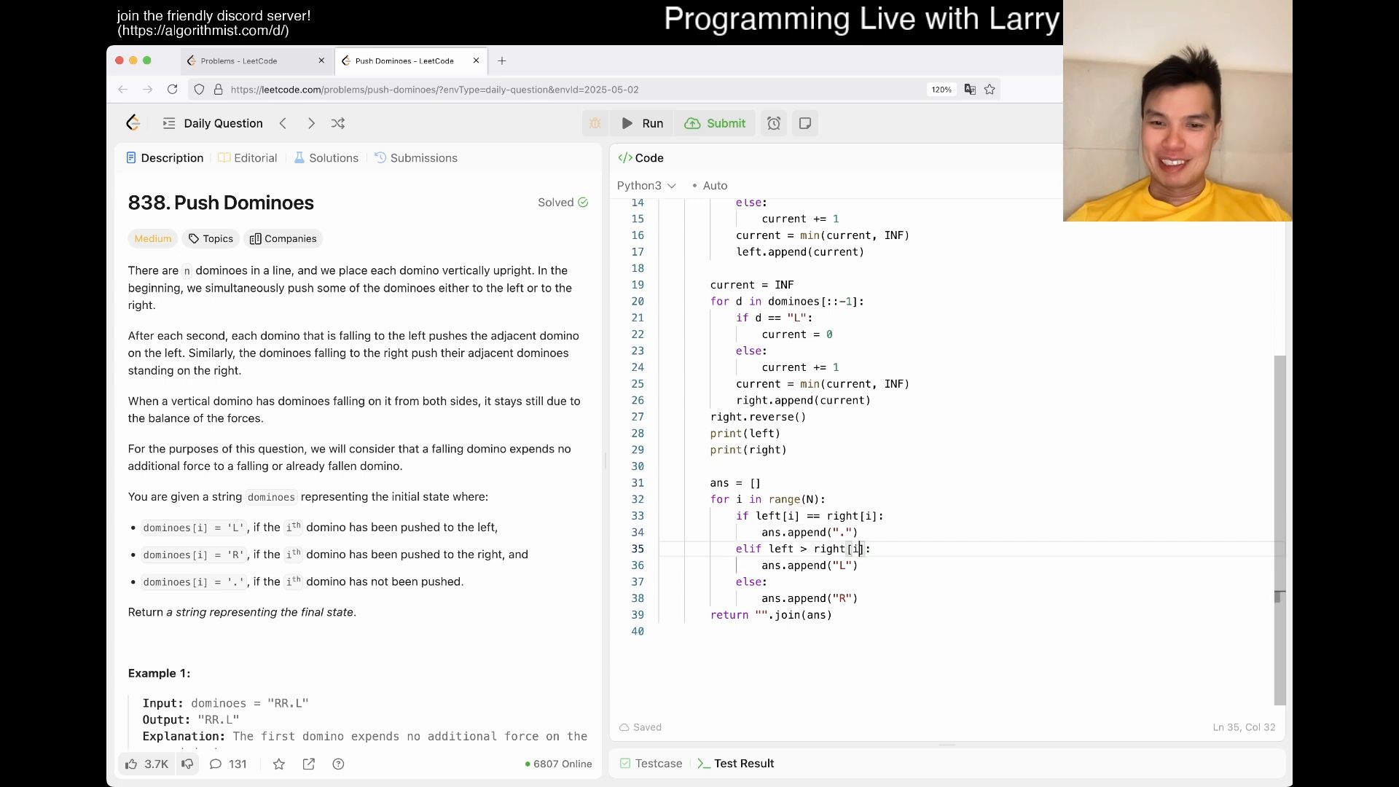
pyautogui.write('[i]')
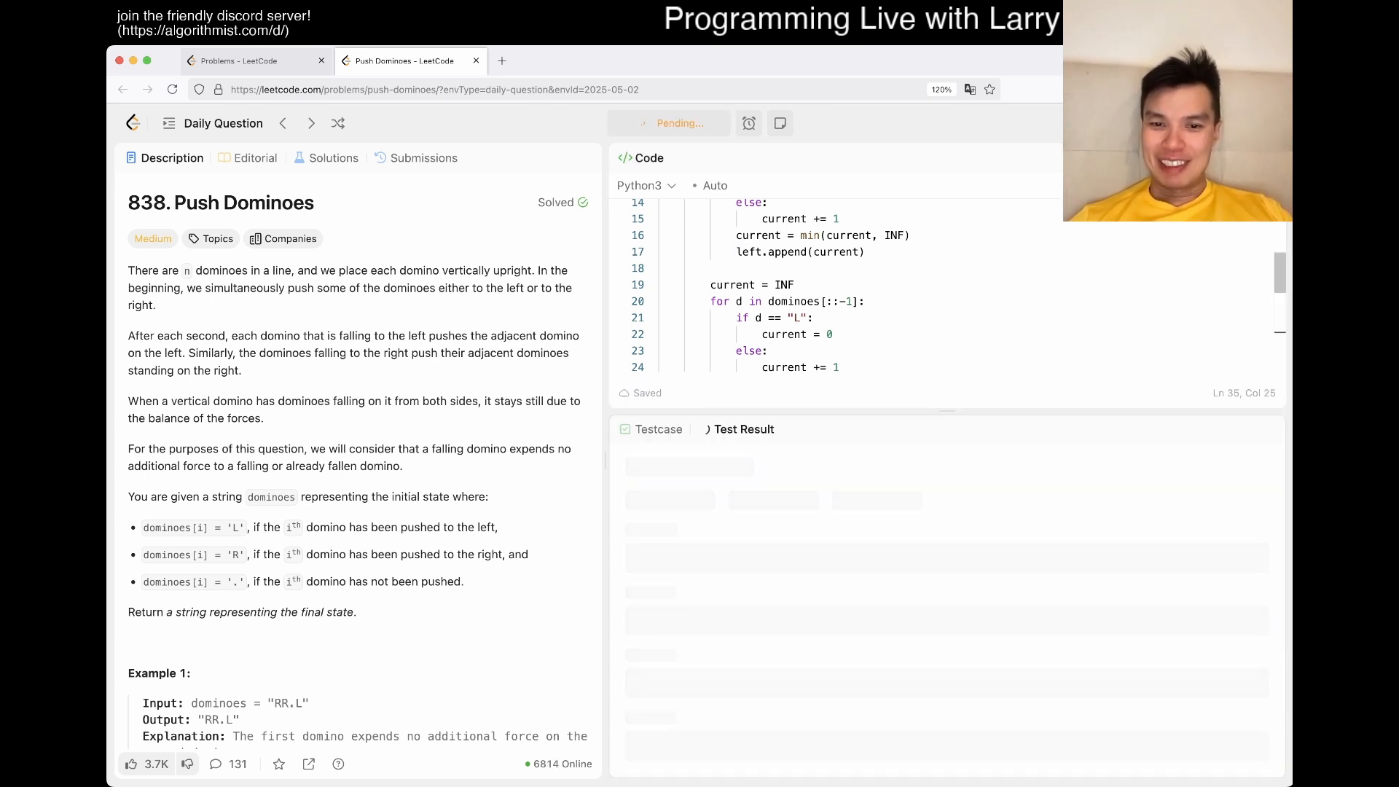
pyautogui.click(653, 122)
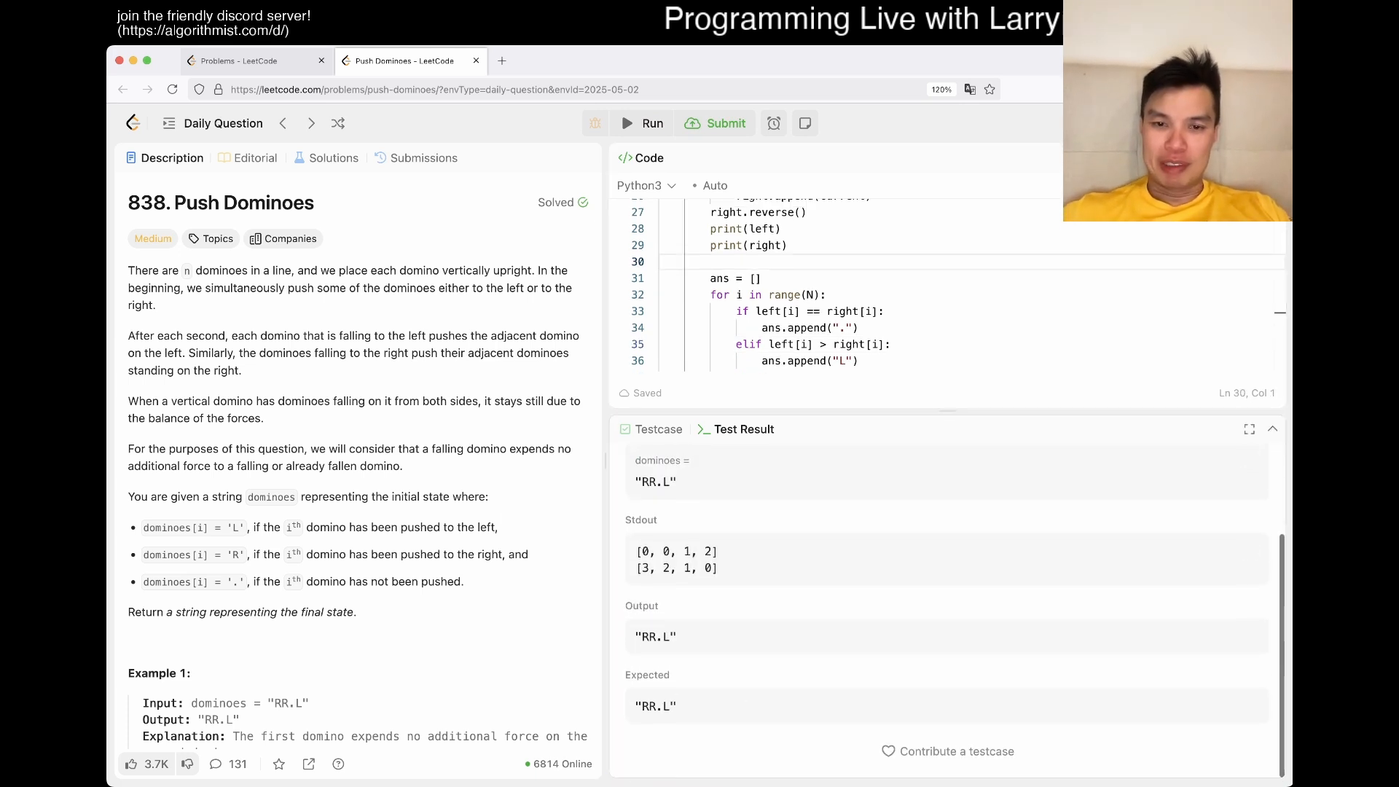
pyautogui.click(644, 122)
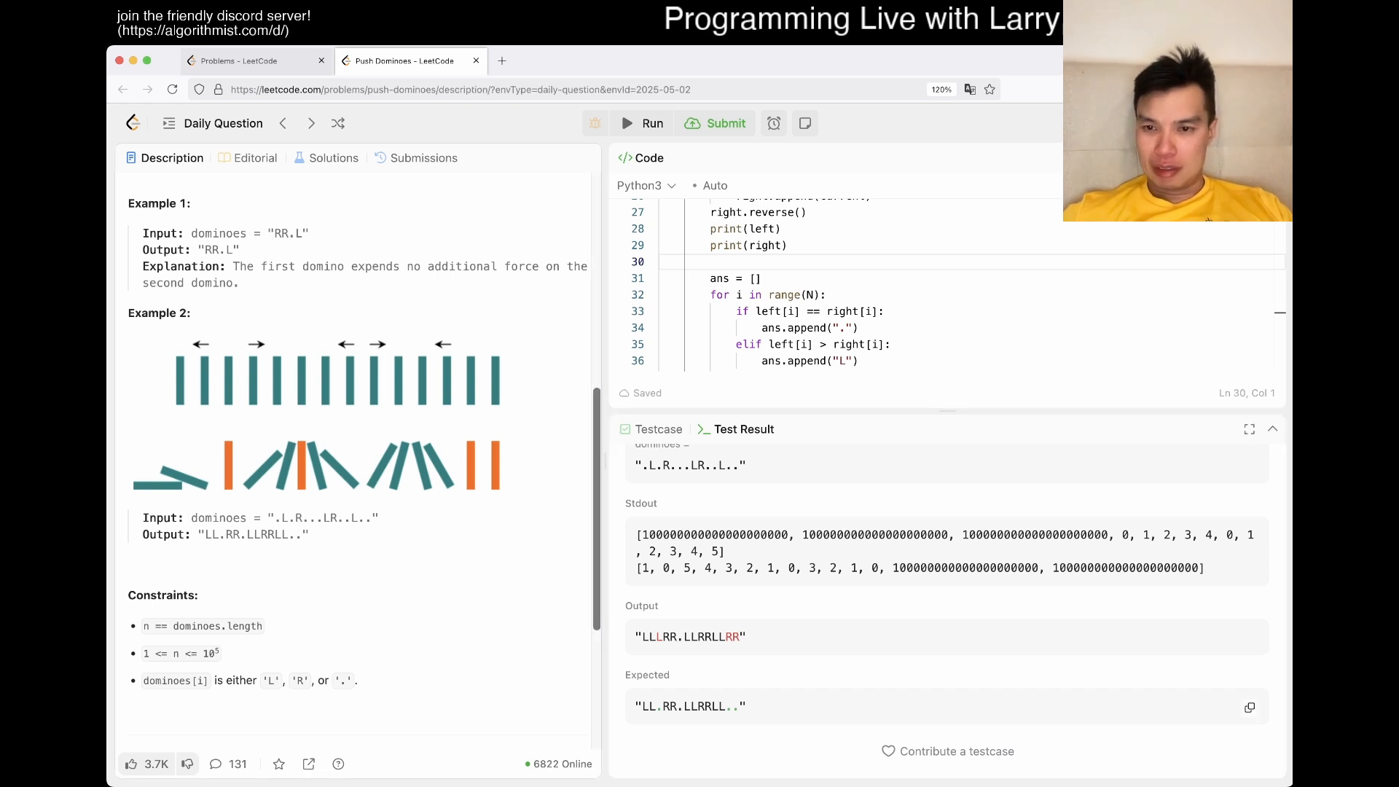
# Remove the debug print(left) and print(right) lines.
pyautogui.doubleClick(714, 534)
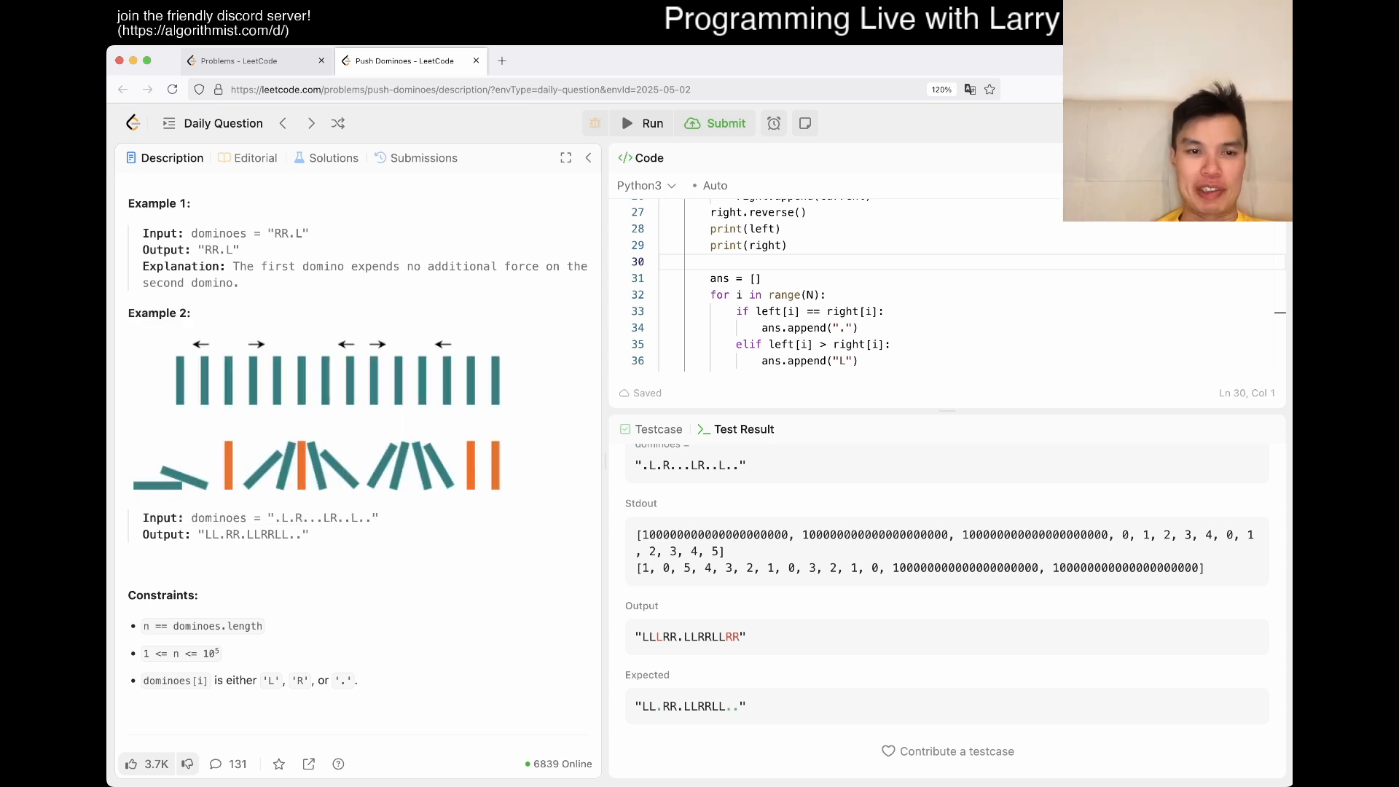
pyautogui.doubleClick(330, 517)
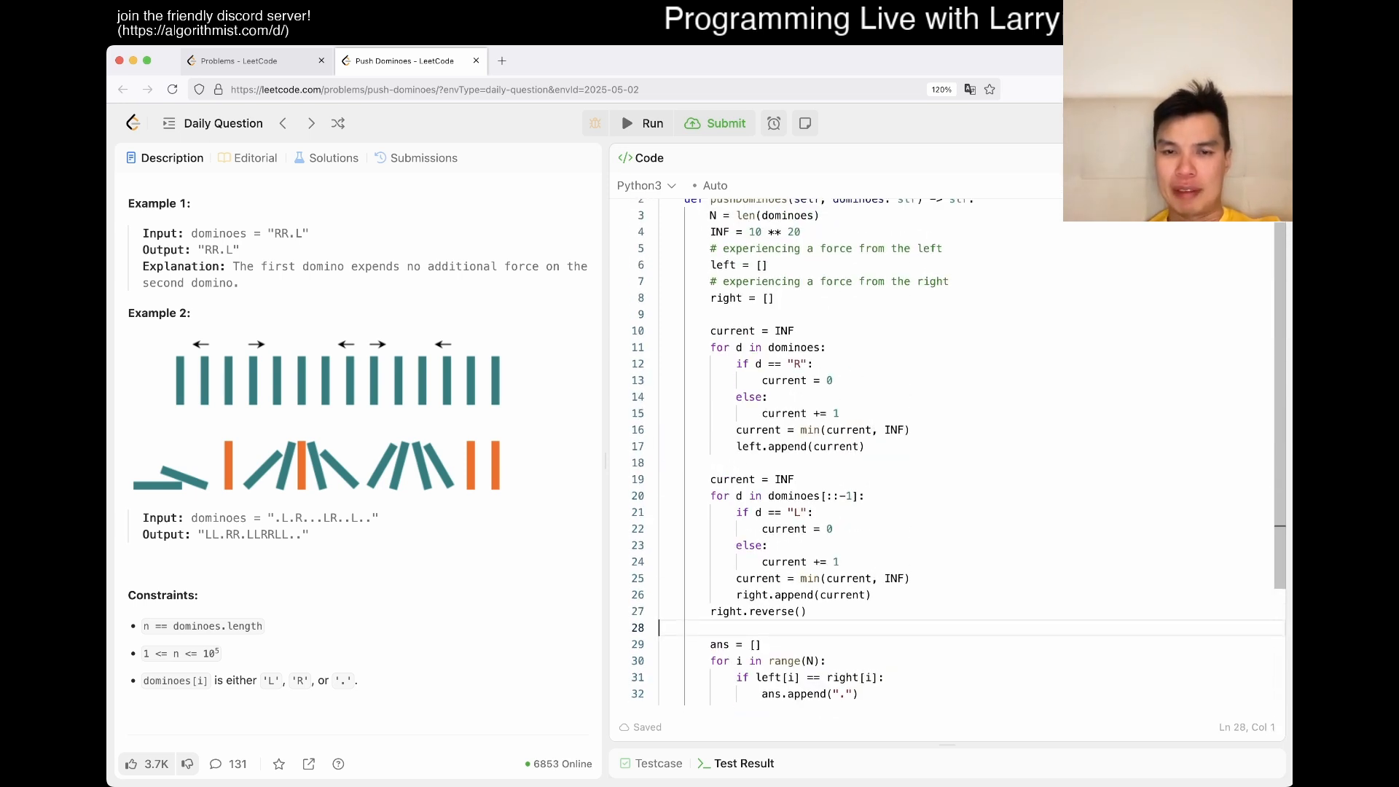
# Add elif d == "L": current = INF so opposite pushes reset the distance, and run.
pyautogui.write('elif')
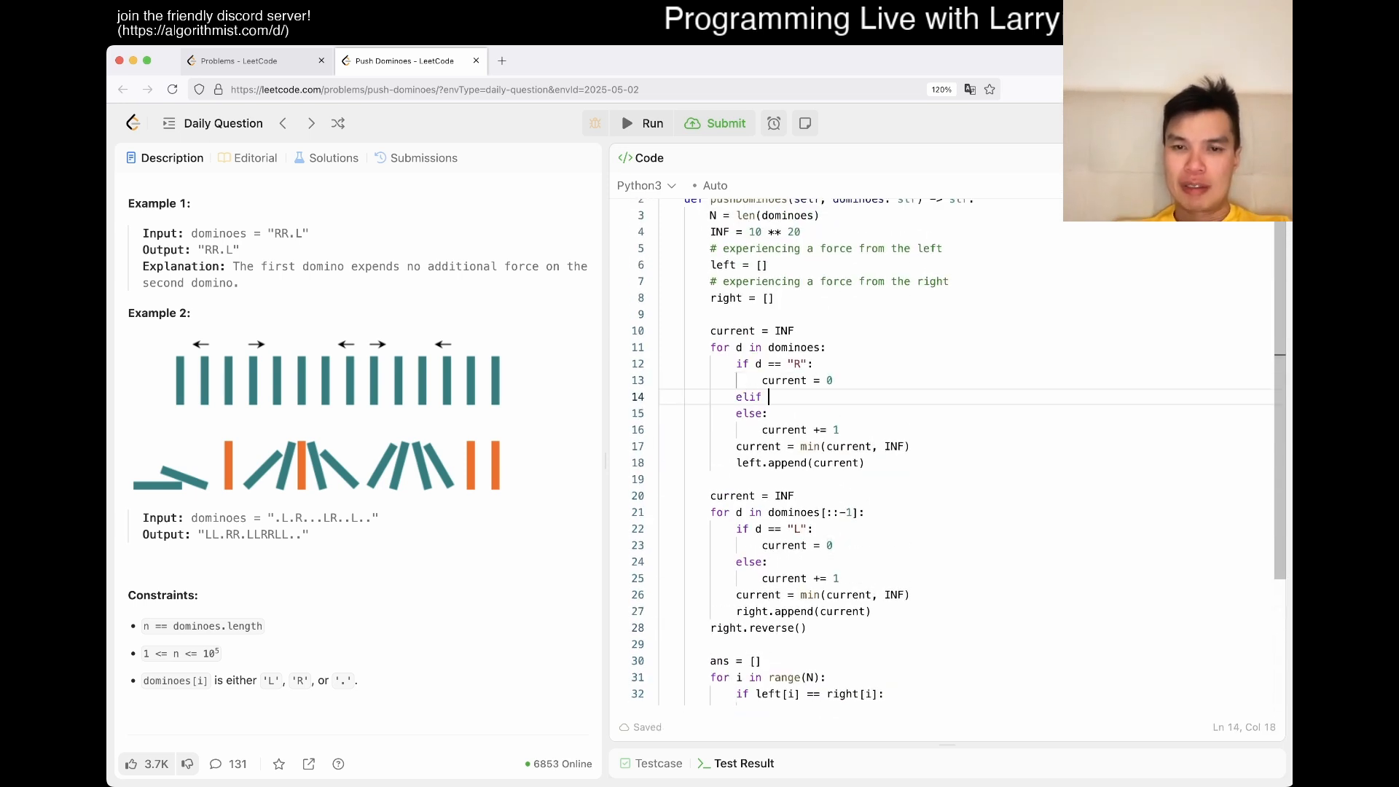
pyautogui.write('d == "L"')
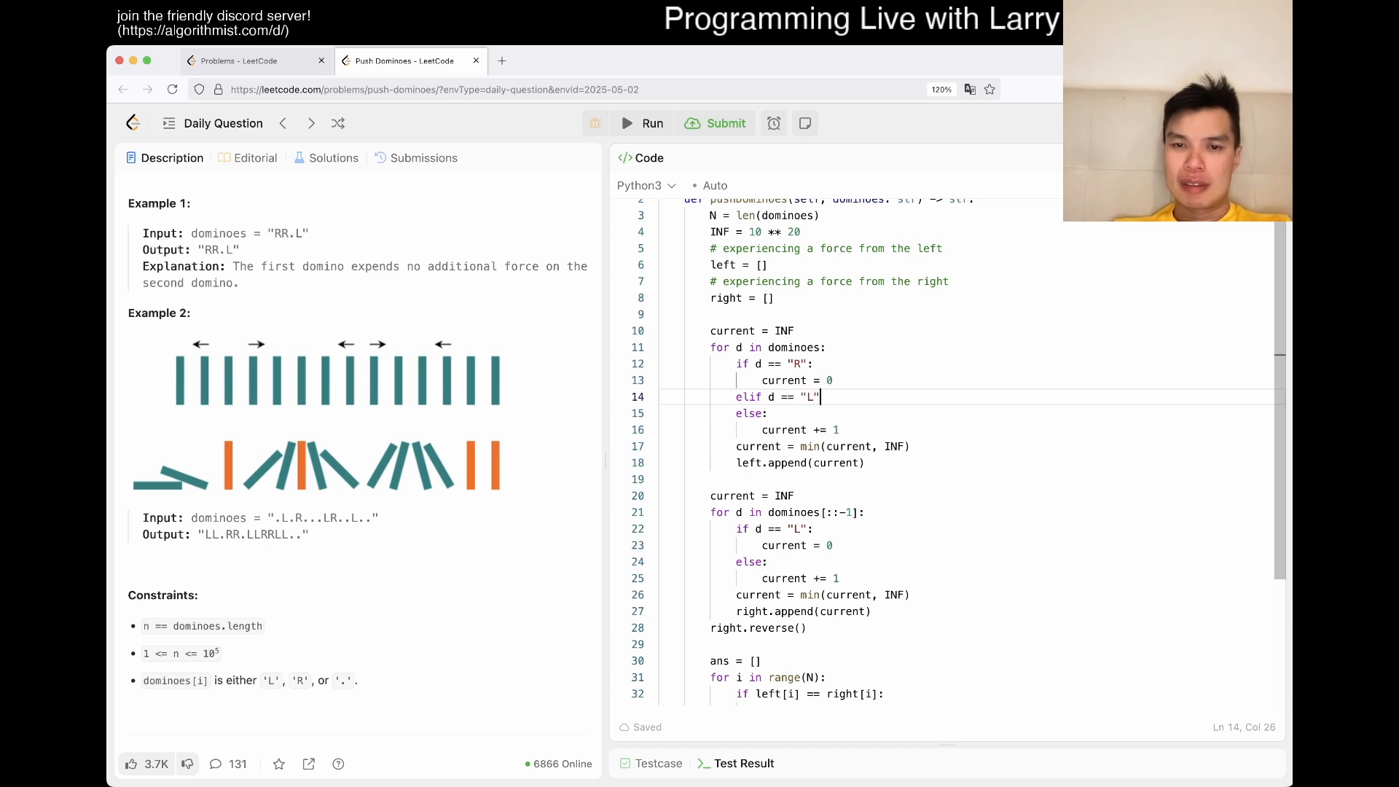
pyautogui.write('current = INF')
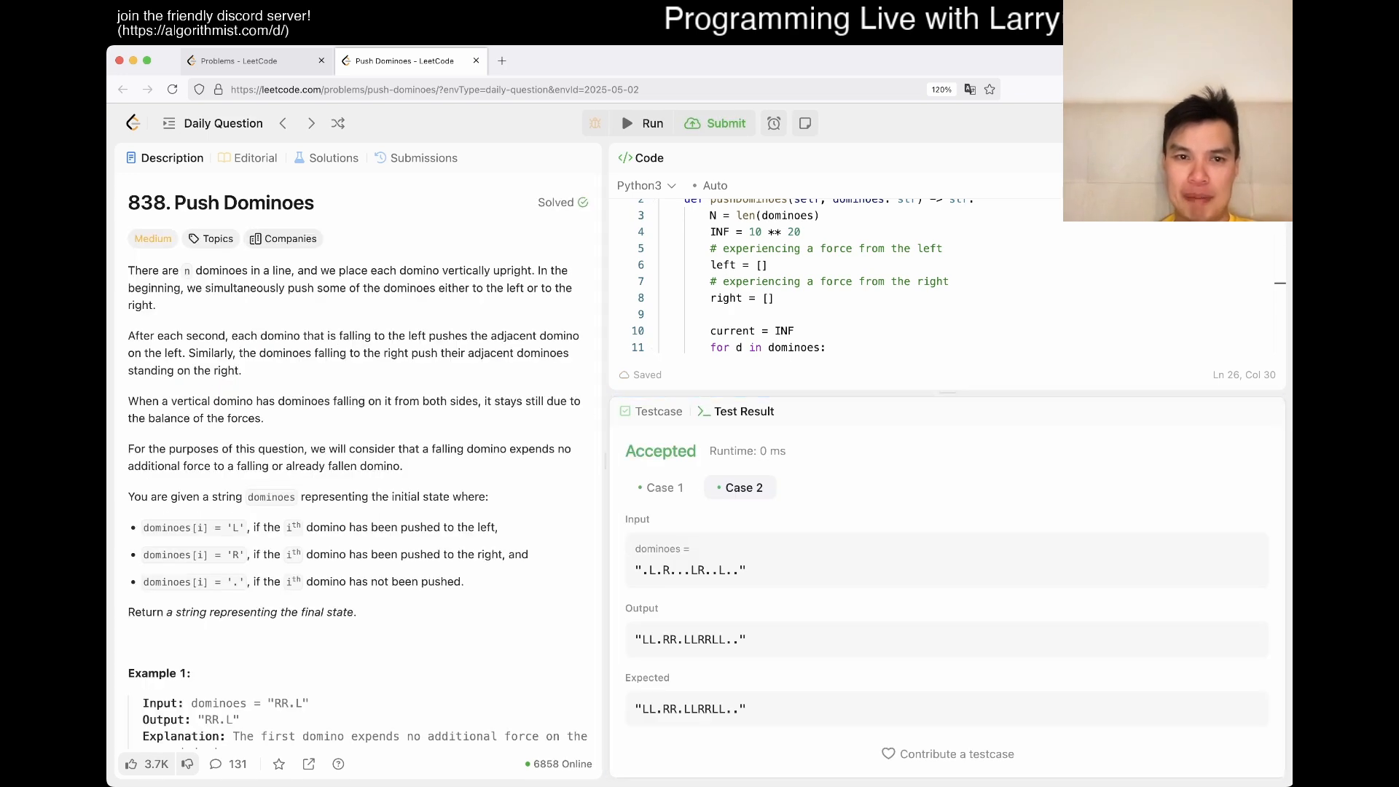
# Submit the solution (Accepted, 44/44), dismiss the daily challenge streak popup, and return to Description.
pyautogui.click(713, 122)
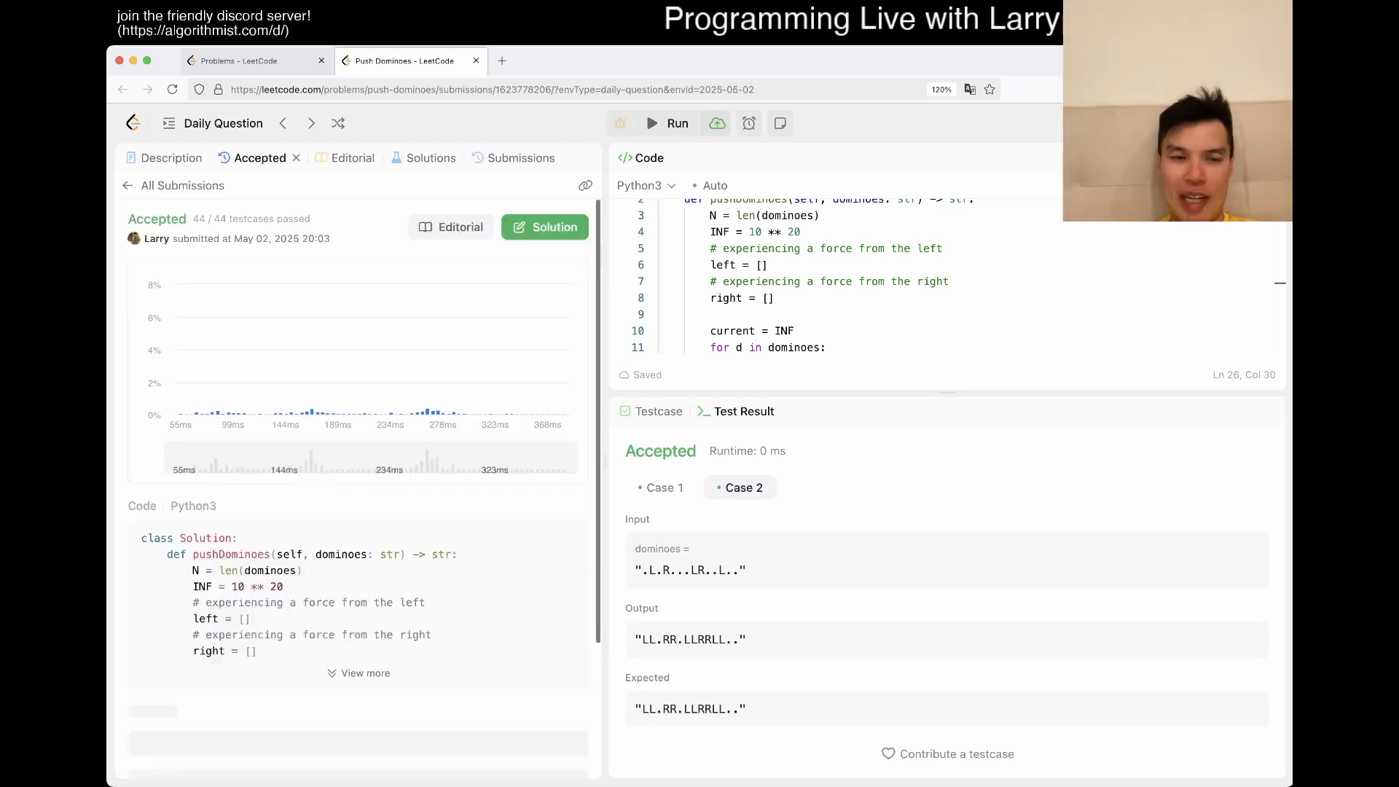
pyautogui.click(715, 122)
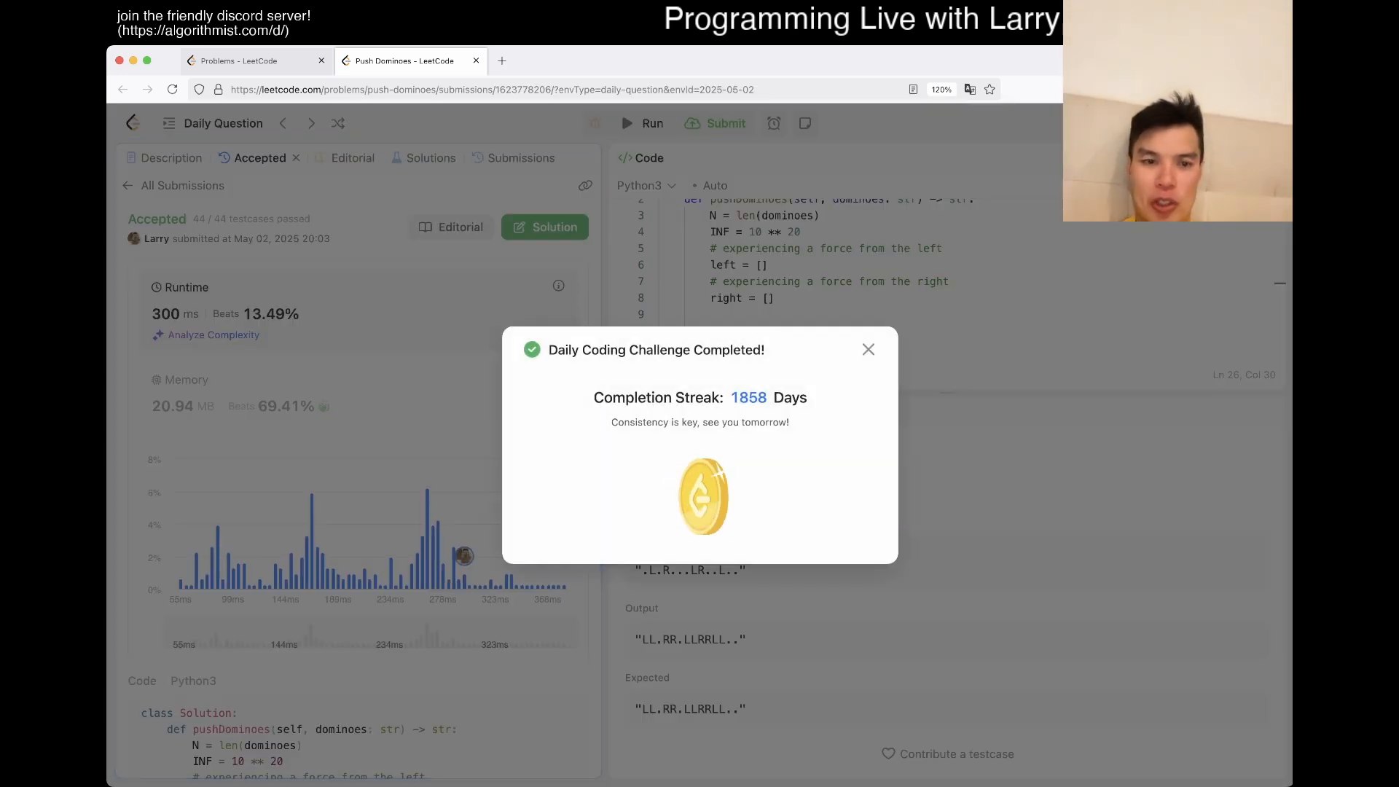
pyautogui.click(868, 348)
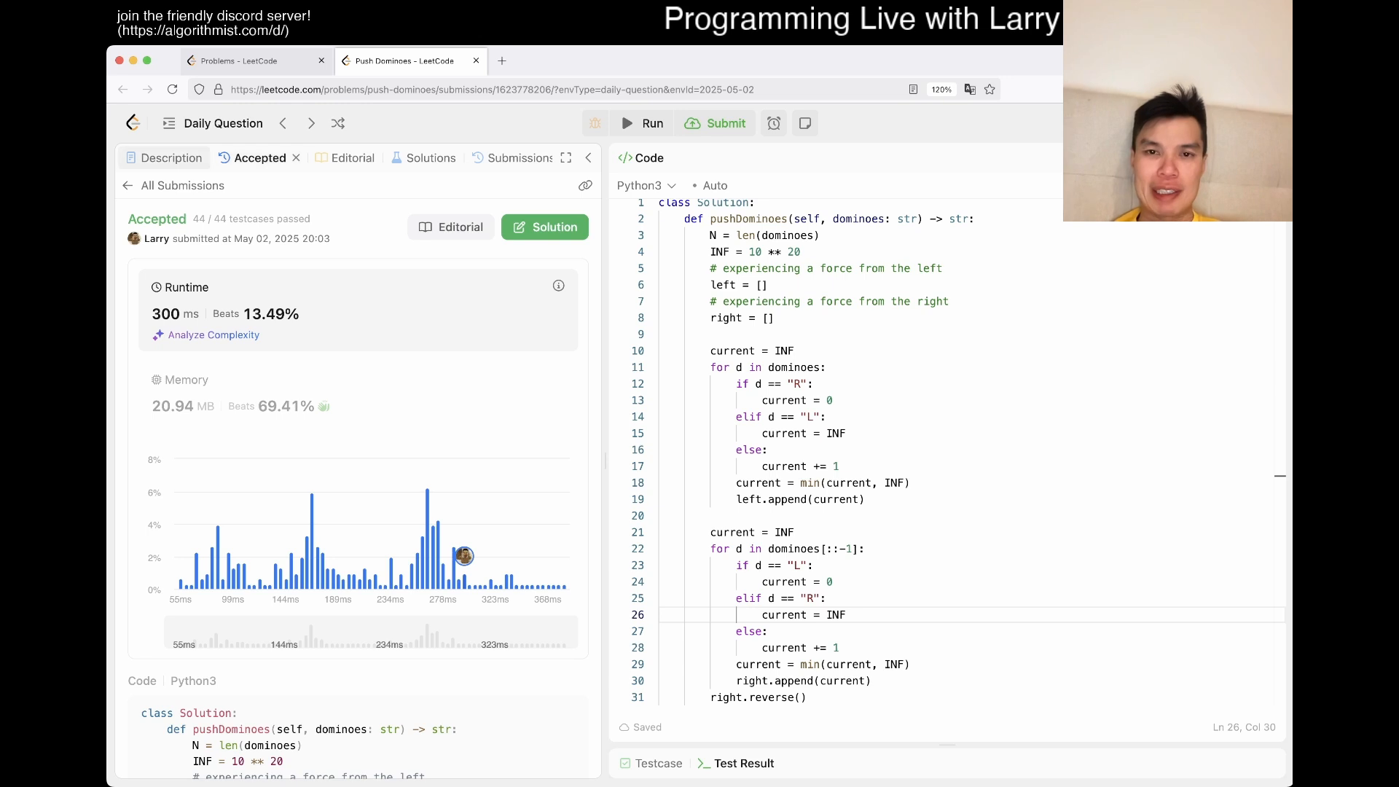
pyautogui.click(172, 157)
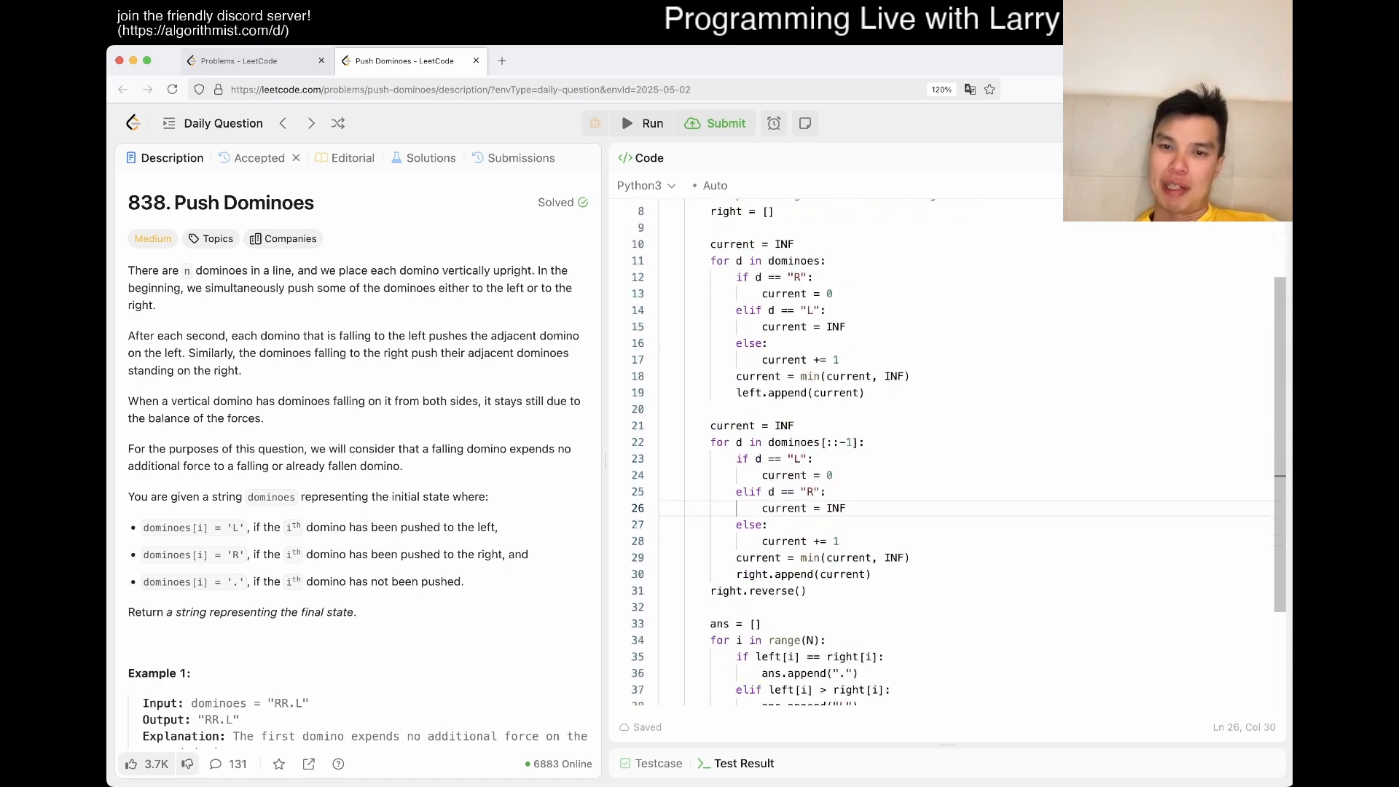
pyautogui.scroll(-3)
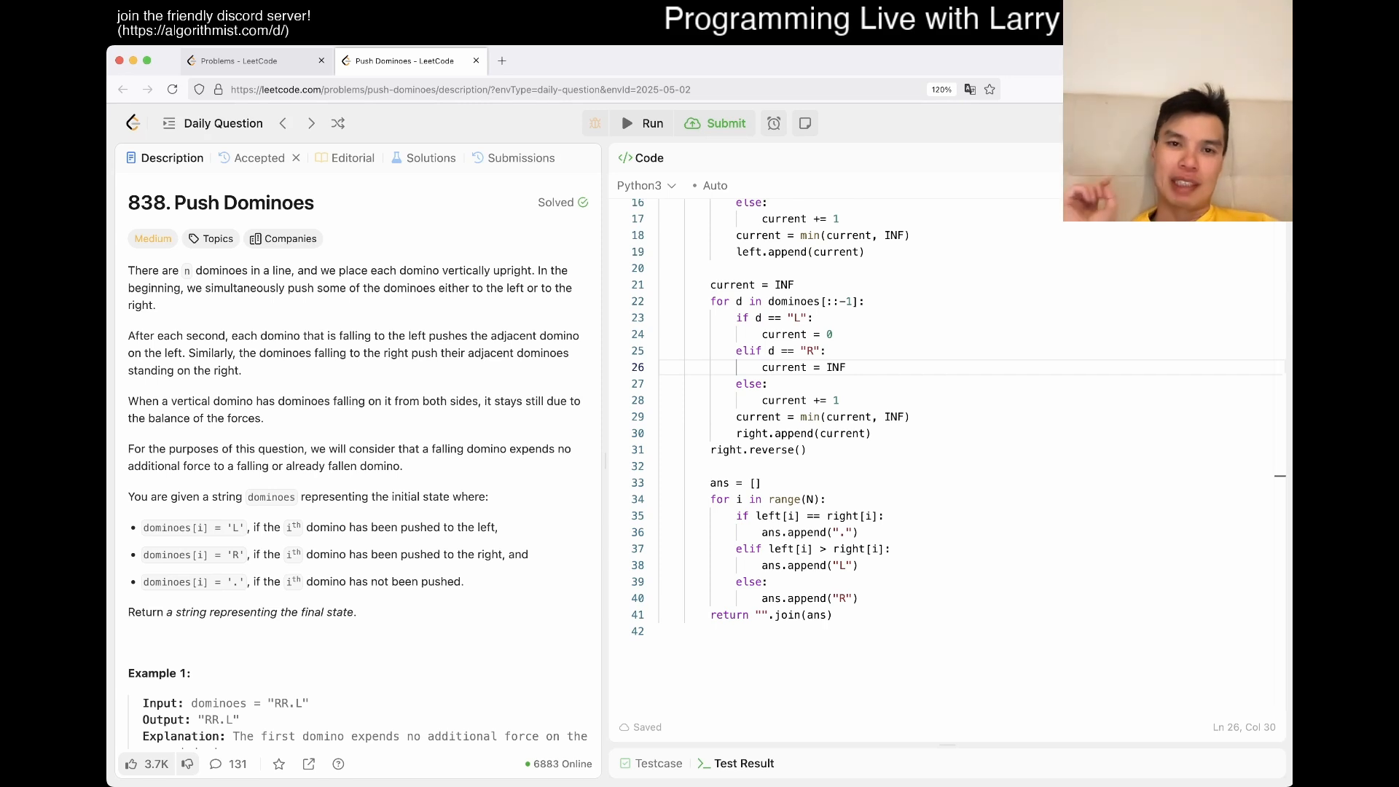